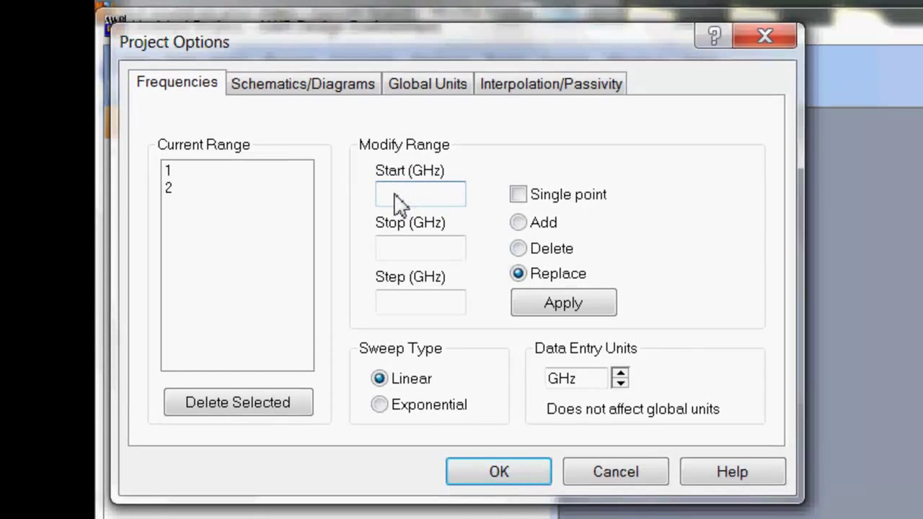
Step: Set a single 2 GHz frequency point and make GHz the global frequency unit, then apply
type("2")
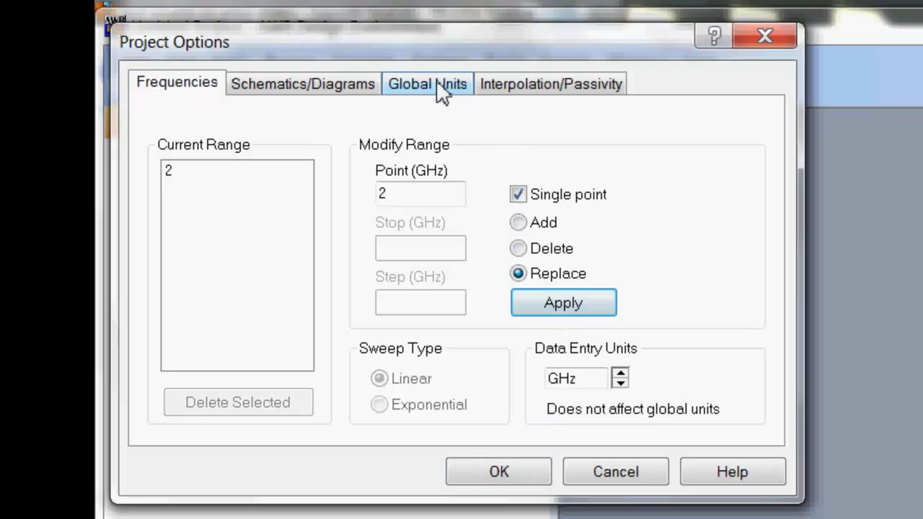
left_click(427, 84)
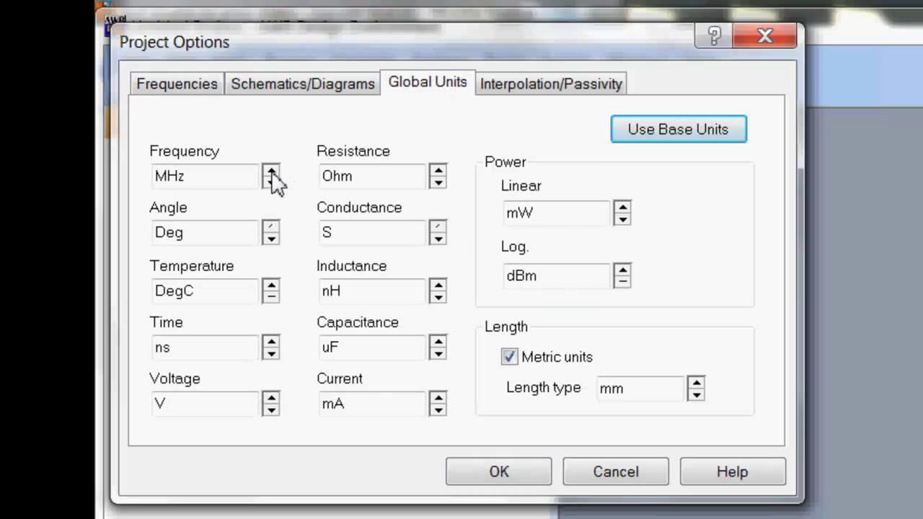
left_click(271, 171)
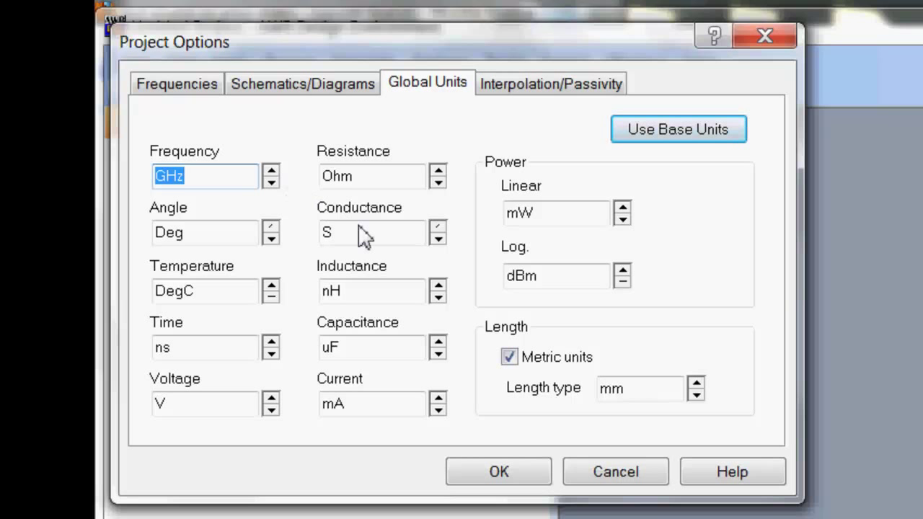
mouse_move(378, 335)
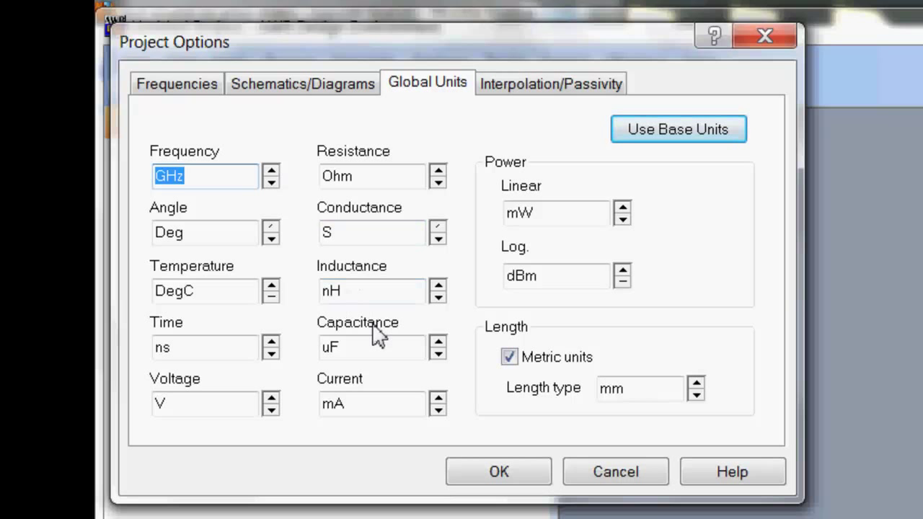
mouse_move(657, 390)
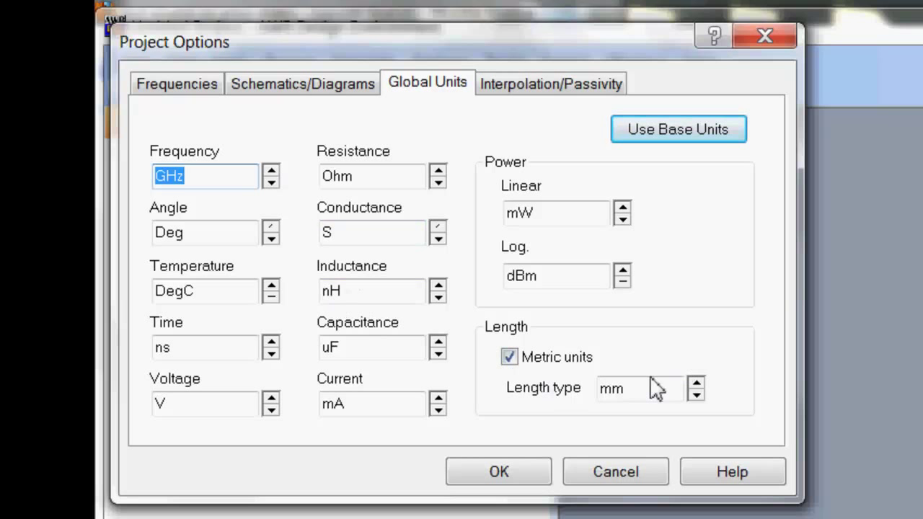
left_click(499, 471)
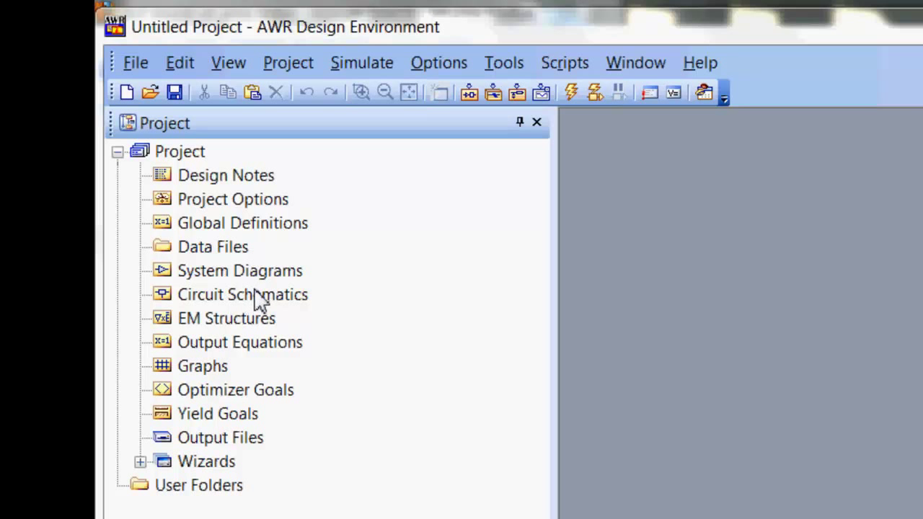
Step: Create a new circuit schematic named Slotted Line
right_click(242, 294)
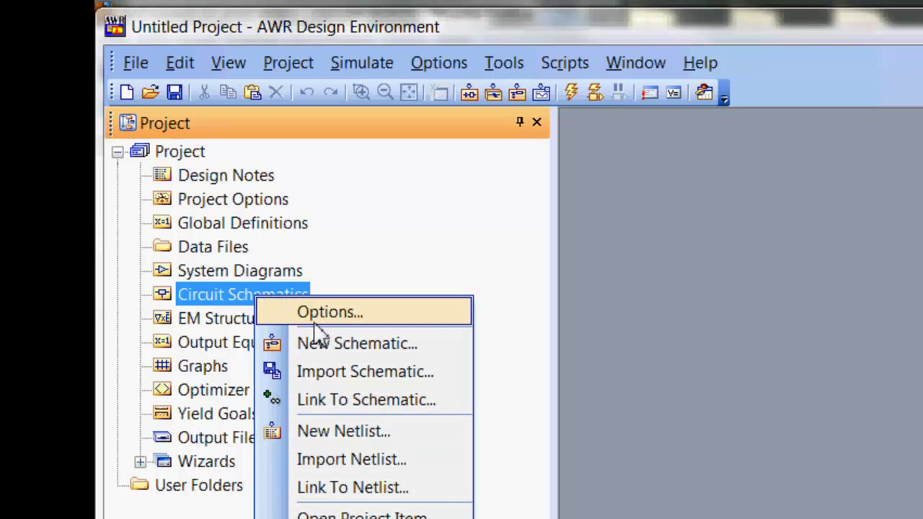
left_click(356, 343)
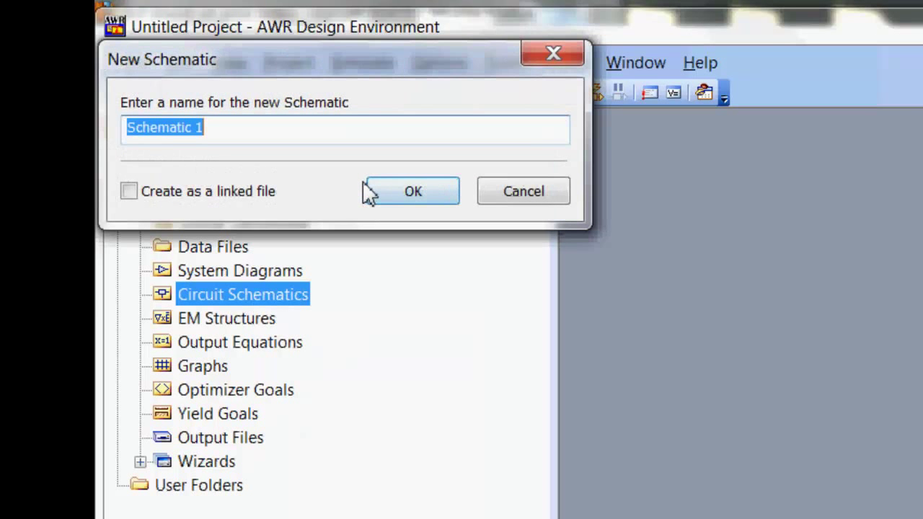
type("Slotted")
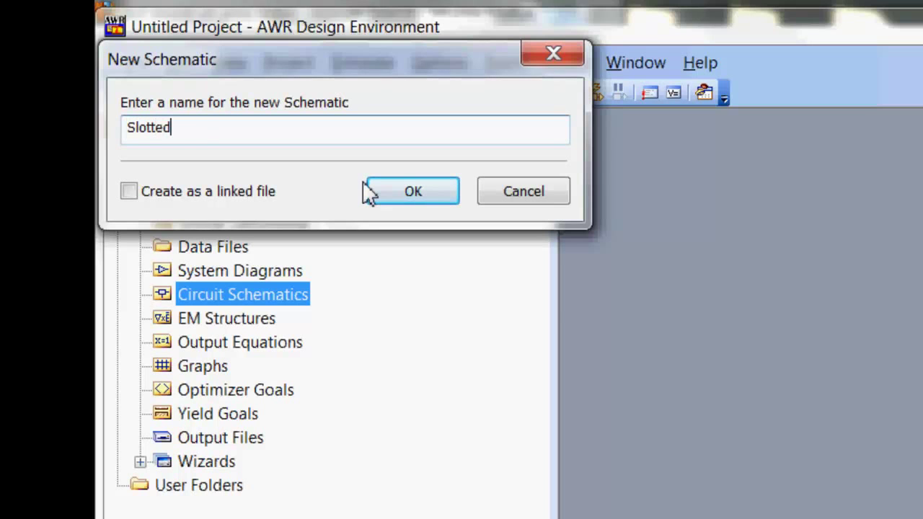
left_click(412, 190)
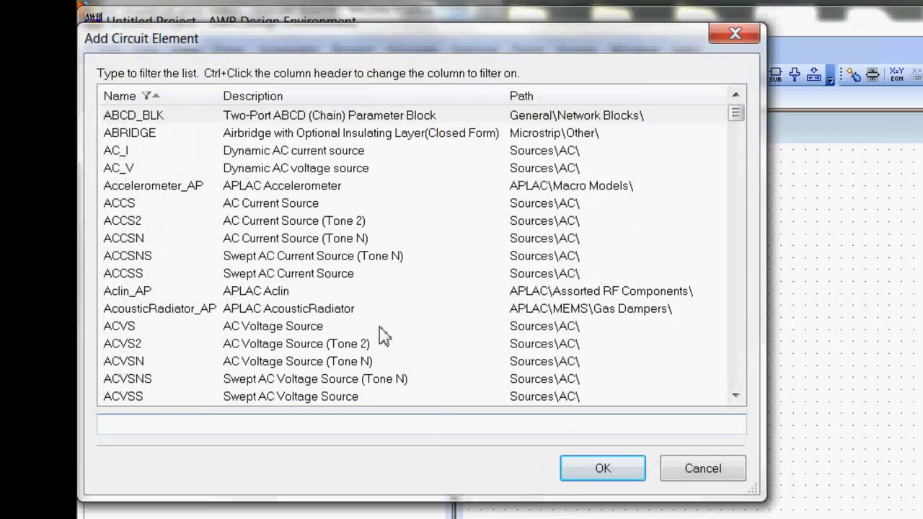
Step: Find the TLINP physical transmission line in Add Element and select it for placement
type("s")
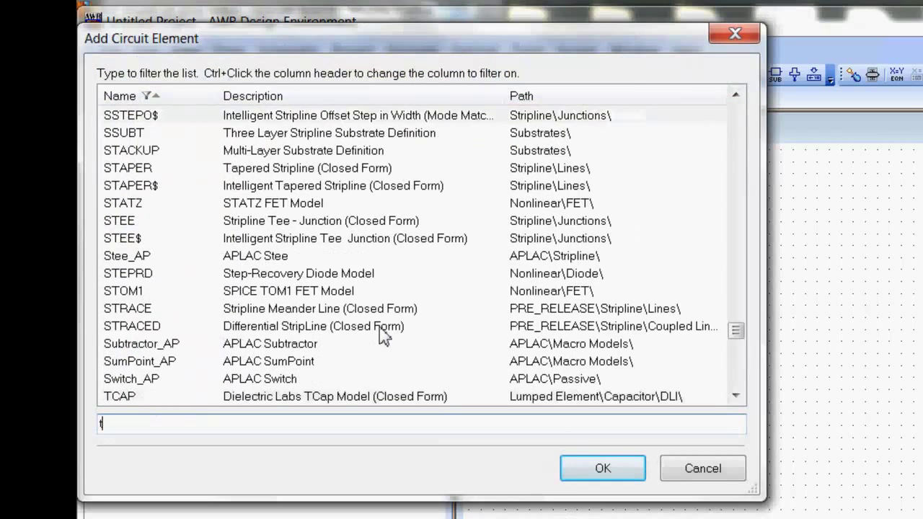
type("lin")
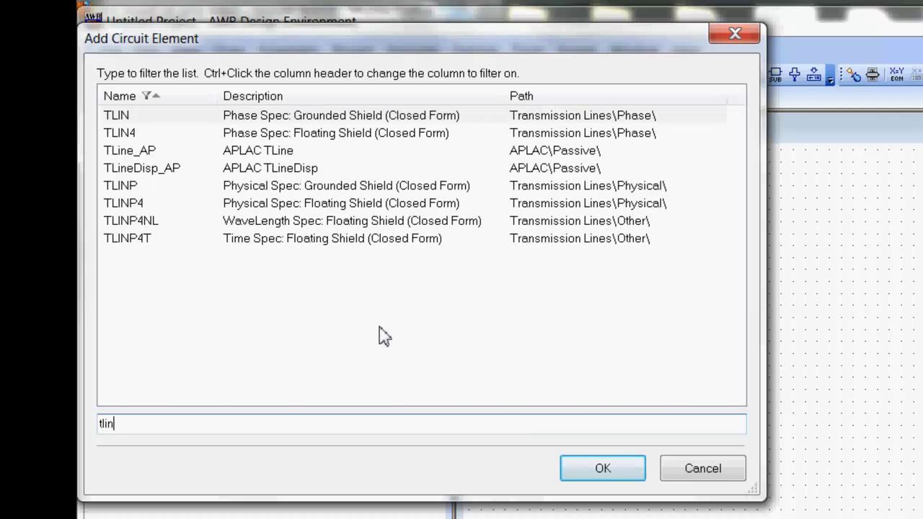
mouse_move(172, 207)
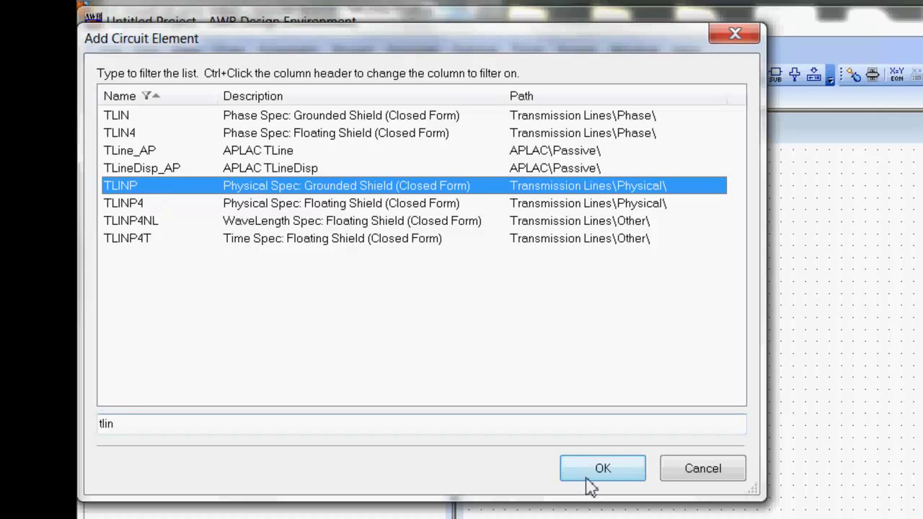
left_click(603, 468)
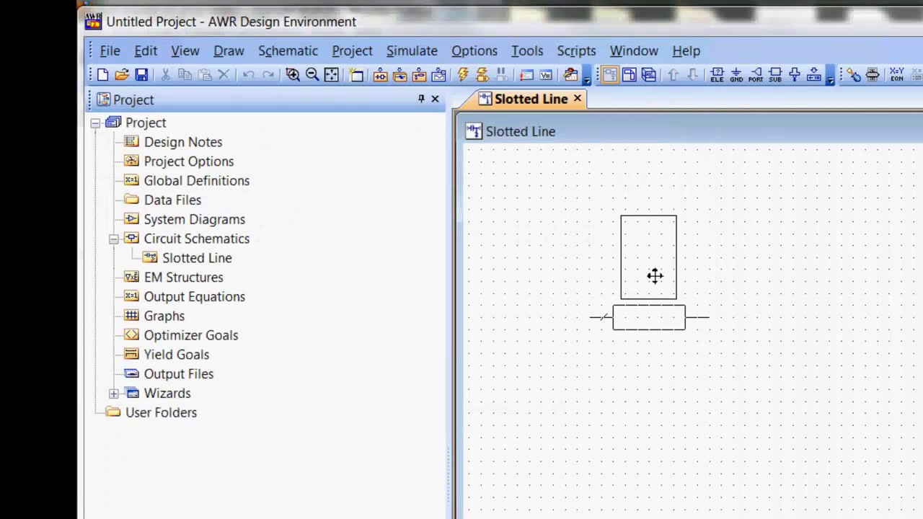
Step: Place TLINP lines TL1 and TL2 side by side and maximize the schematic window
left_click(649, 318)
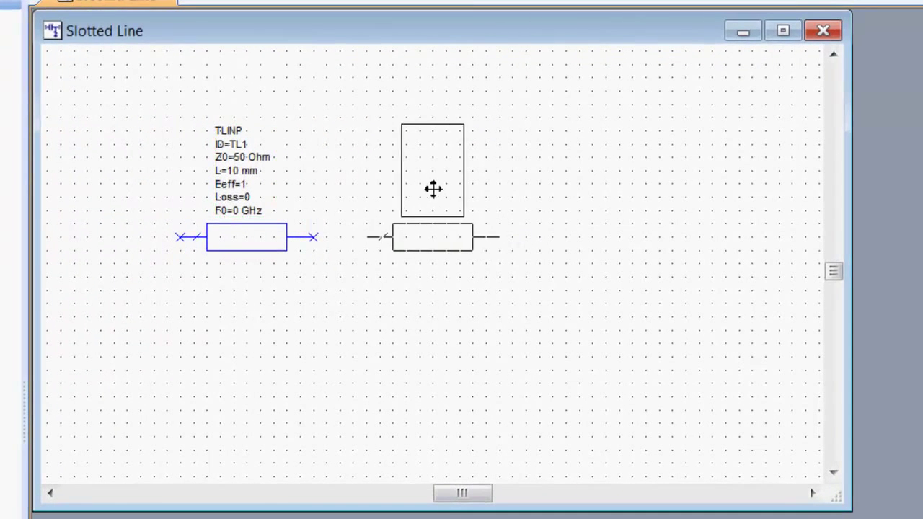
left_click_drag(433, 190, 511, 191)
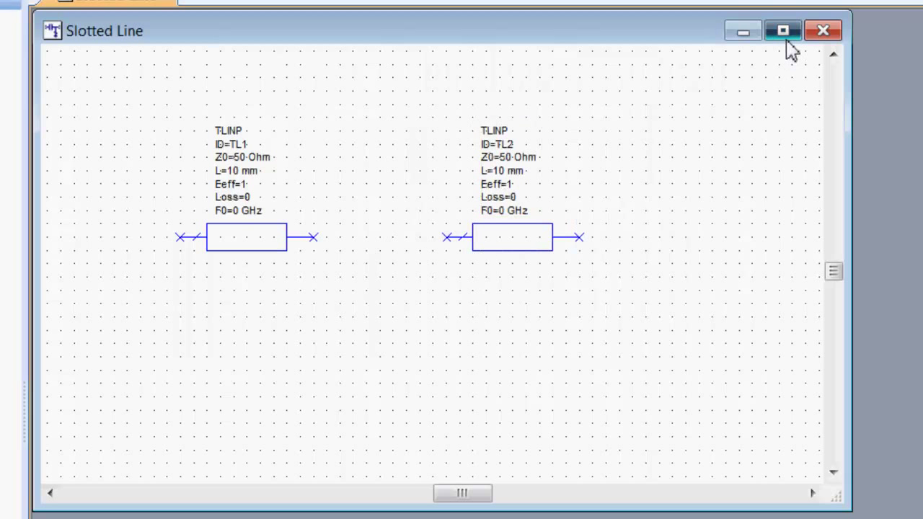
left_click(782, 30)
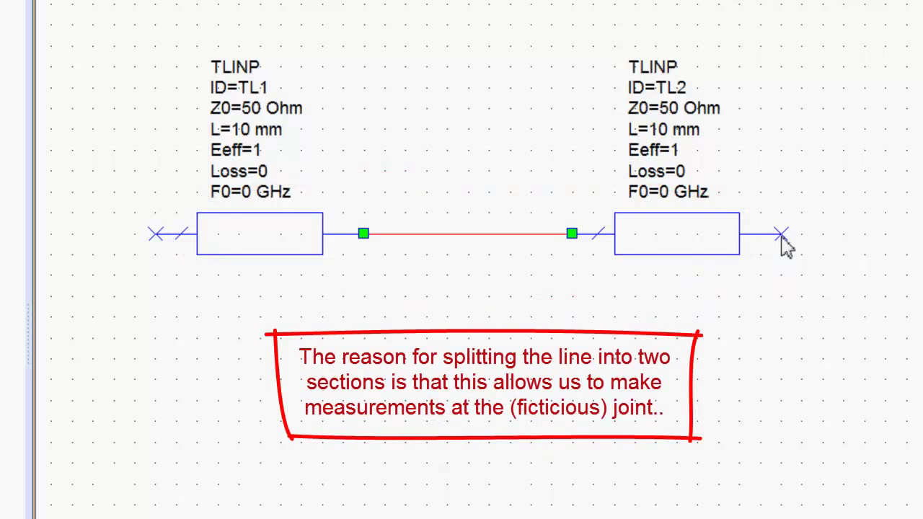
mouse_move(729, 280)
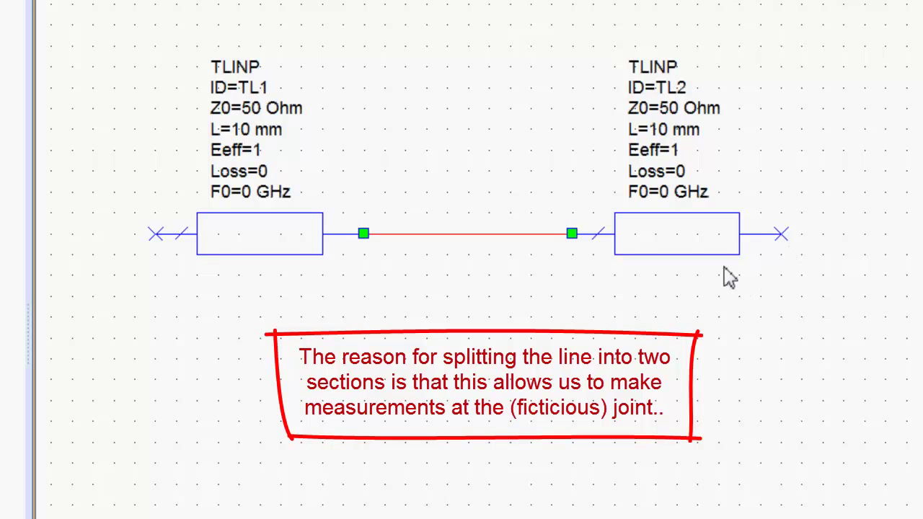
mouse_move(742, 273)
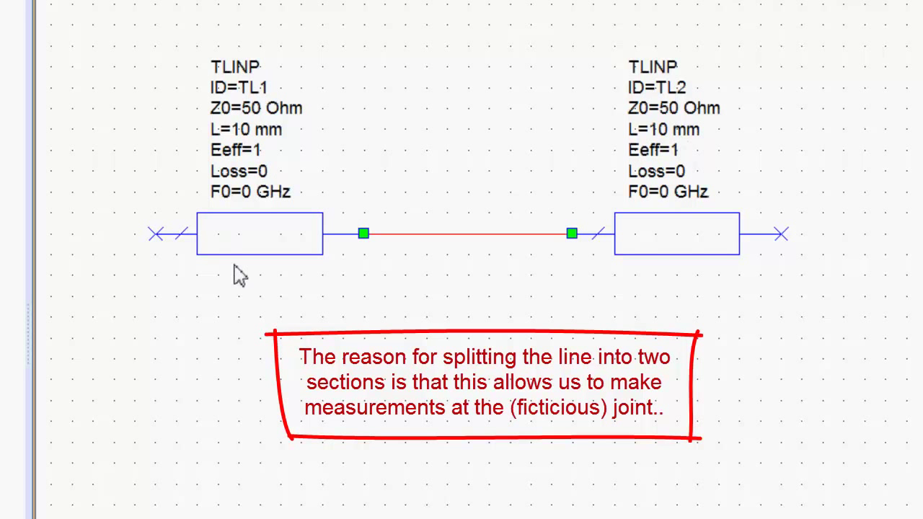
mouse_move(613, 291)
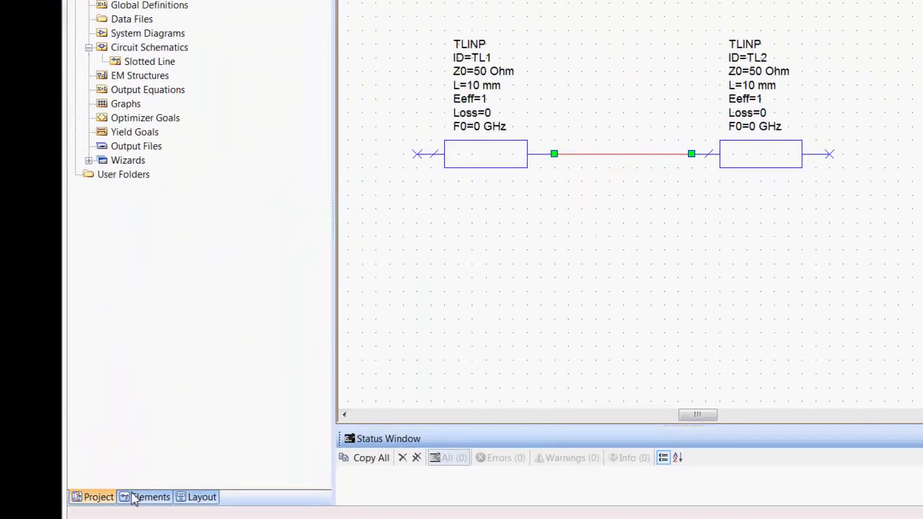
Step: Attach a V_METER at the TL1–TL2 junction and ground its lower terminal
left_click(150, 497)
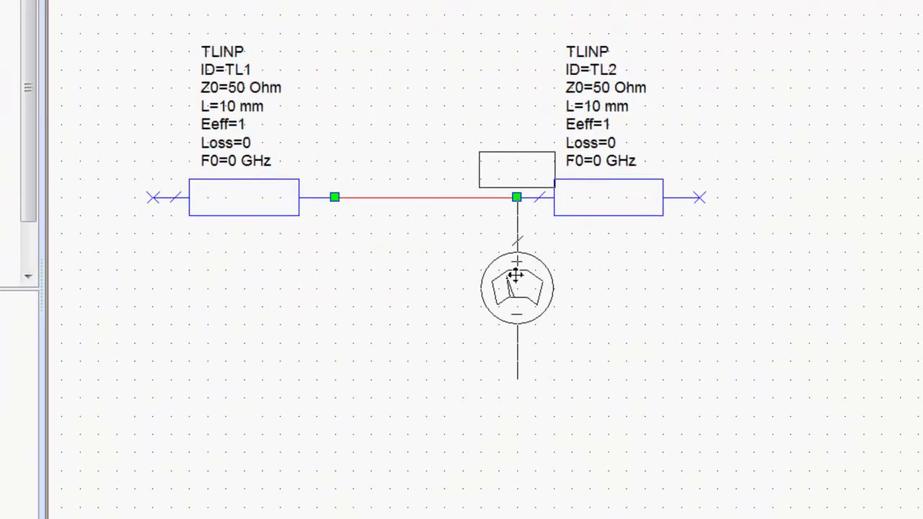
left_click(516, 289)
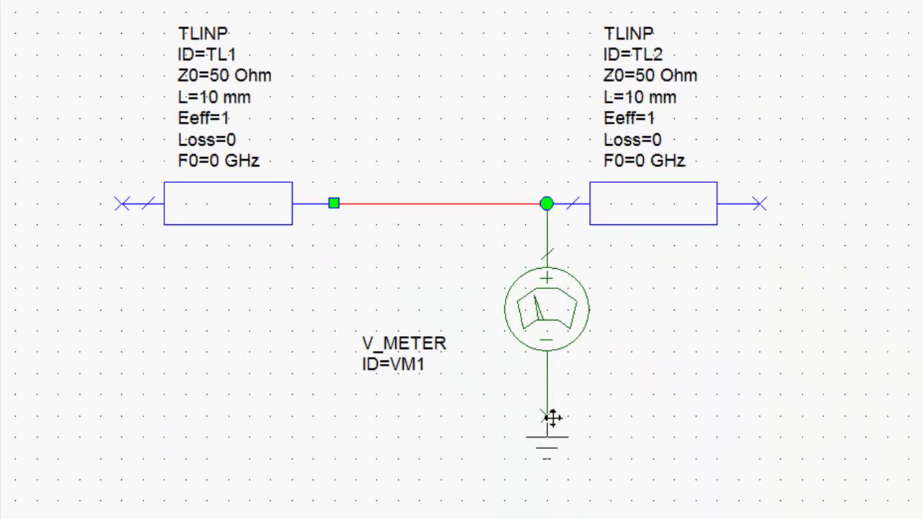
left_click(546, 416)
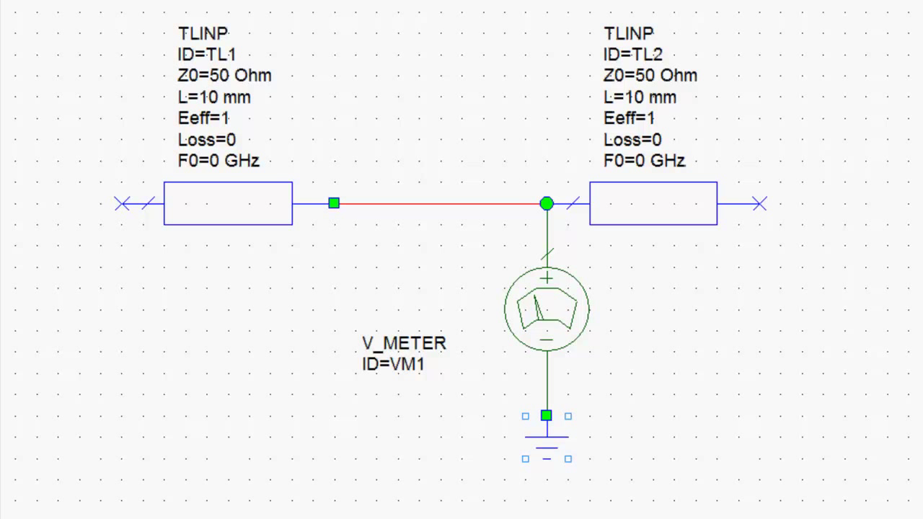
mouse_move(442, 239)
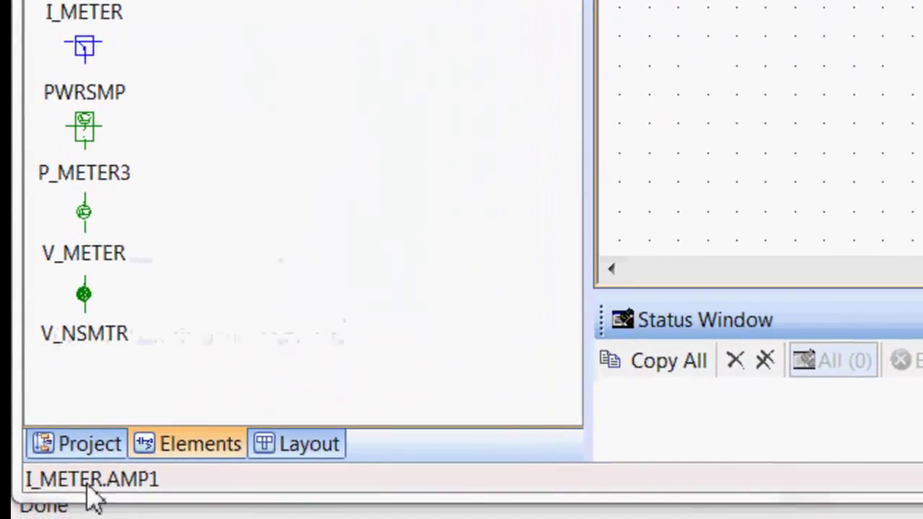
Step: Add global definition equations L=100 and x=10
left_click(75, 444)
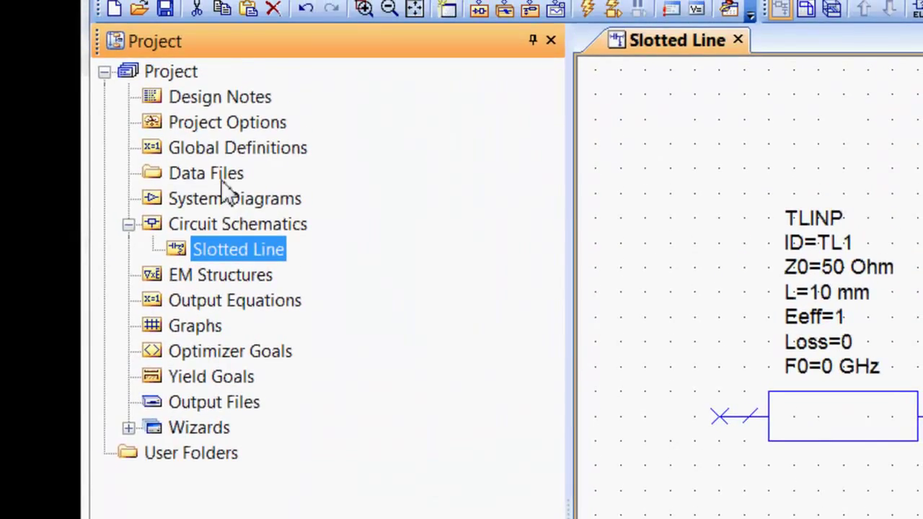
double_click(237, 148)
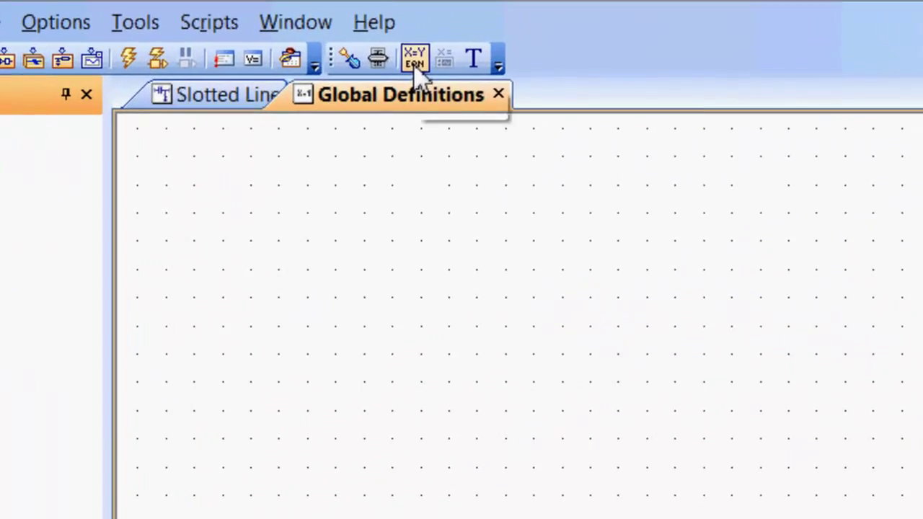
left_click(414, 59)
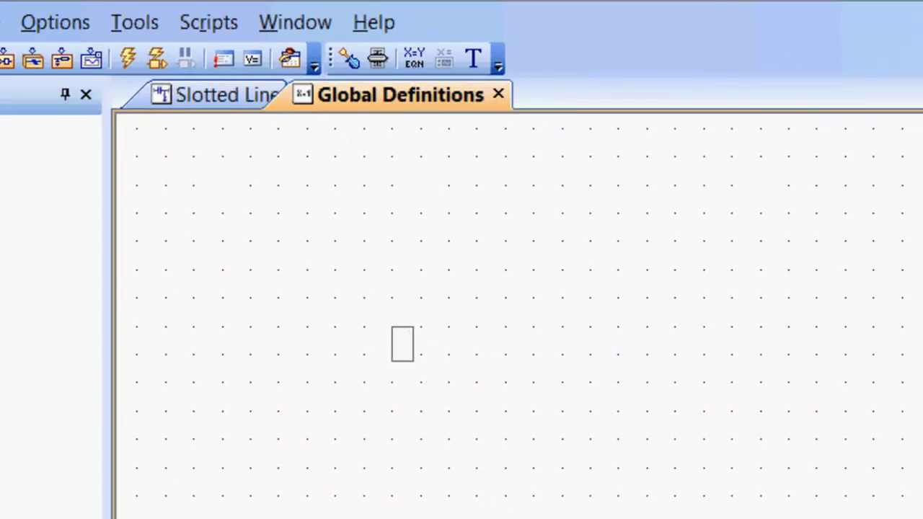
type("4")
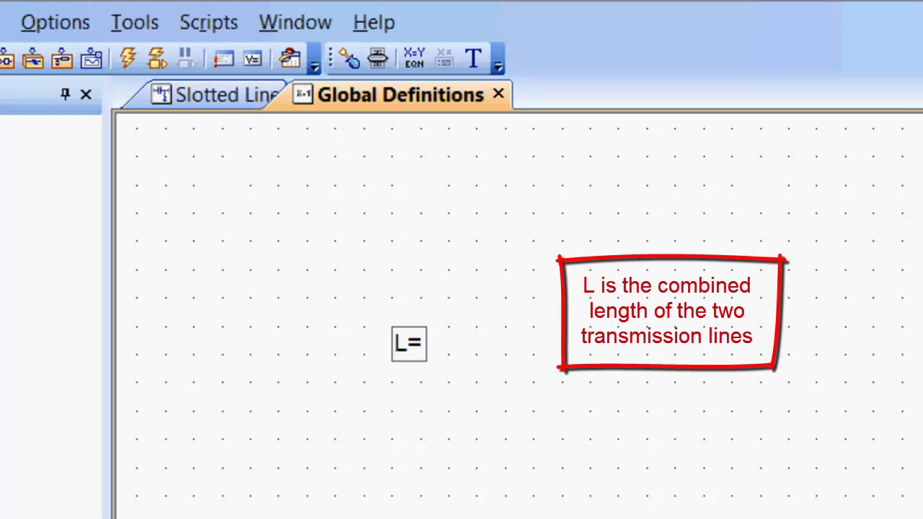
type("1")
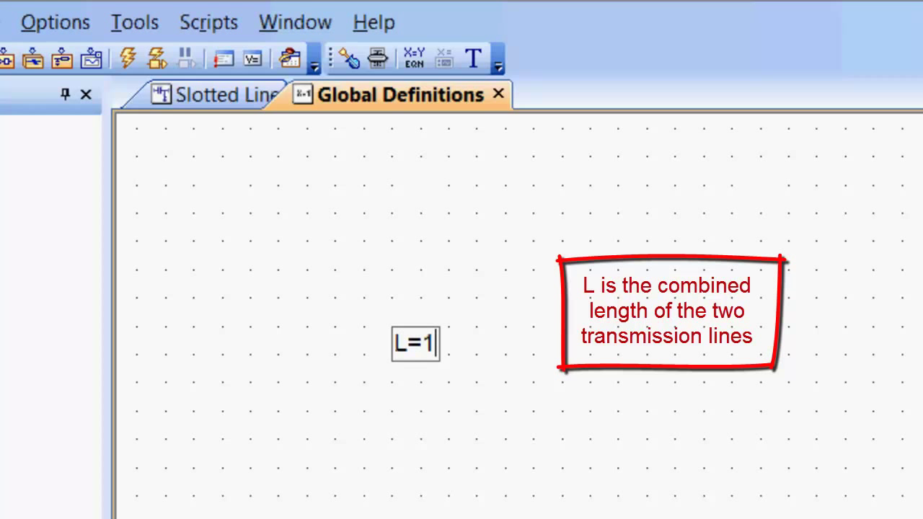
type("00")
type("x=")
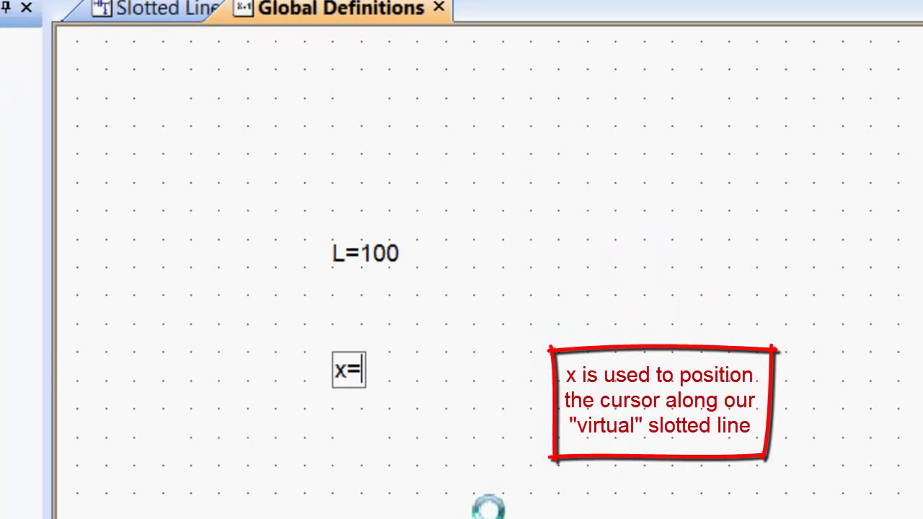
type("10")
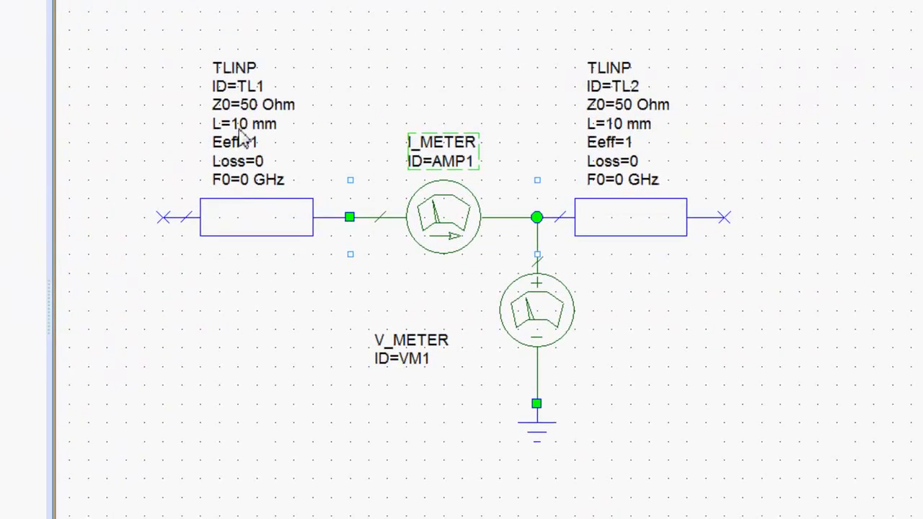
Step: Set TL1's length to x and TL2's length to L-x
double_click(234, 124)
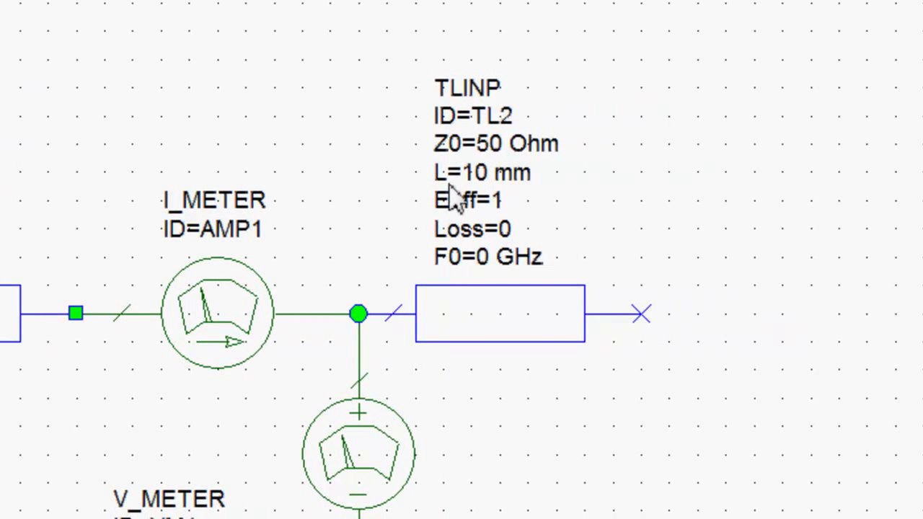
double_click(479, 173)
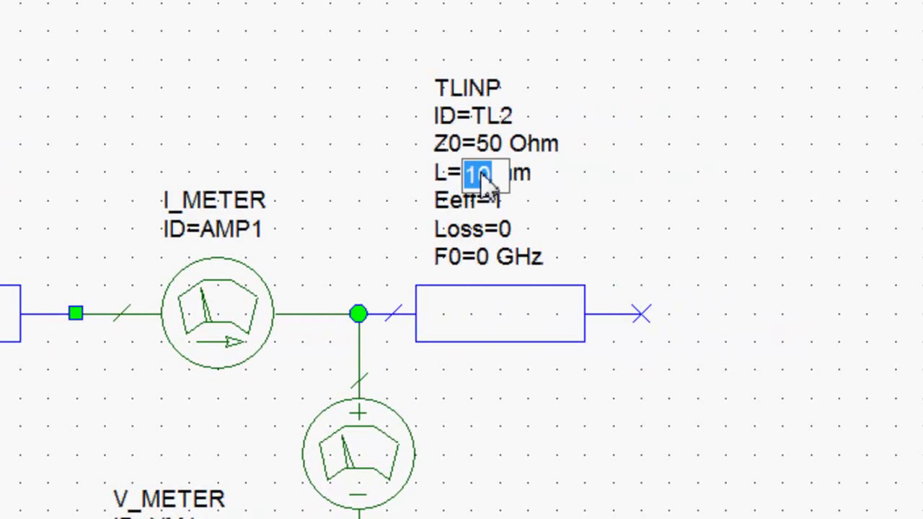
type("L-x")
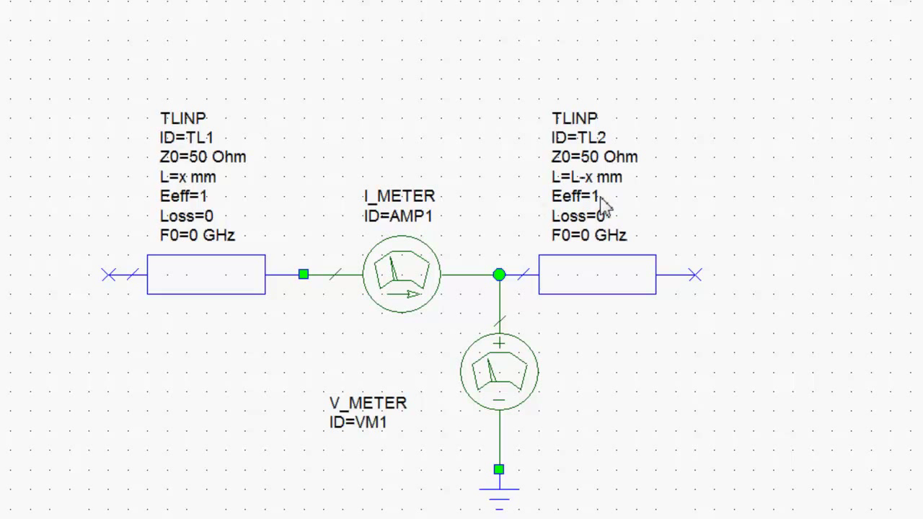
mouse_move(152, 286)
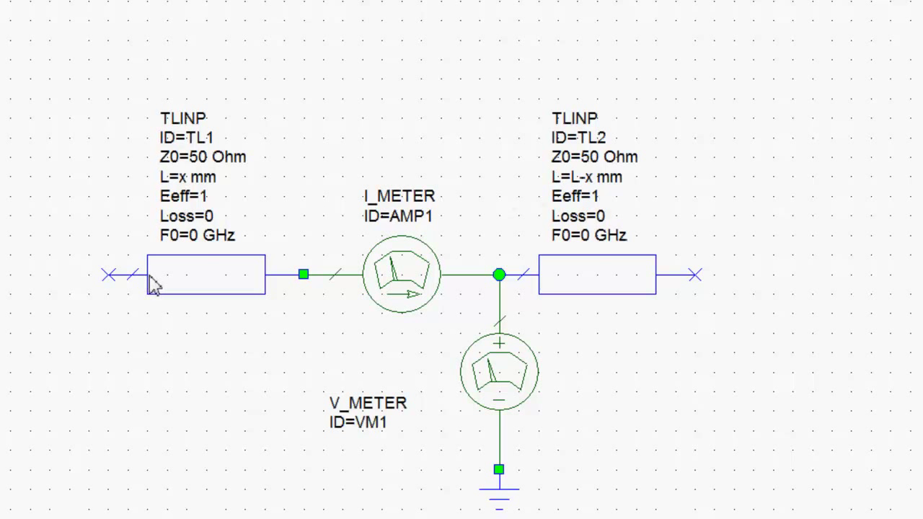
mouse_move(628, 280)
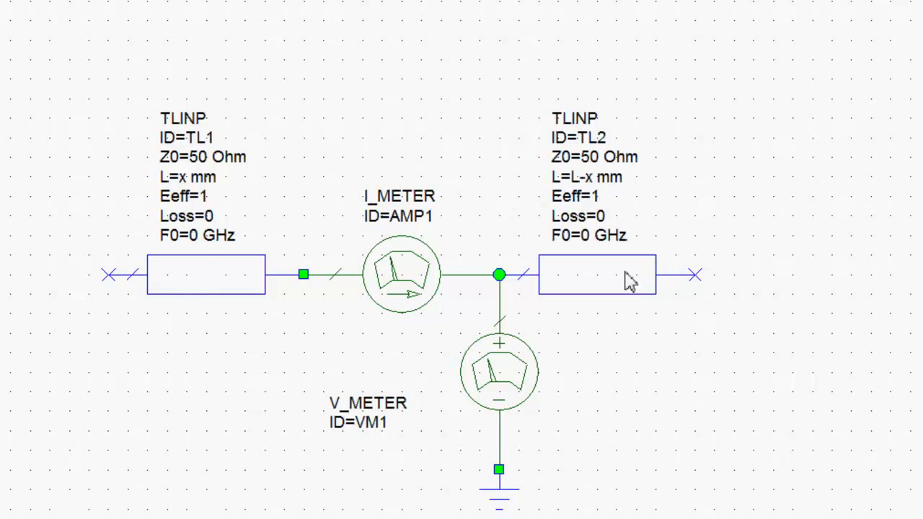
mouse_move(613, 282)
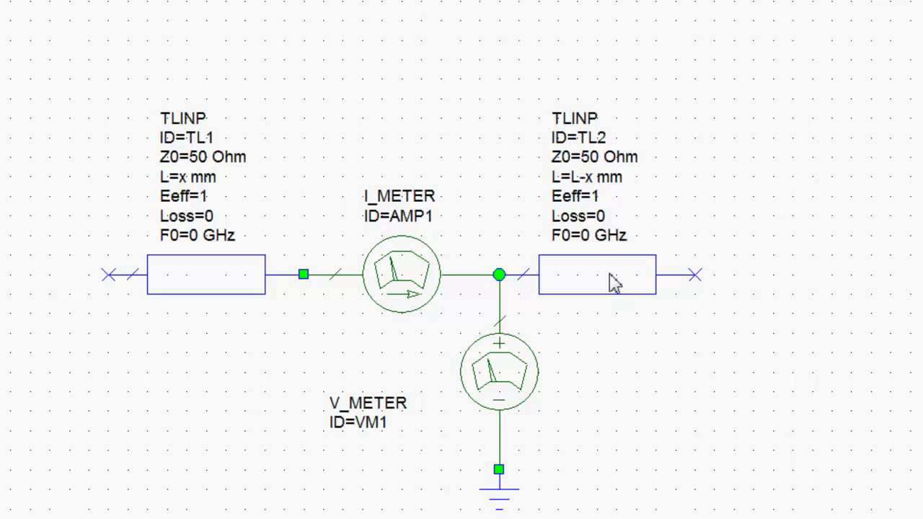
mouse_move(465, 289)
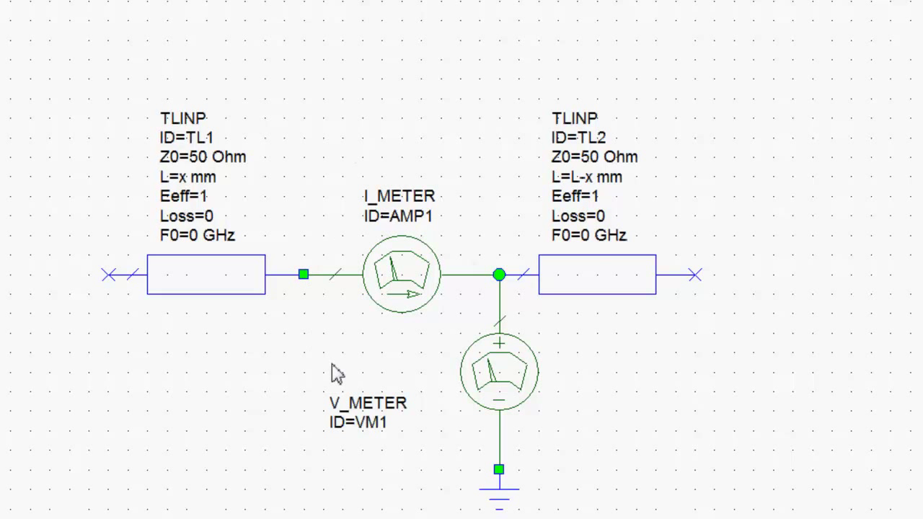
mouse_move(513, 453)
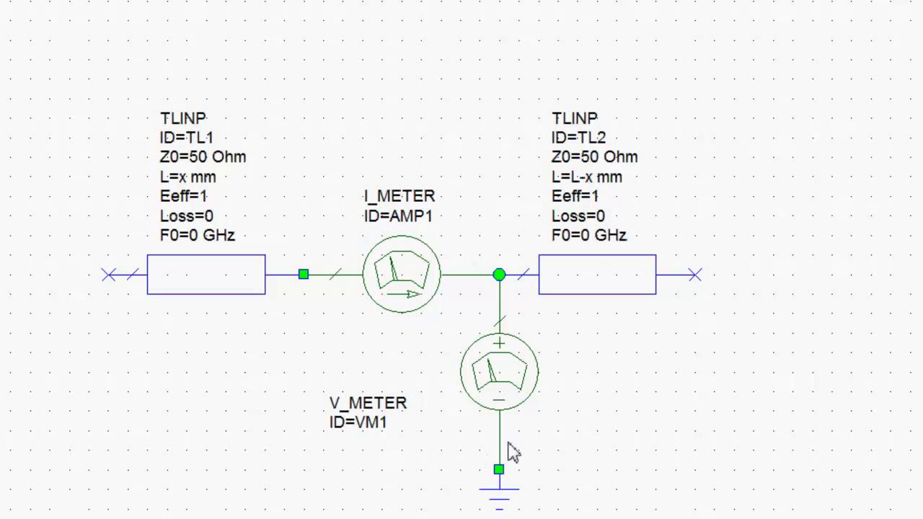
mouse_move(470, 238)
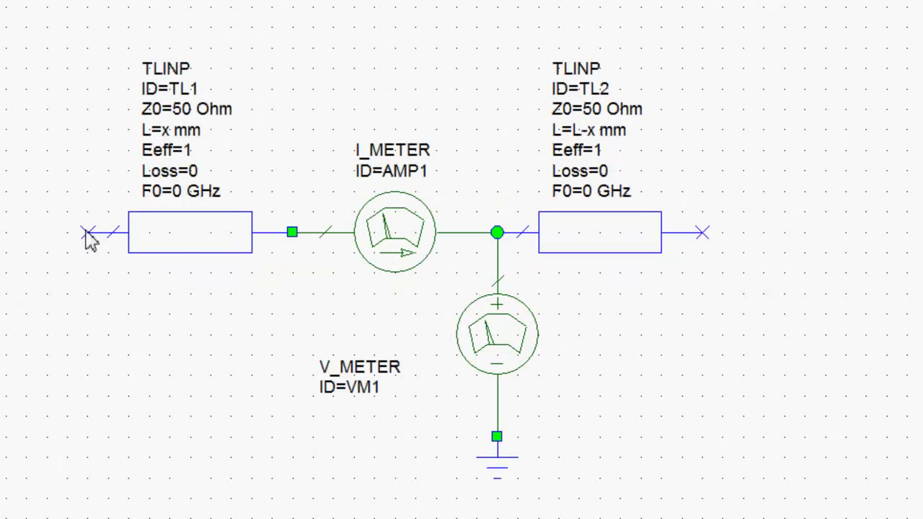
mouse_move(724, 248)
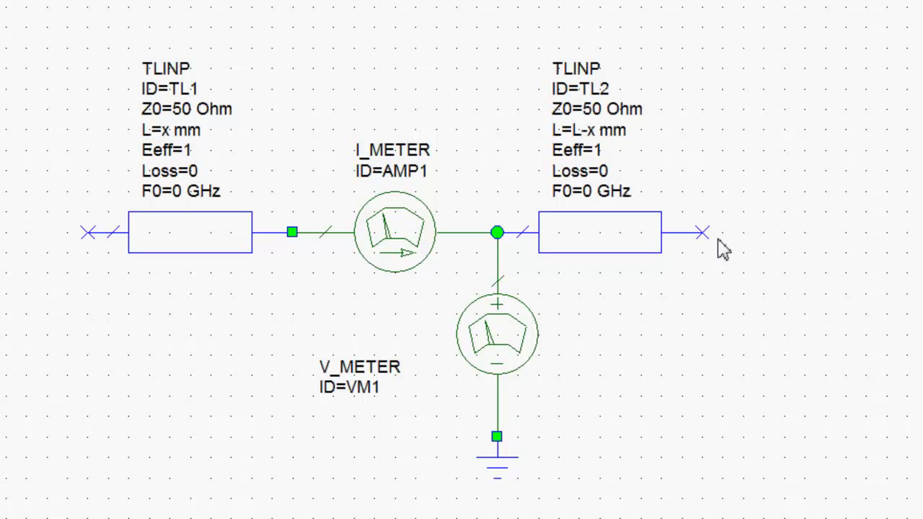
mouse_move(600, 173)
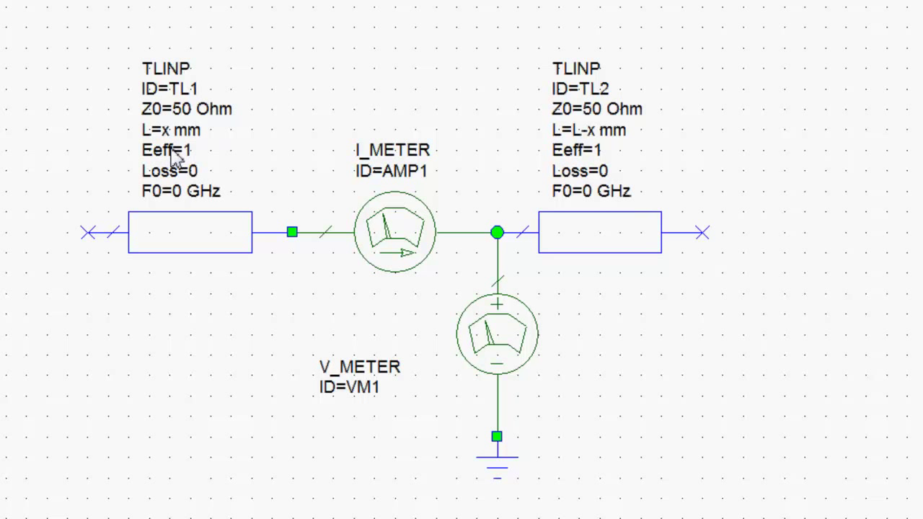
mouse_move(178, 161)
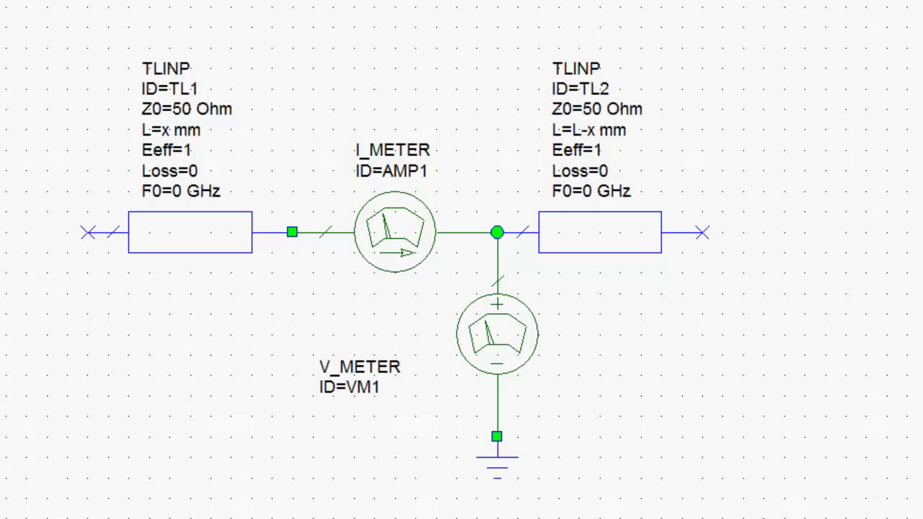
mouse_move(523, 213)
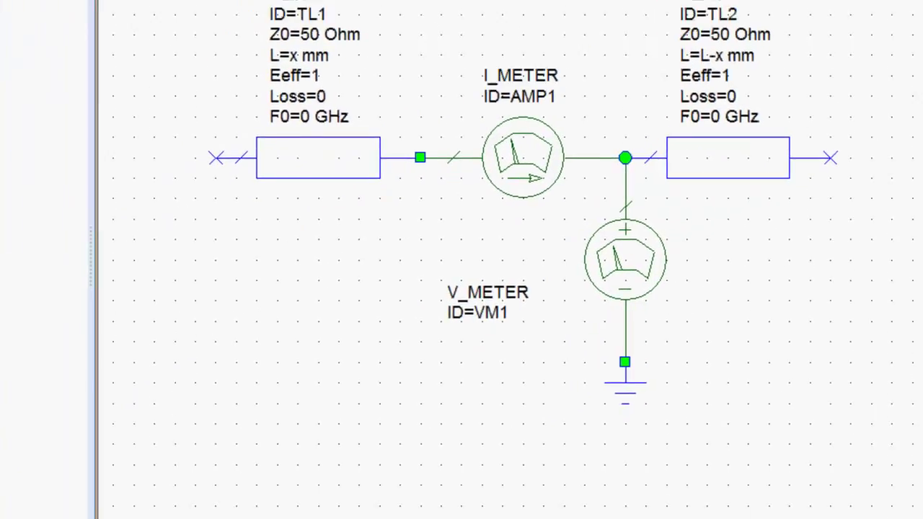
left_click(164, 470)
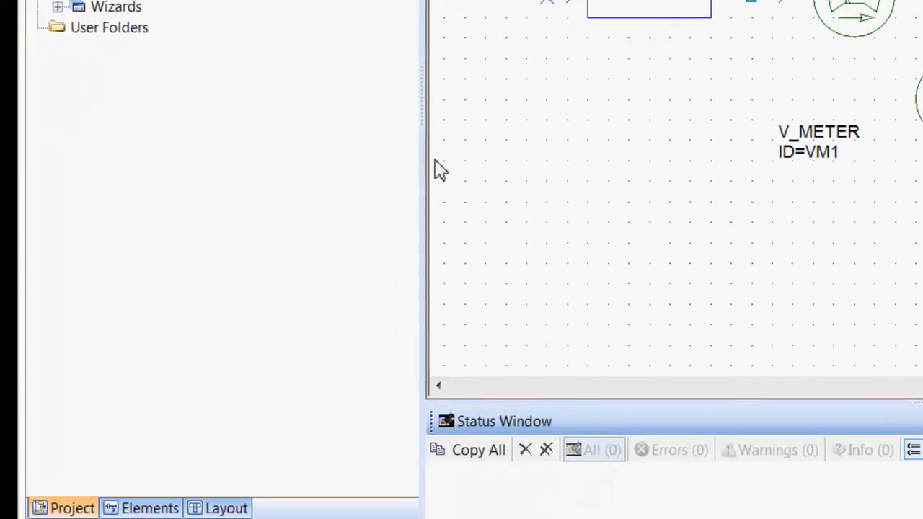
Step: Place a 50 Ohm PORT1 on the left terminal of TL1
left_click(150, 507)
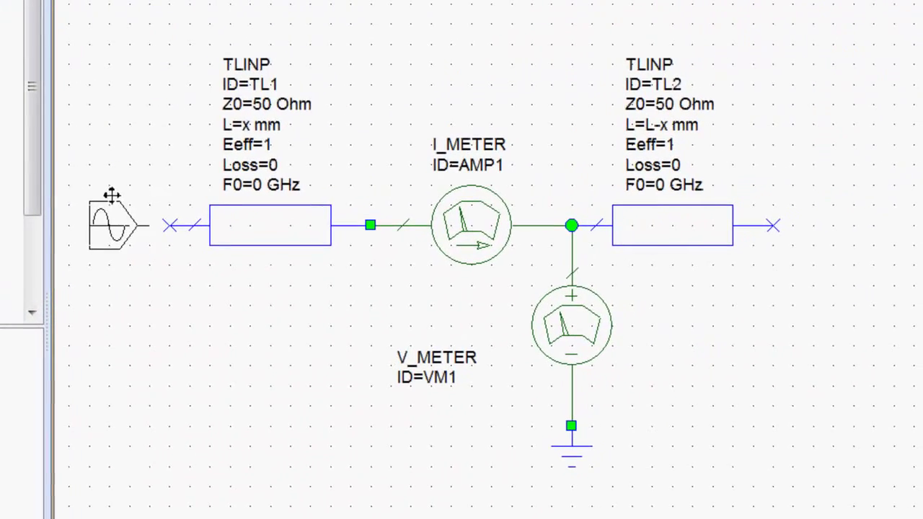
left_click(115, 224)
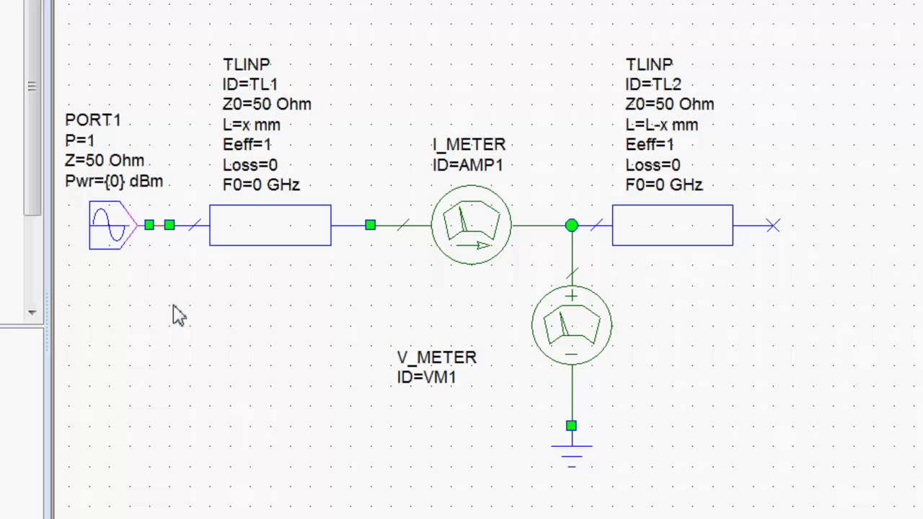
mouse_move(128, 252)
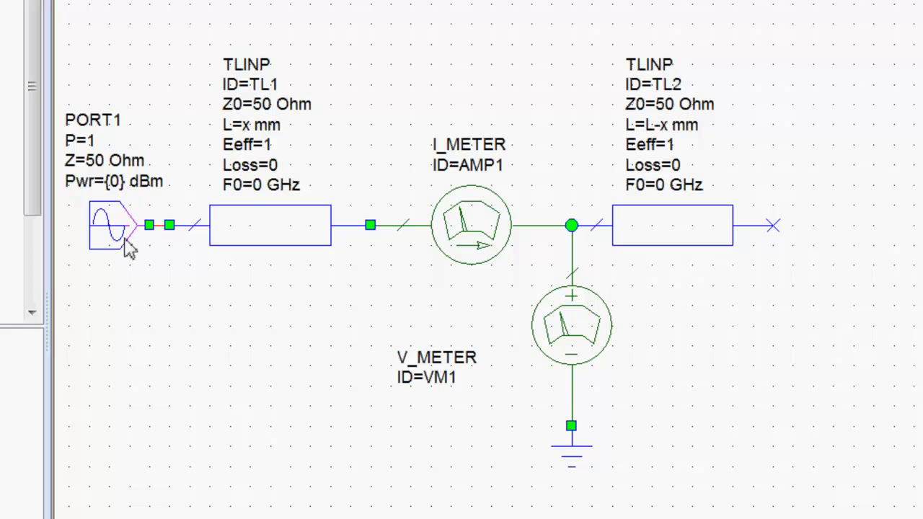
mouse_move(114, 195)
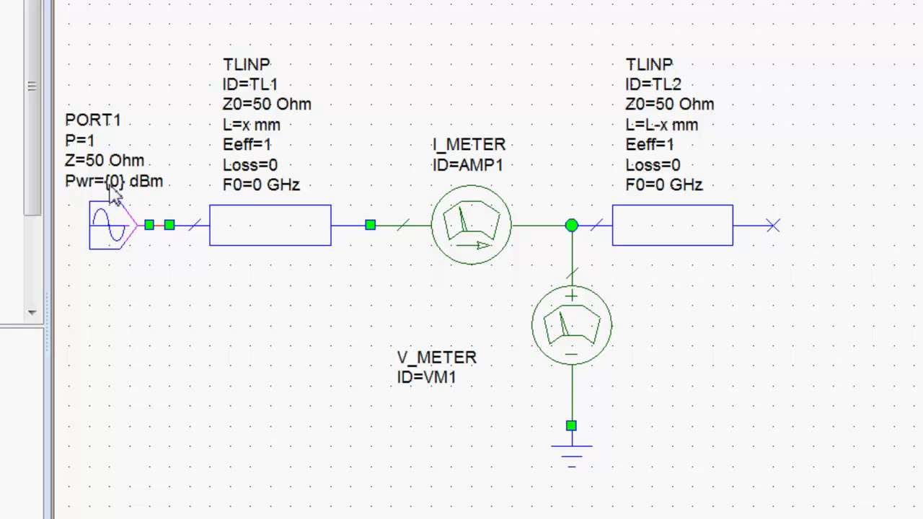
mouse_move(121, 195)
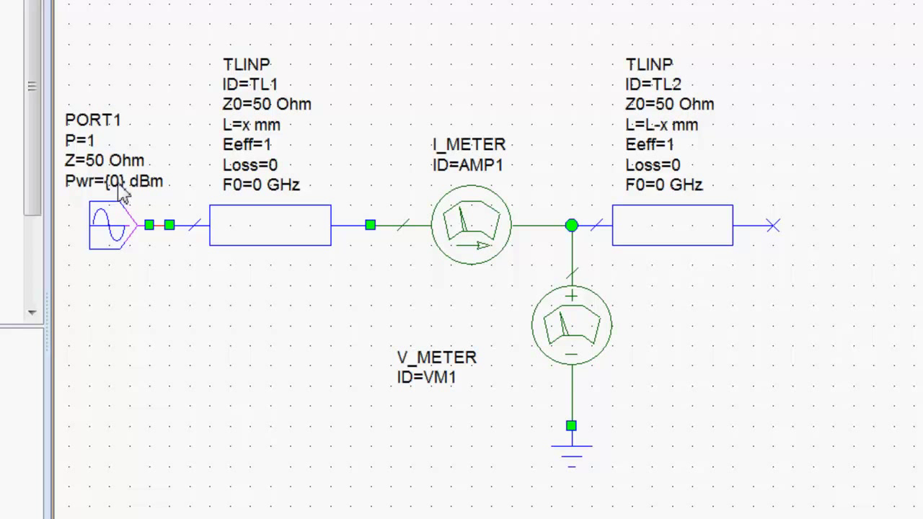
mouse_move(122, 194)
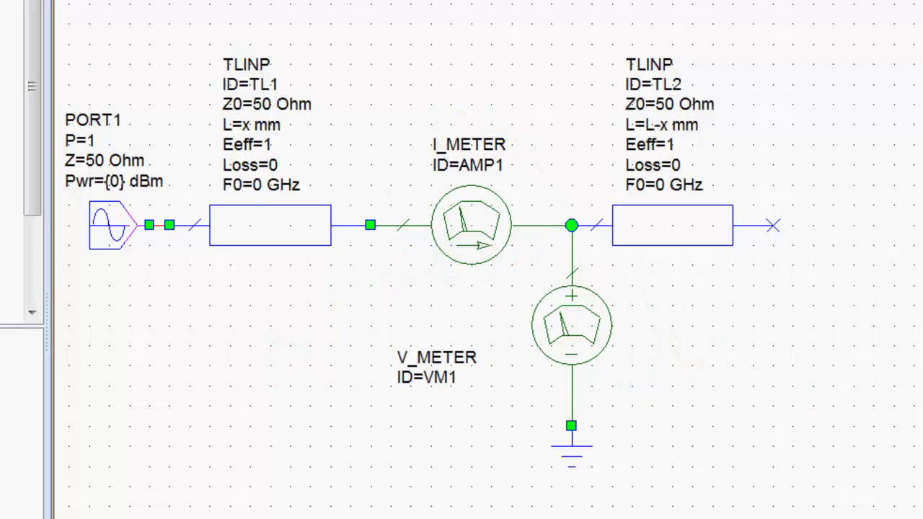
mouse_move(844, 265)
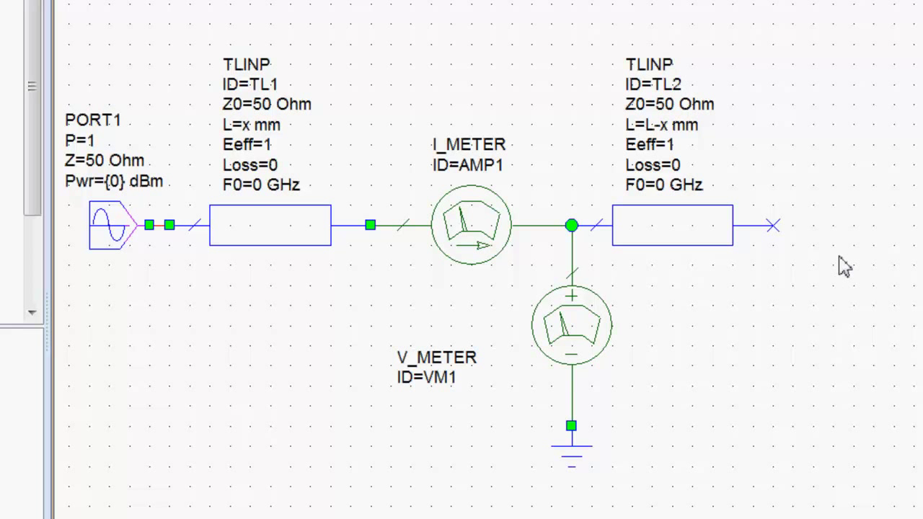
mouse_move(801, 254)
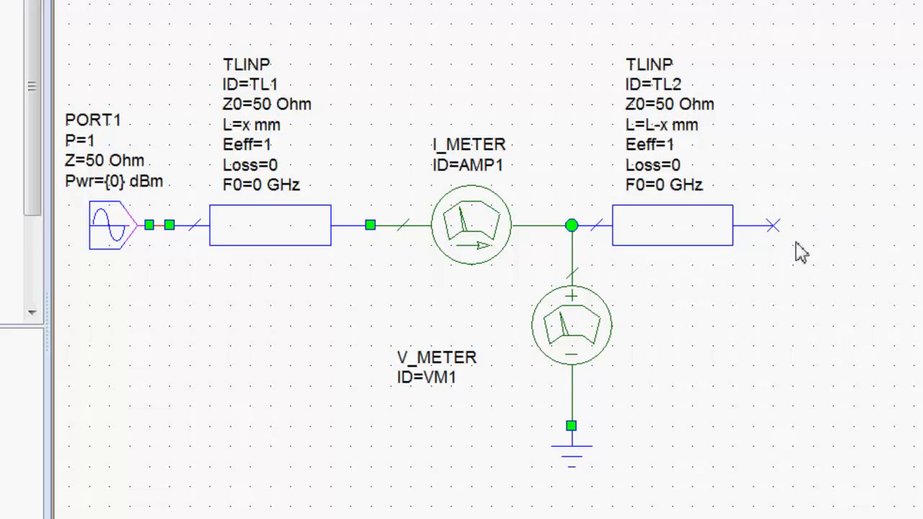
mouse_move(767, 251)
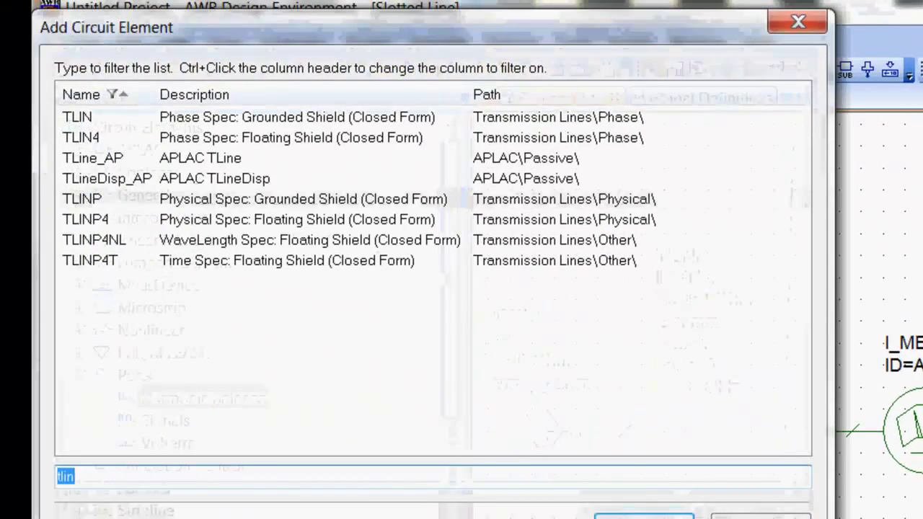
Step: Filter the Add Circuit Element list for 'res' to find a resistor
type("res")
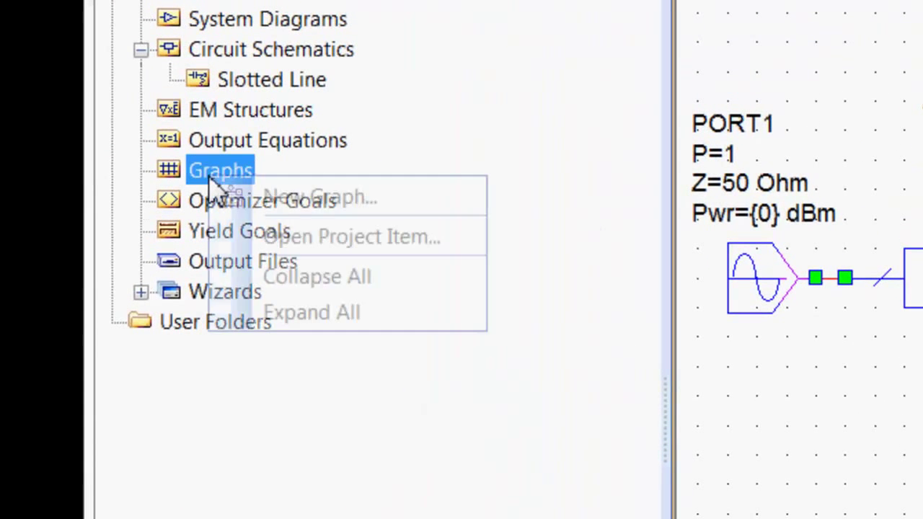
Step: Create a graph named Voltage and Current and start adding a measurement to it
left_click(318, 196)
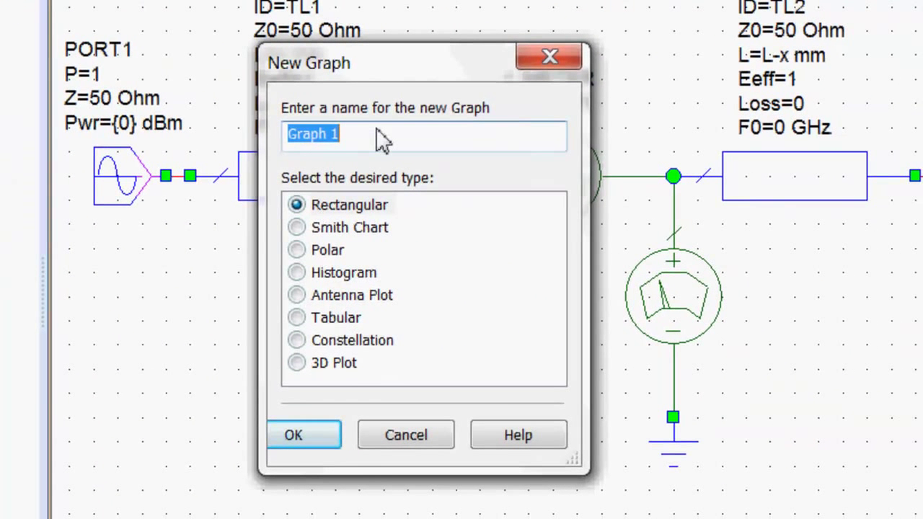
type("Voltage a")
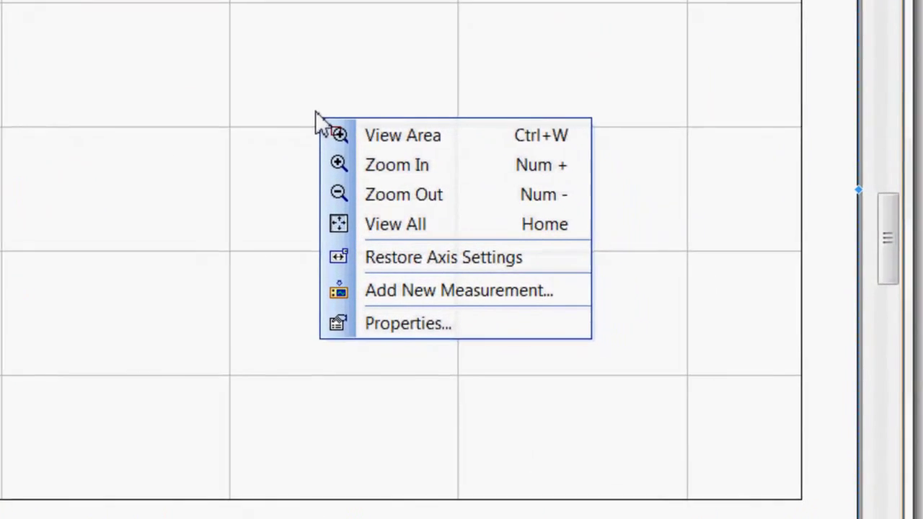
left_click(459, 290)
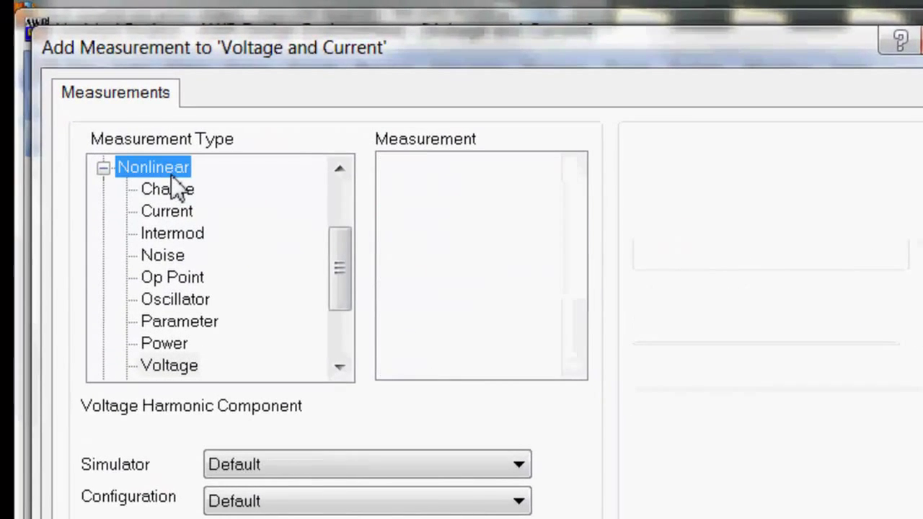
mouse_move(185, 382)
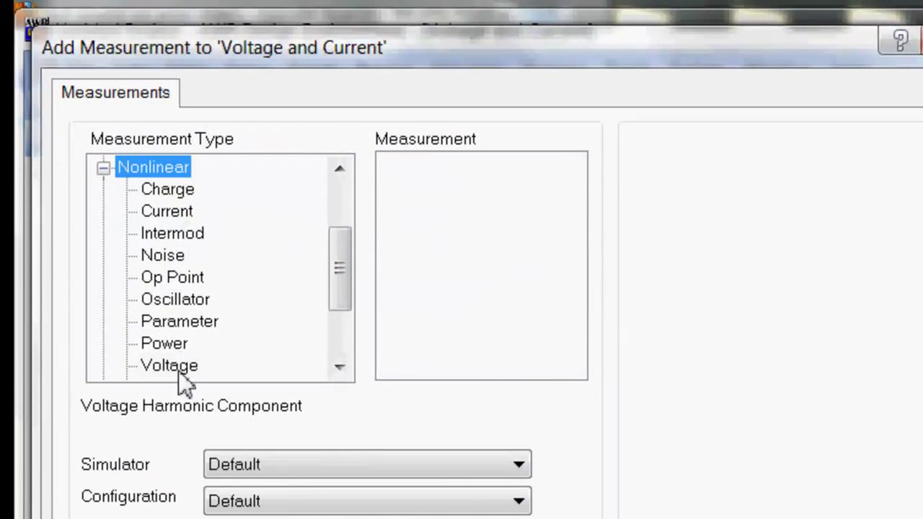
Step: Add Nonlinear Voltage Vcomp magnitude at V_METER.VM1, harmonic index 1, and apply
left_click(170, 366)
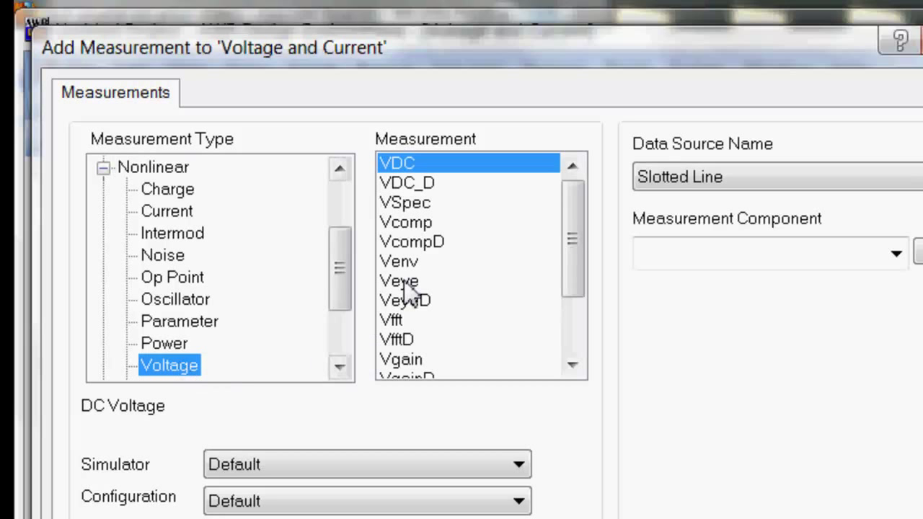
left_click(407, 222)
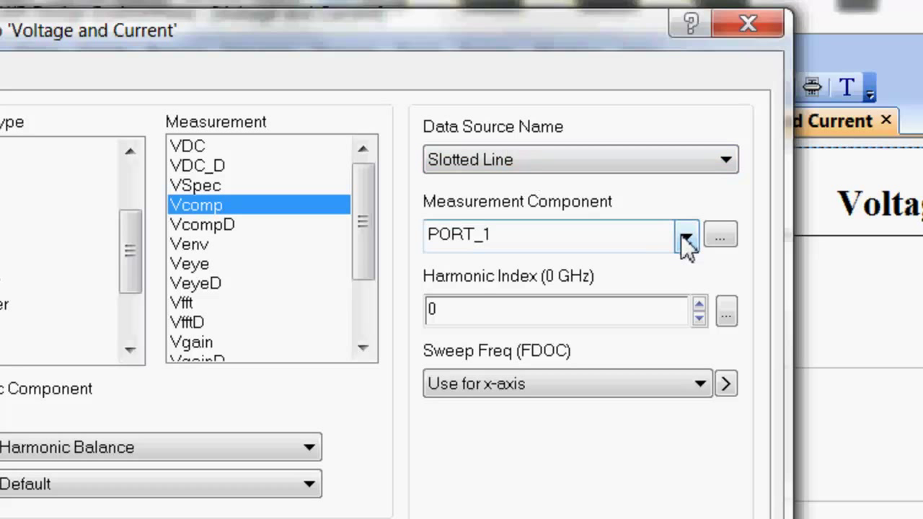
left_click(687, 233)
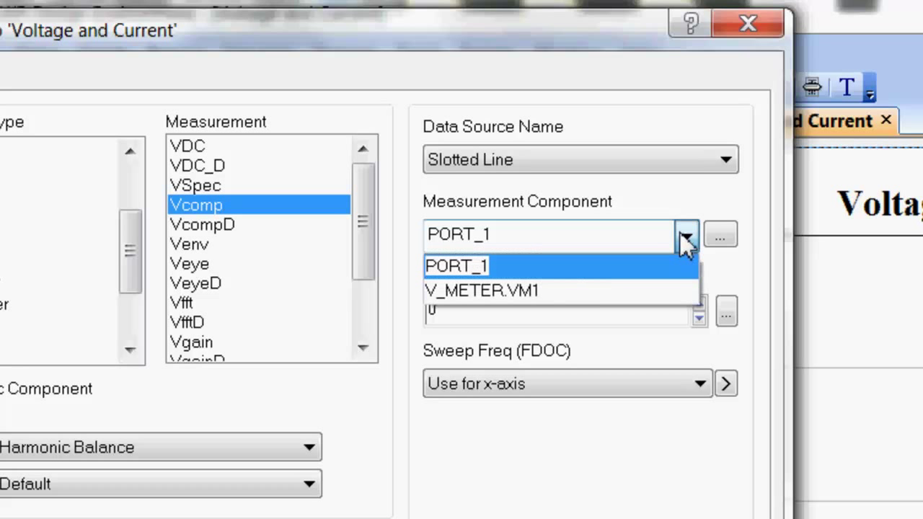
left_click(482, 292)
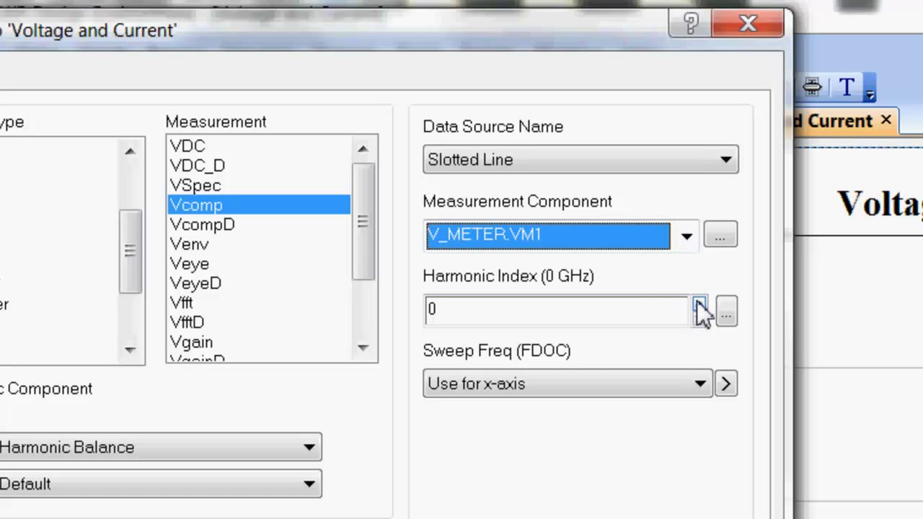
left_click(699, 304)
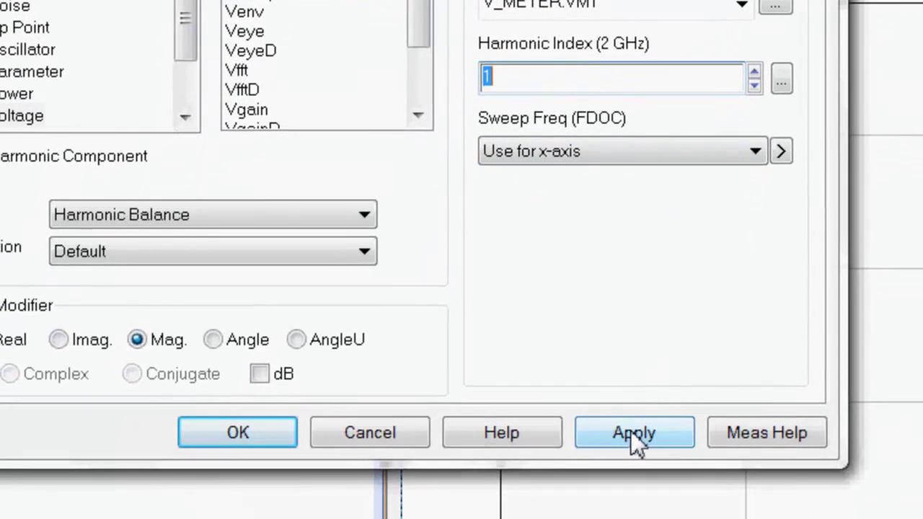
left_click(635, 432)
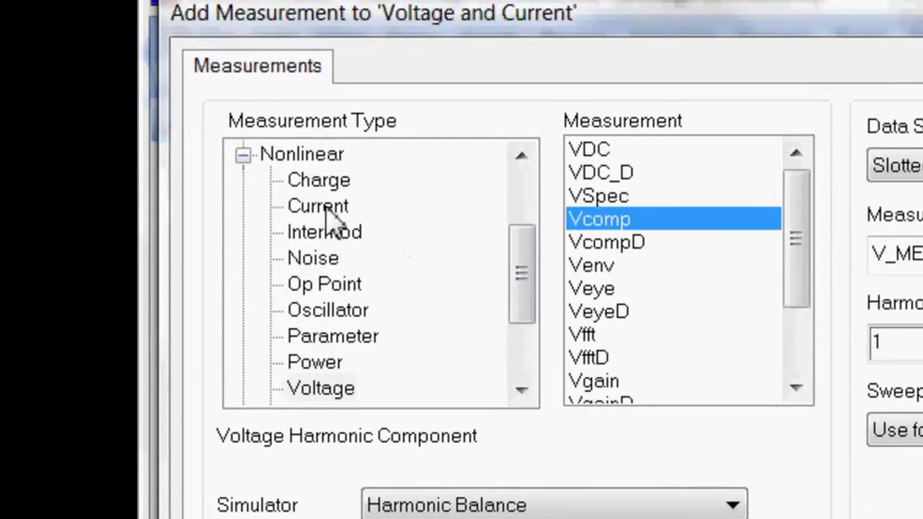
Step: Add Nonlinear Current Icomp magnitude at I_METER.AMP1, harmonic index 1, and close
left_click(317, 205)
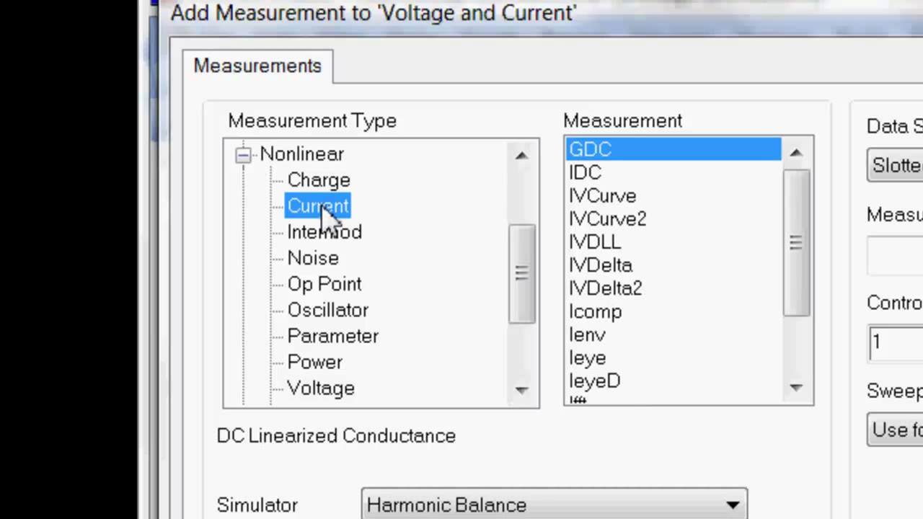
left_click(595, 311)
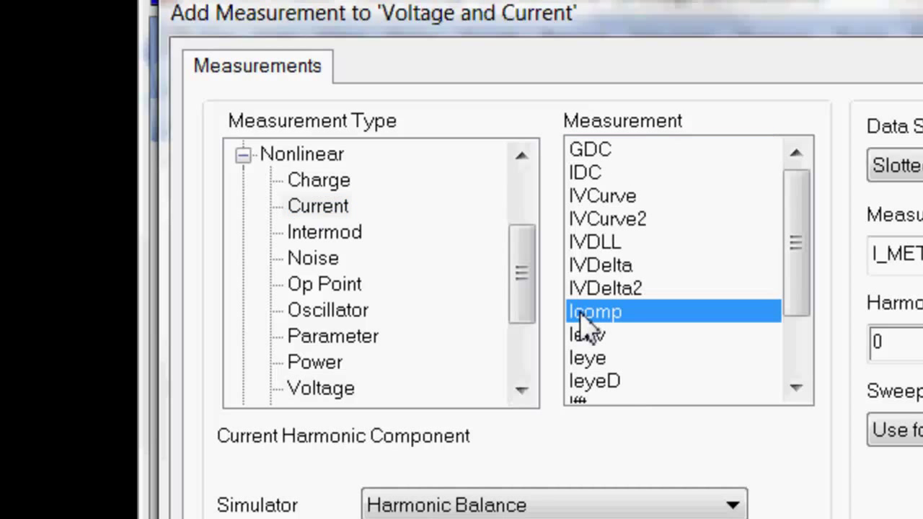
mouse_move(620, 318)
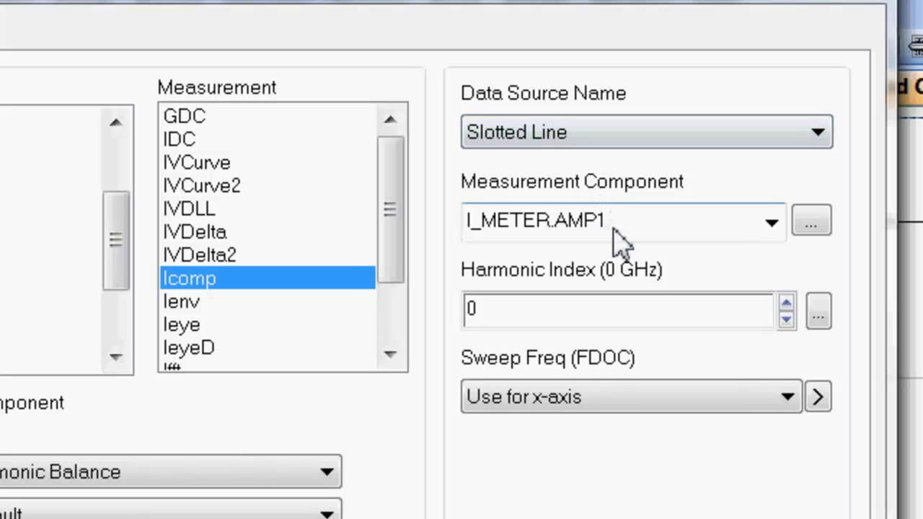
mouse_move(627, 246)
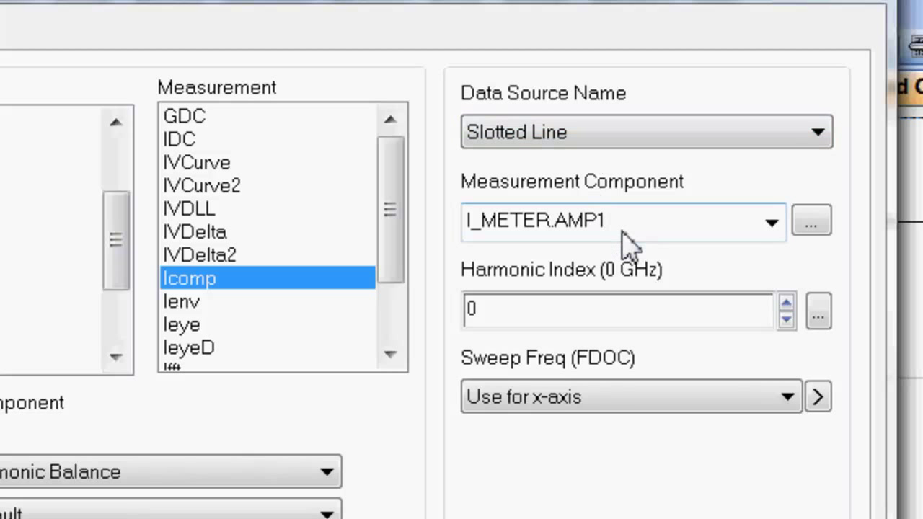
left_click(785, 302)
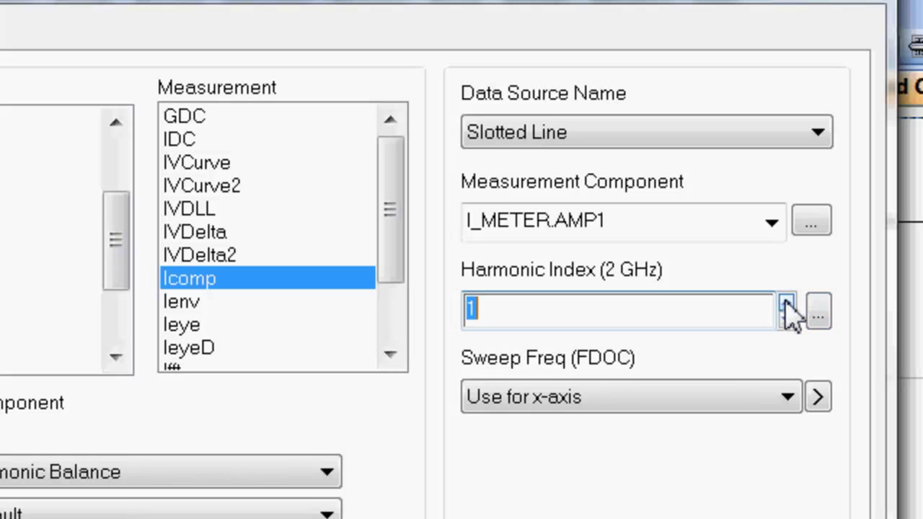
scroll("down", 3)
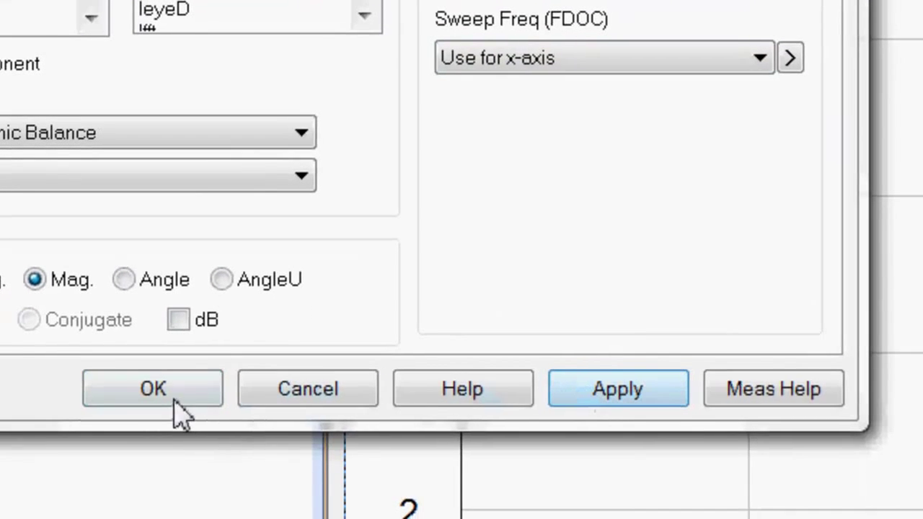
left_click(153, 388)
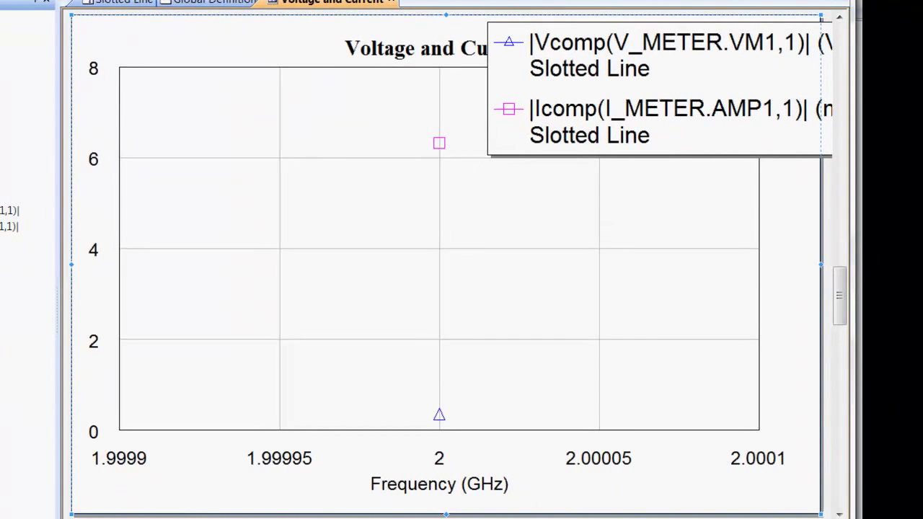
mouse_move(447, 364)
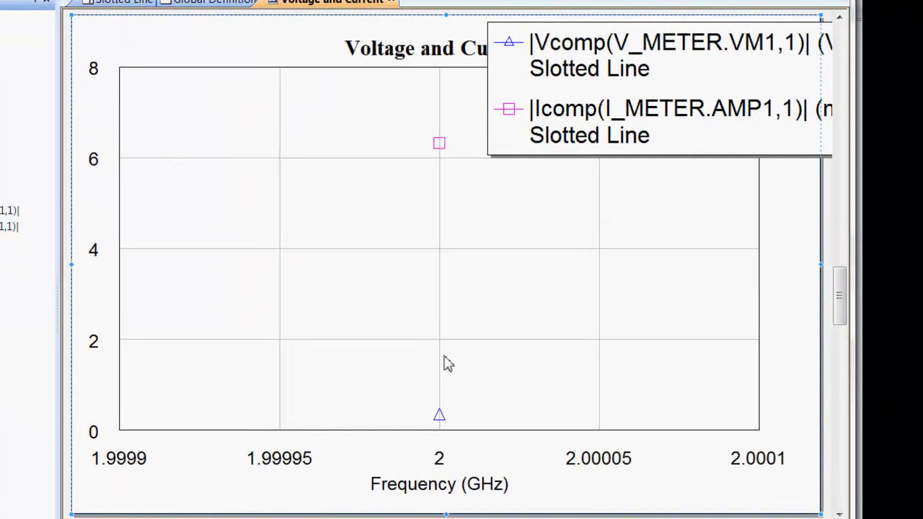
mouse_move(440, 422)
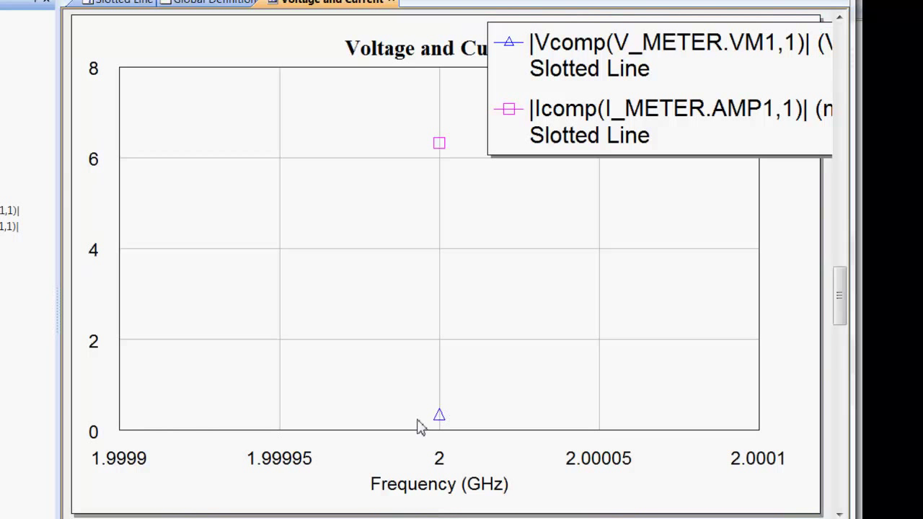
mouse_move(424, 153)
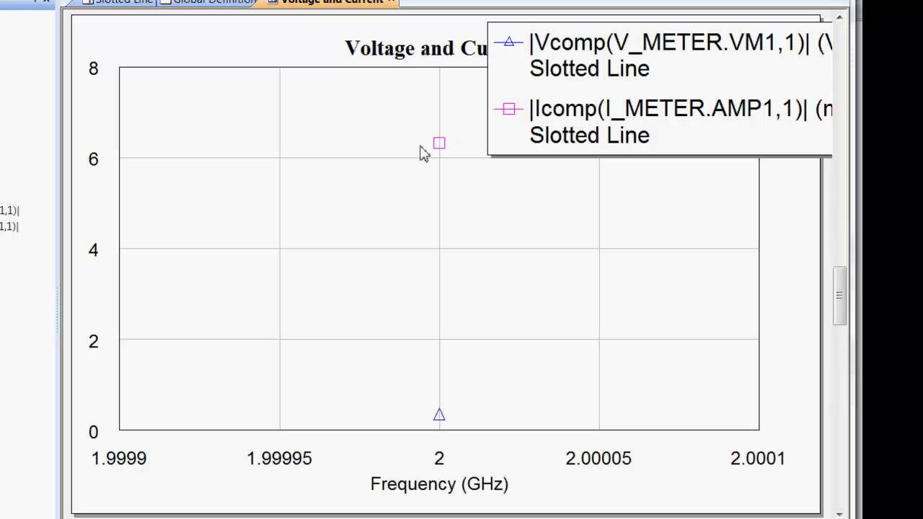
mouse_move(456, 143)
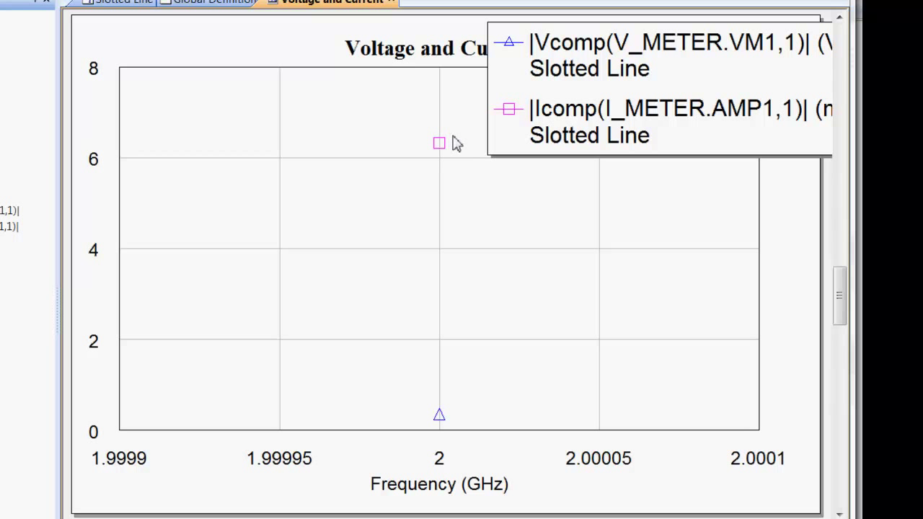
mouse_move(480, 352)
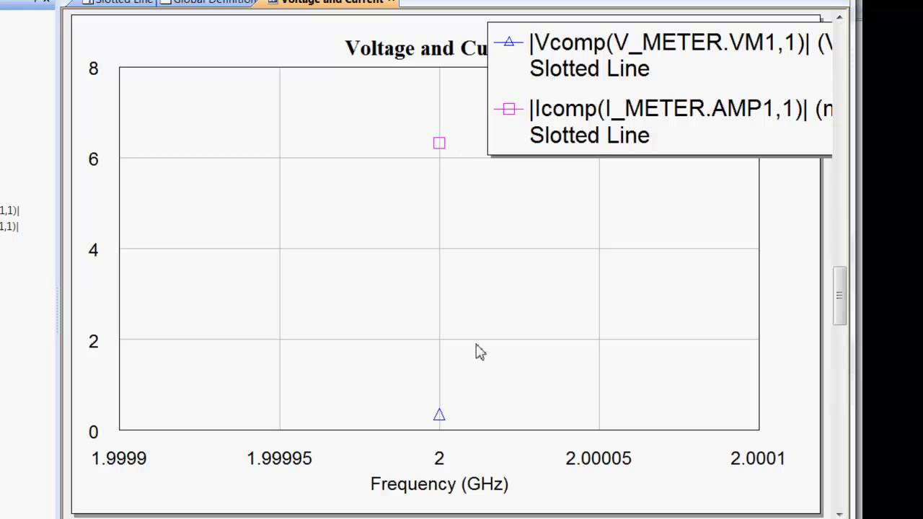
mouse_move(179, 283)
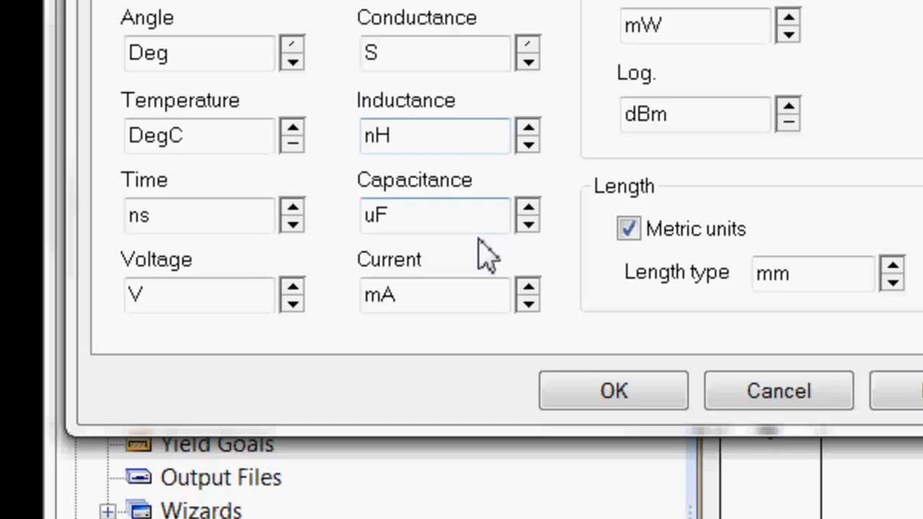
left_click(199, 294)
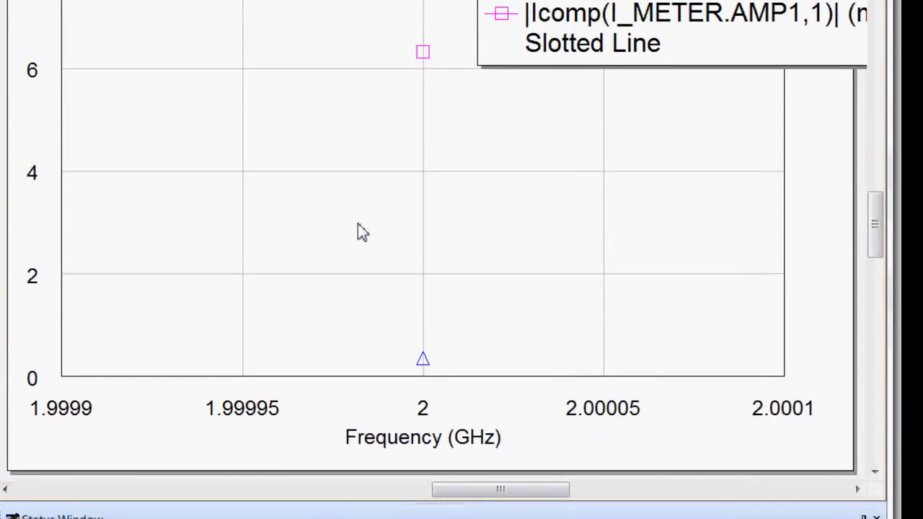
Step: In plot properties, fix the Left 1 axis limits at 0–10 with autoscaling while tuning off
right_click(361, 231)
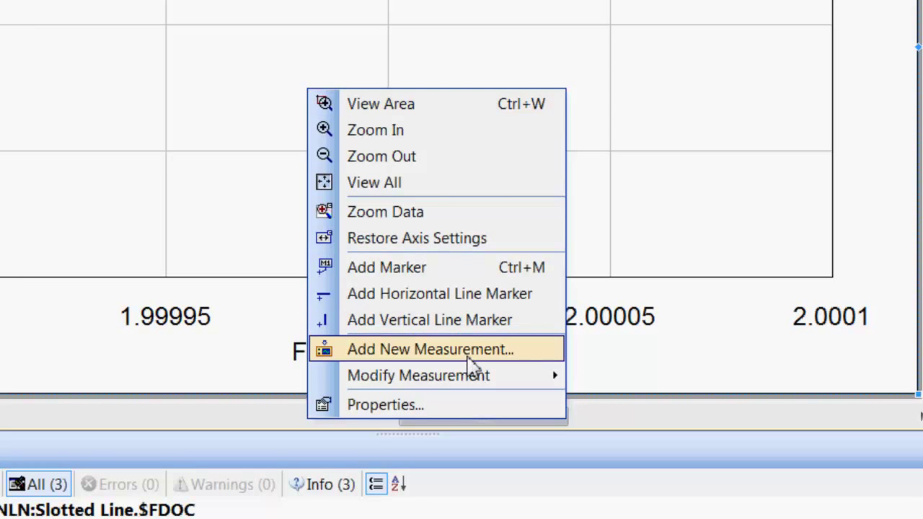
left_click(385, 404)
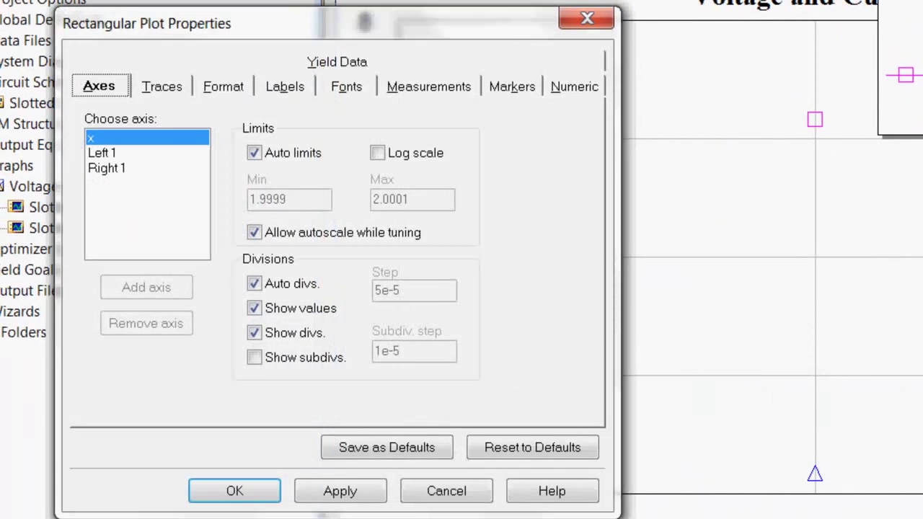
mouse_move(199, 161)
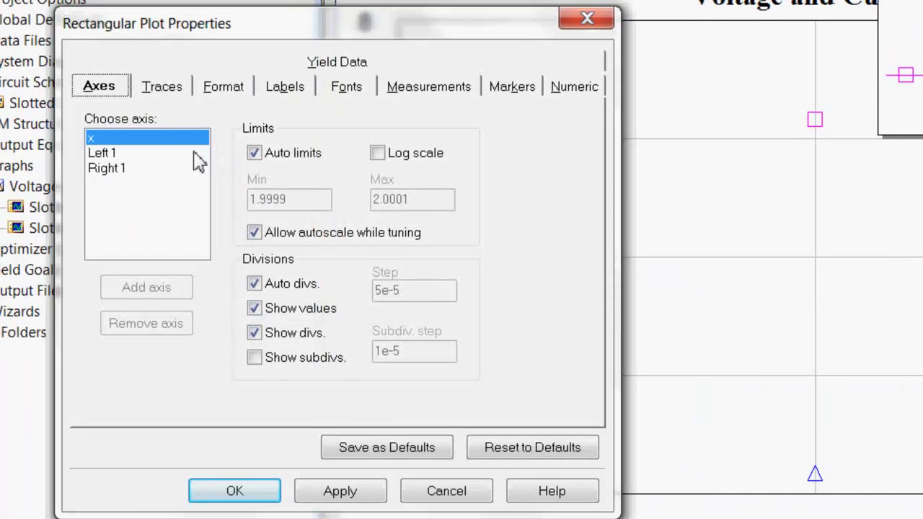
mouse_move(144, 144)
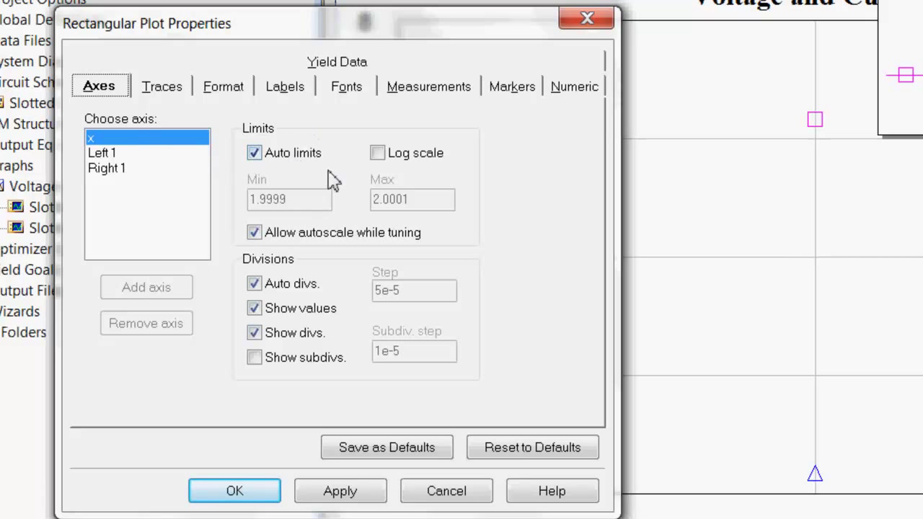
mouse_move(361, 181)
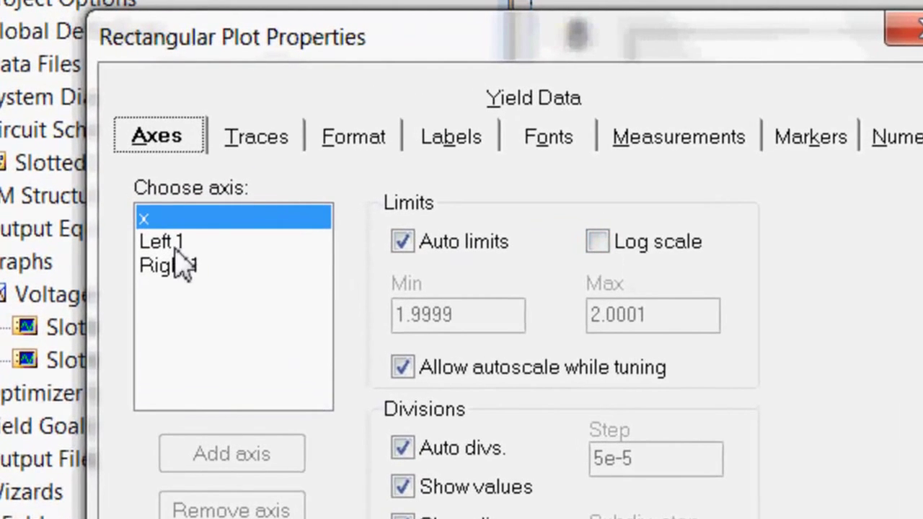
left_click(162, 241)
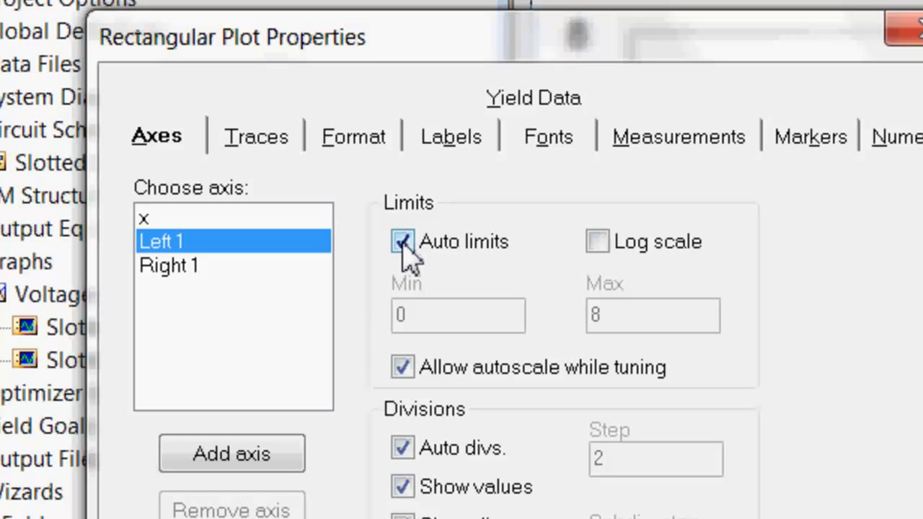
left_click(402, 242)
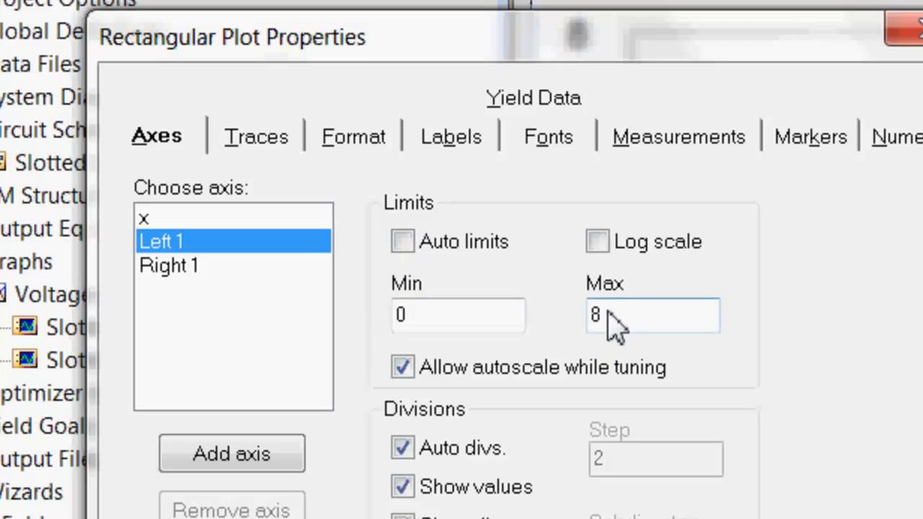
type("10")
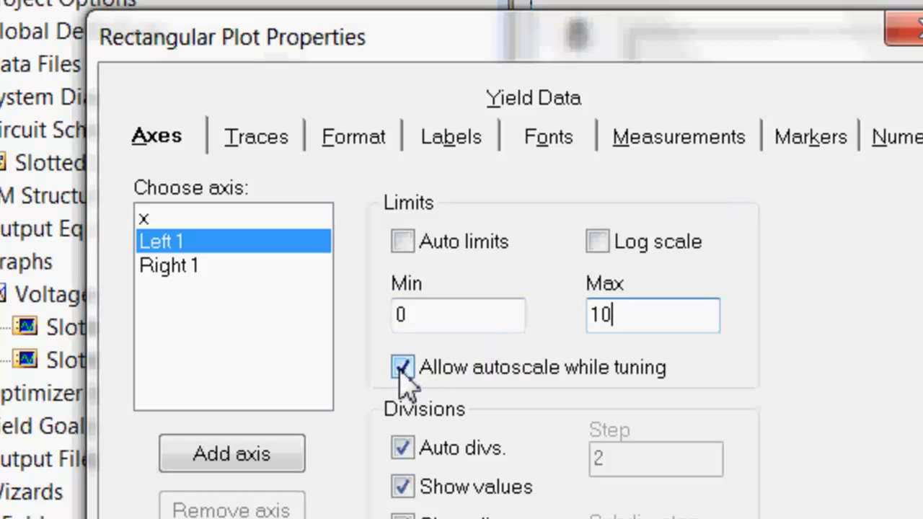
left_click(403, 368)
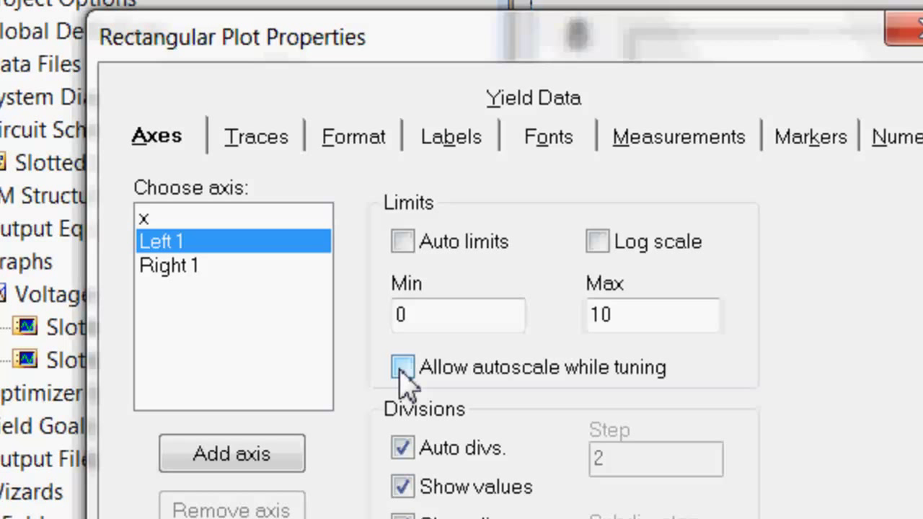
left_click(403, 367)
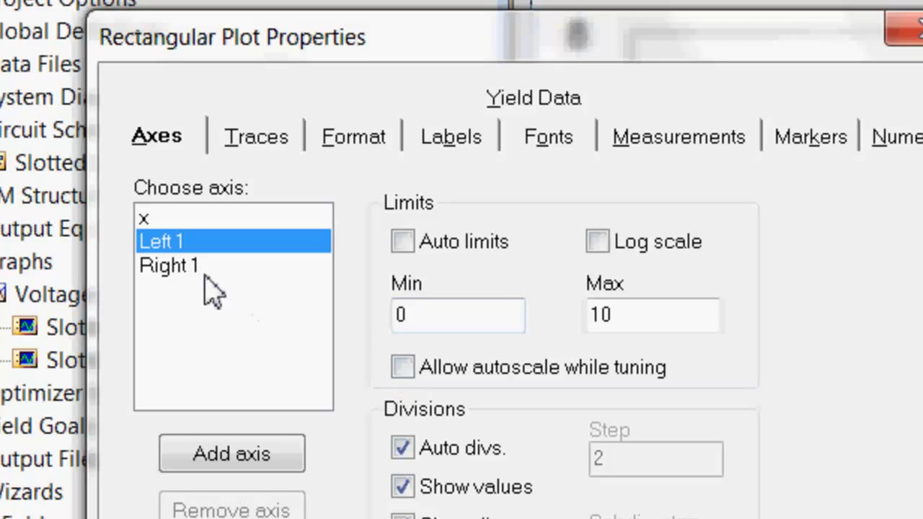
Step: Fix the Right 1 axis limits at 0–1 with Auto limits off
left_click(168, 266)
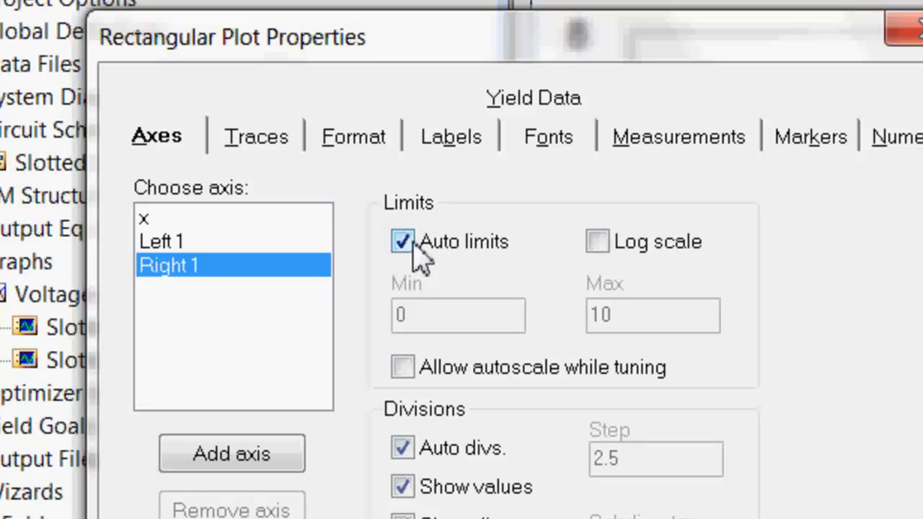
left_click(402, 242)
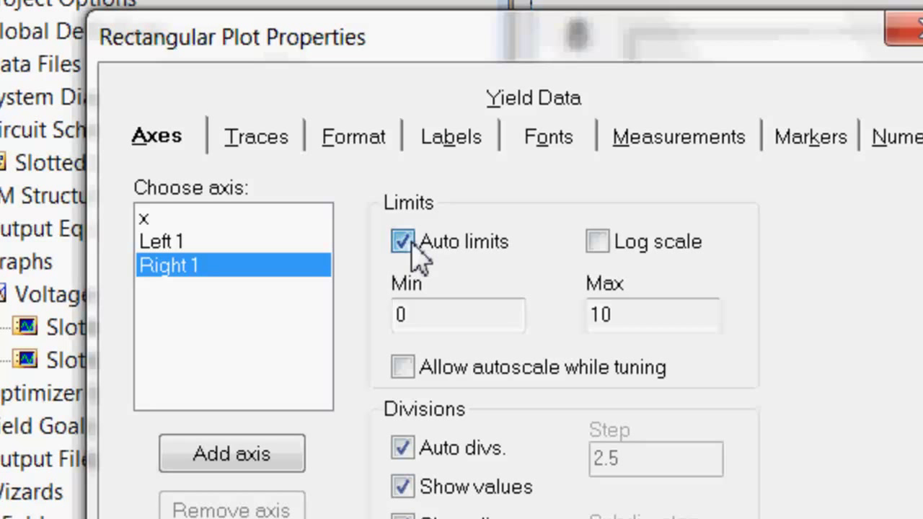
left_click(403, 242)
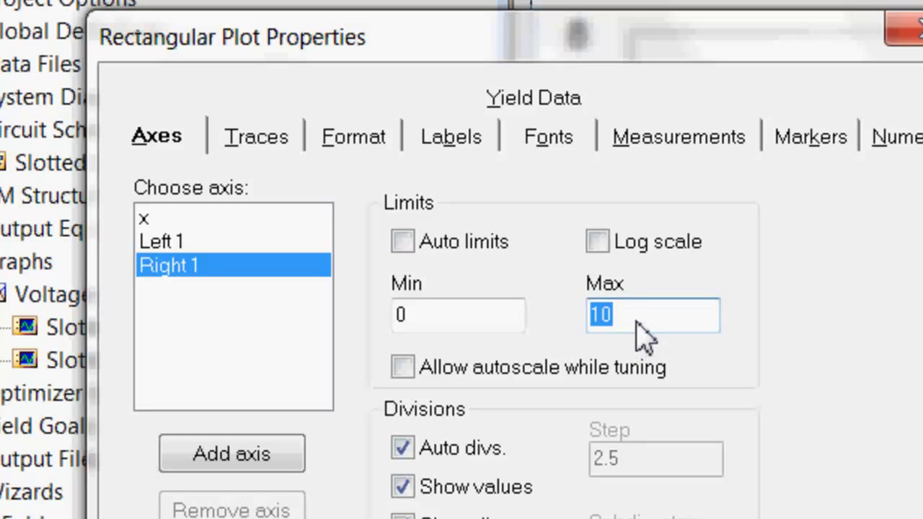
type("1")
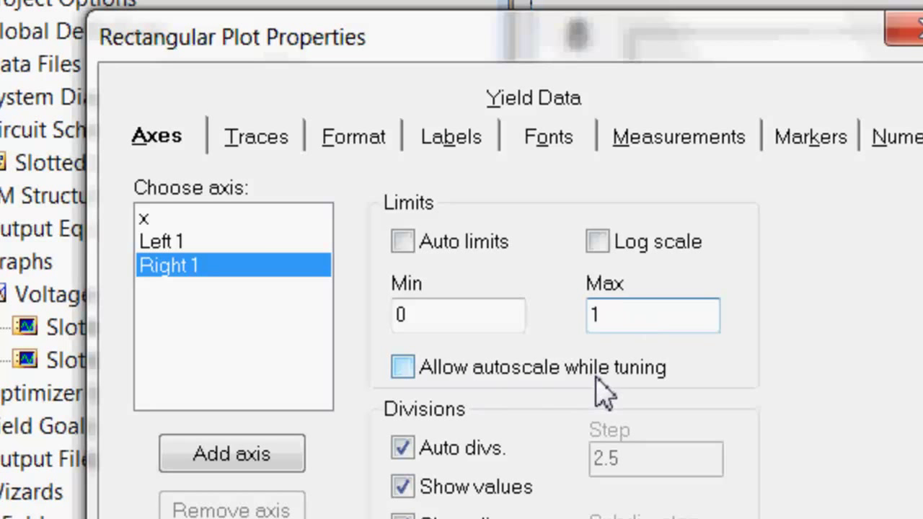
left_click(326, 470)
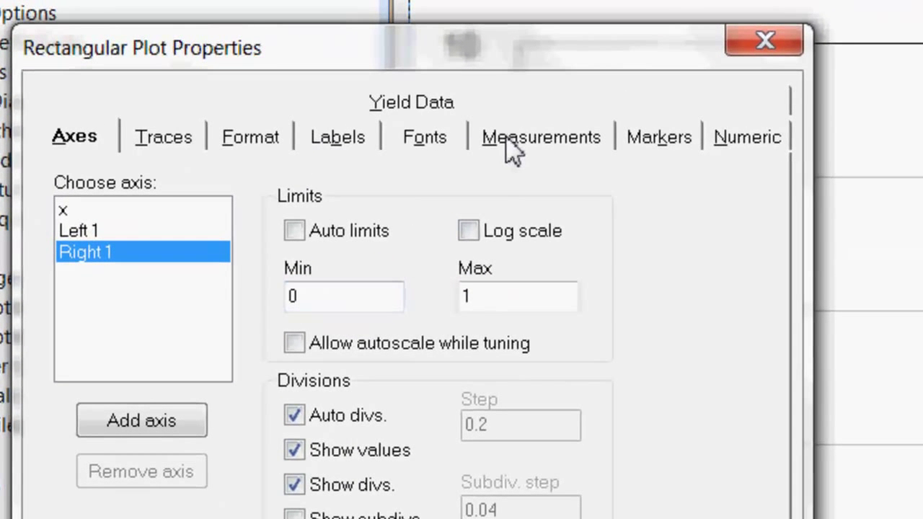
Step: Assign the Vcomp measurement to the Right 1 axis, leaving Icomp on the left axis
left_click(541, 135)
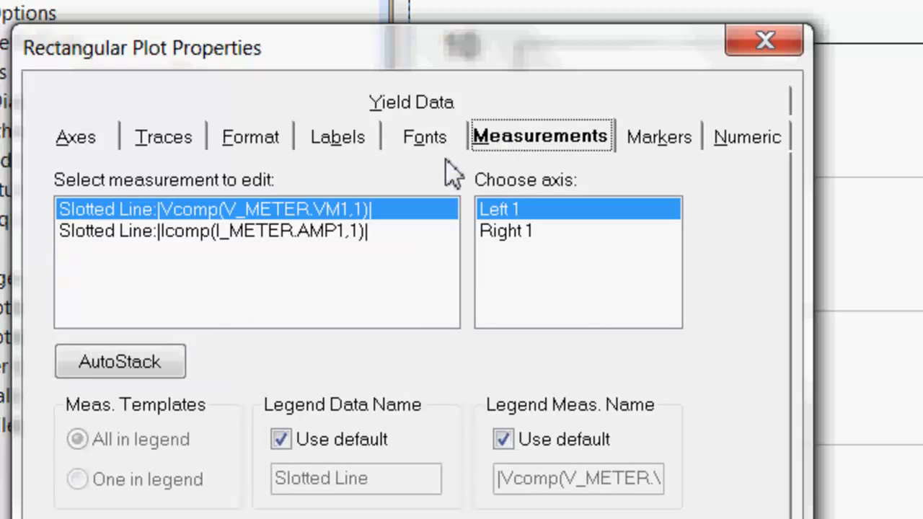
mouse_move(395, 234)
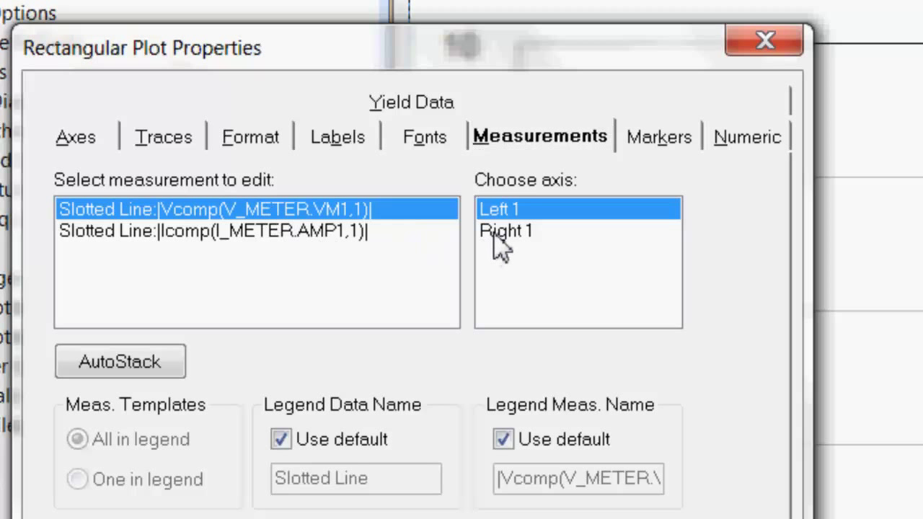
left_click(505, 230)
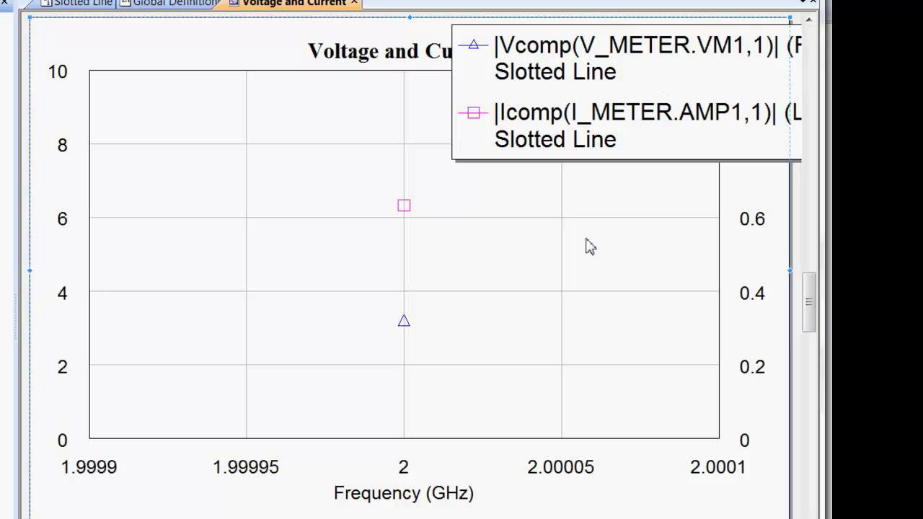
mouse_move(386, 320)
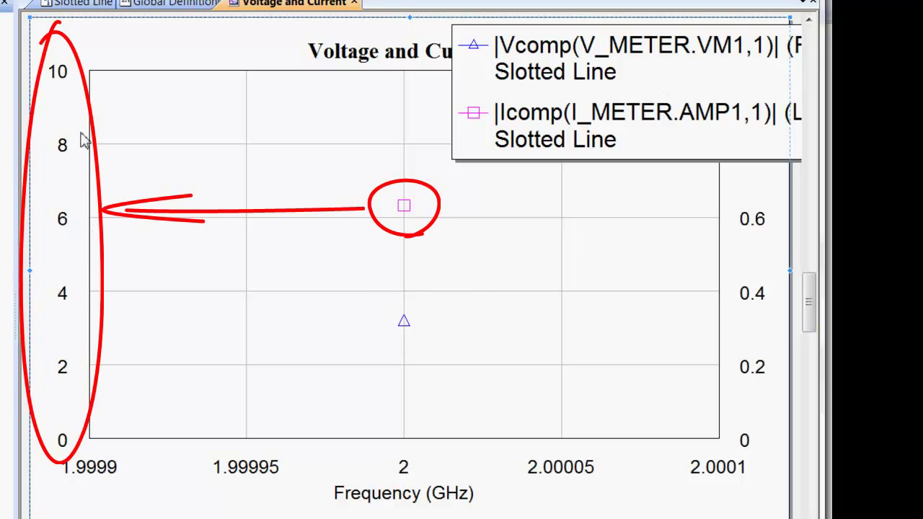
mouse_move(164, 219)
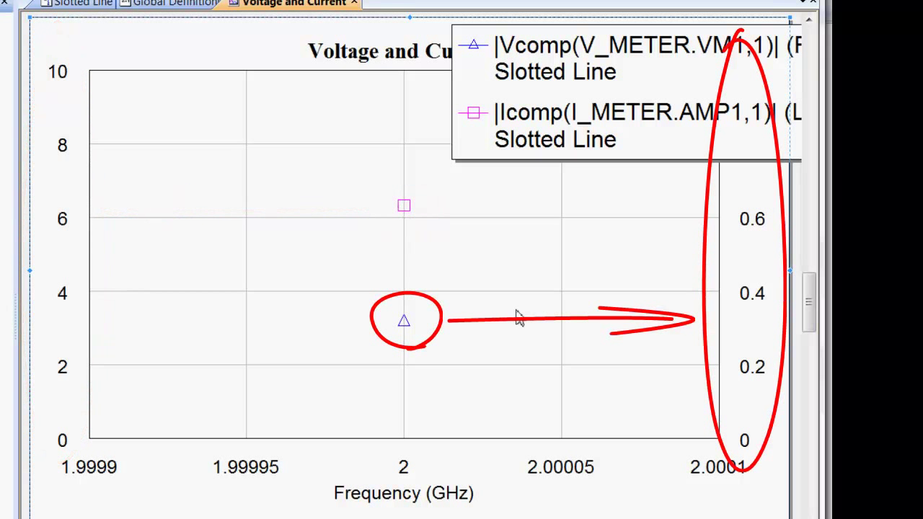
mouse_move(736, 329)
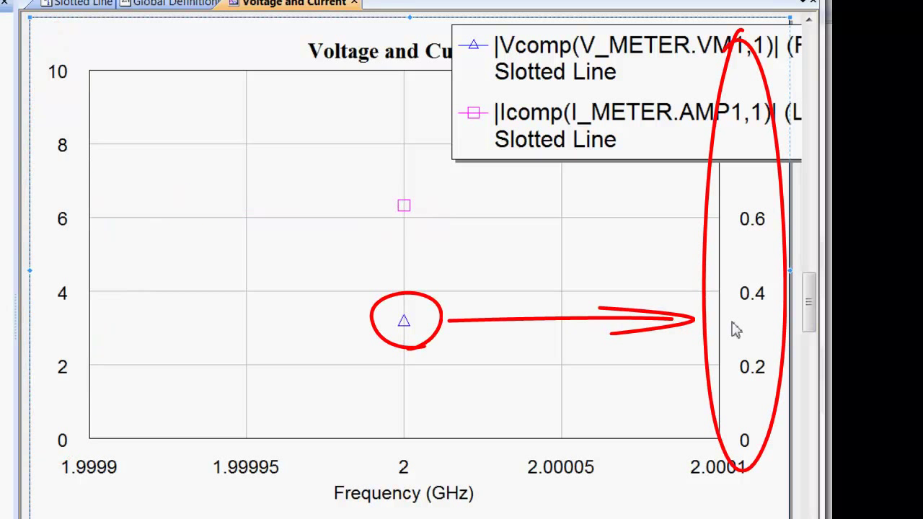
mouse_move(418, 335)
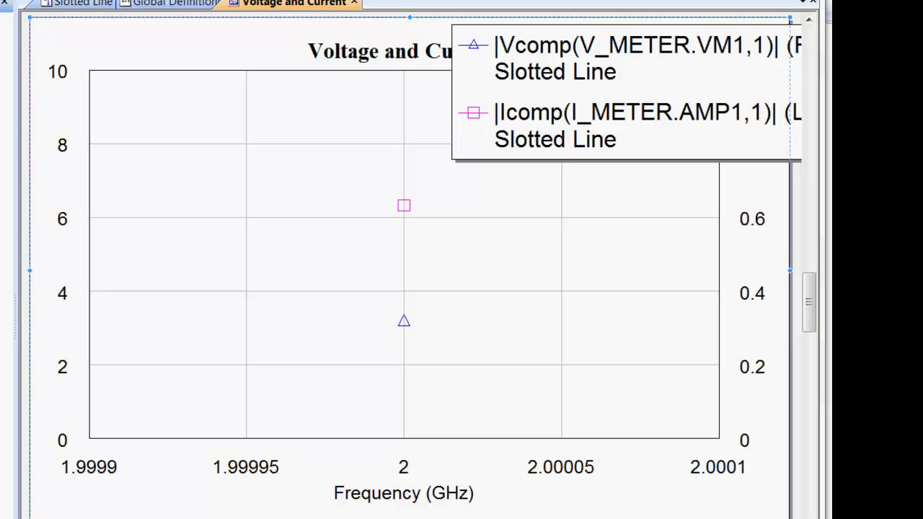
Step: Show the Slotted Line schematic and select TL1's length parameter L=x mm
left_click(80, 3)
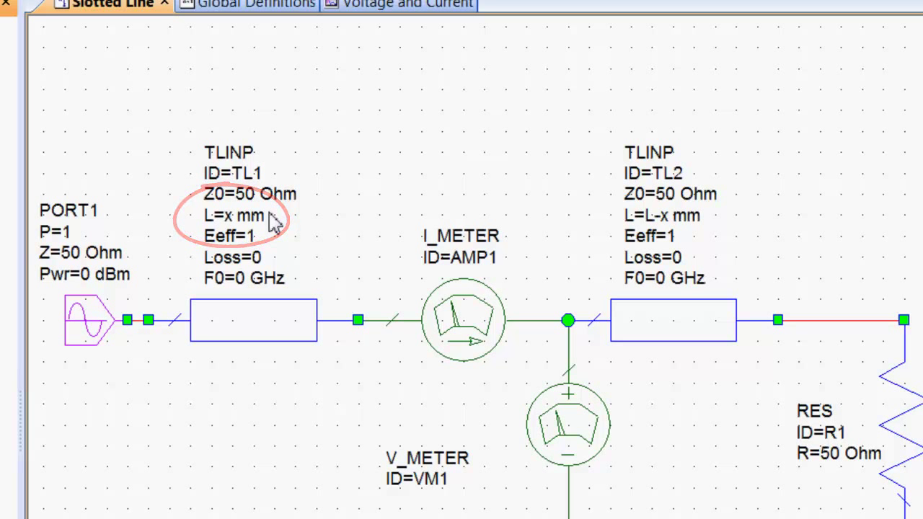
left_click(243, 215)
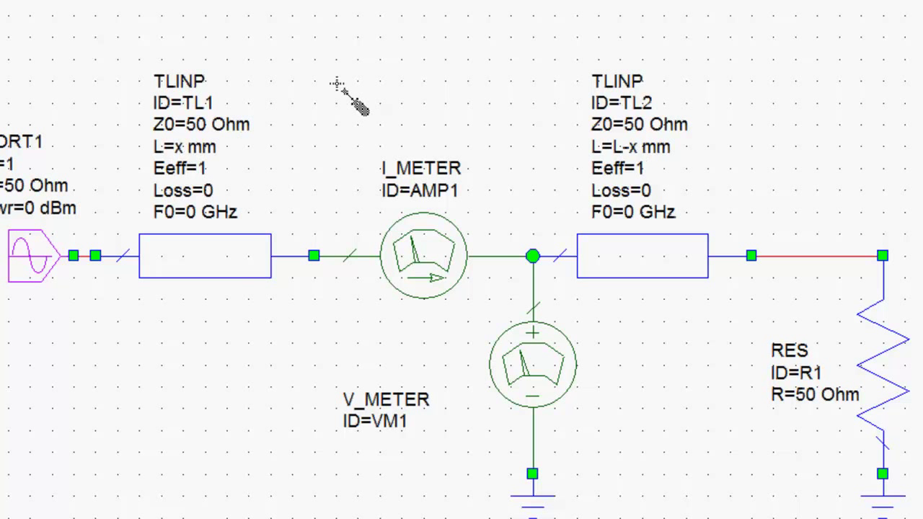
mouse_move(402, 50)
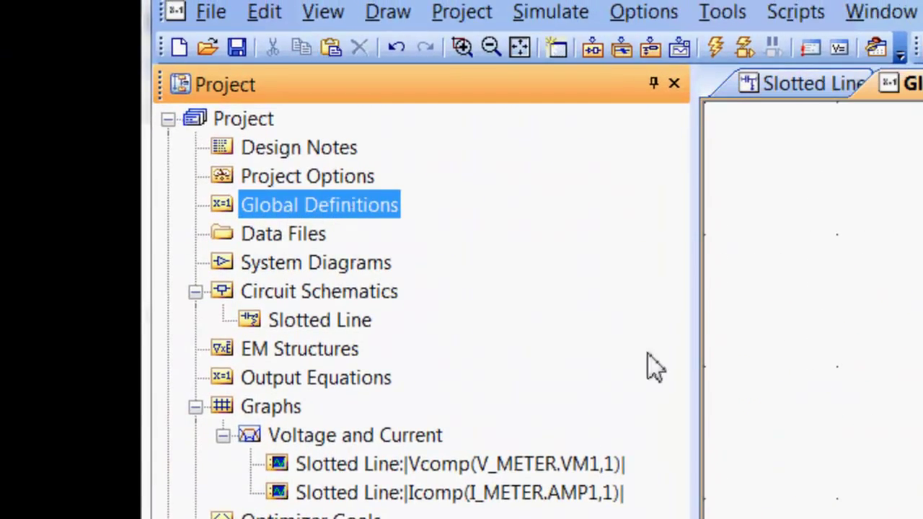
Step: Show the Global Definitions sheet with L=100 and select the x=10 equation
double_click(319, 205)
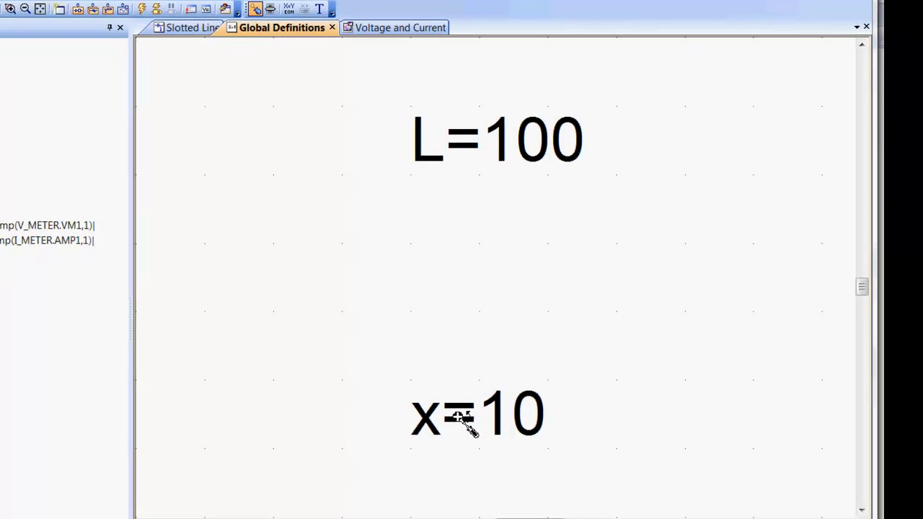
left_click(476, 415)
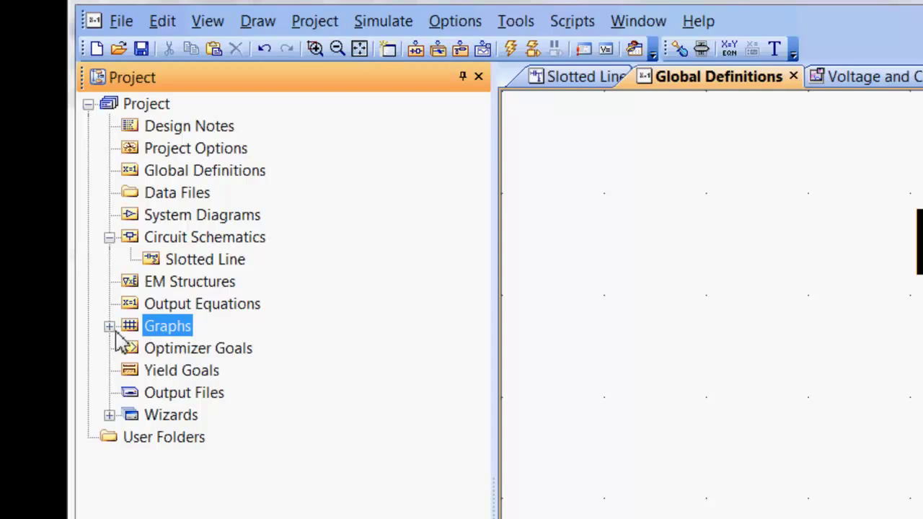
Step: Tune x along the line through about 48.9 and 75.9 back to roughly 54.3 mm
left_click(866, 77)
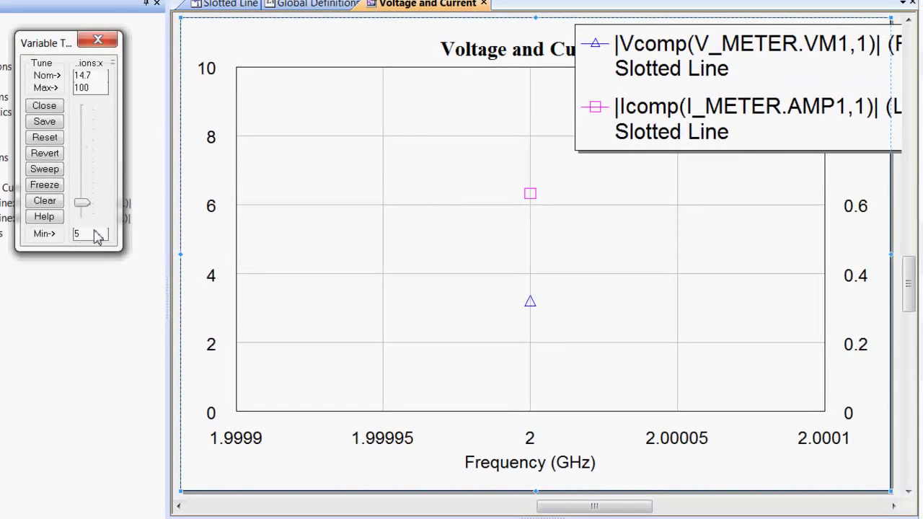
left_click_drag(82, 205, 82, 165)
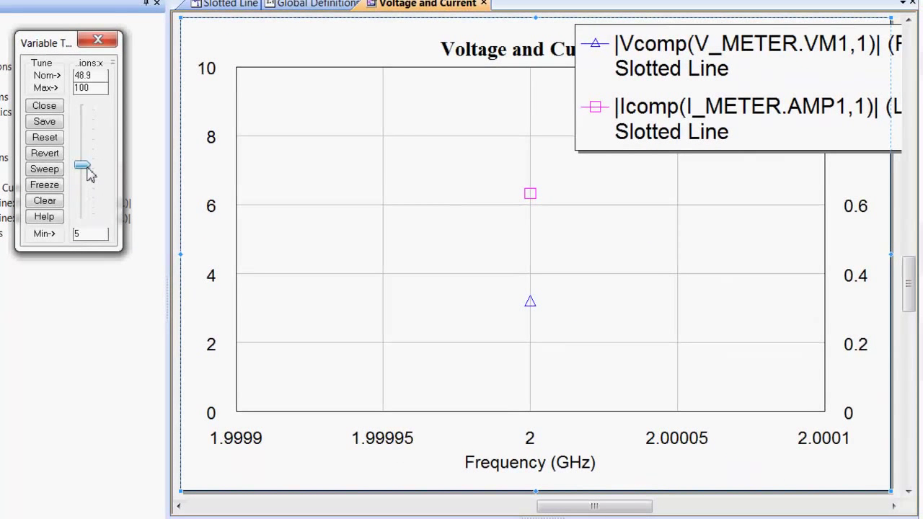
left_click_drag(85, 167, 84, 137)
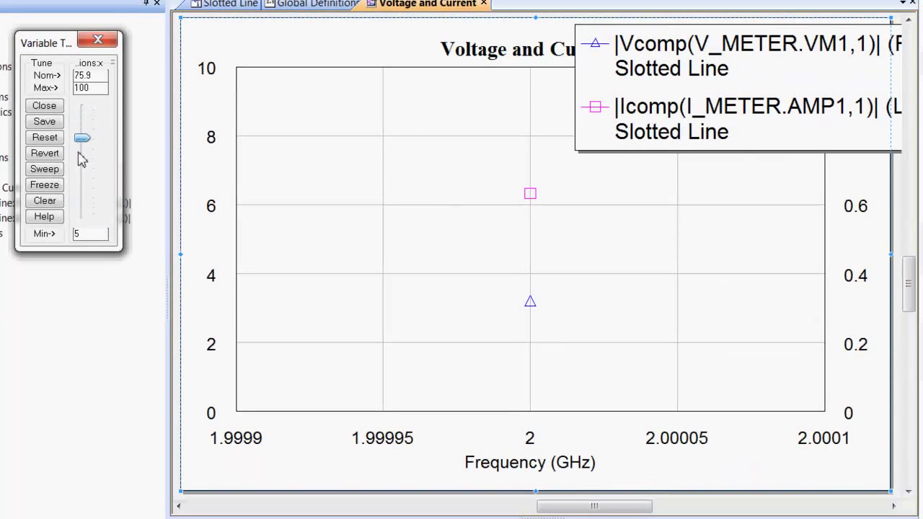
left_click_drag(83, 138, 86, 159)
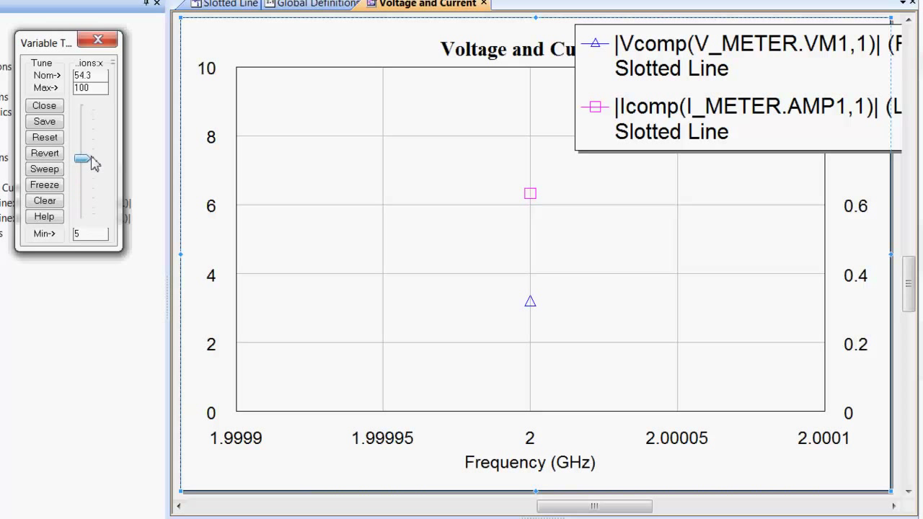
left_click_drag(86, 159, 82, 173)
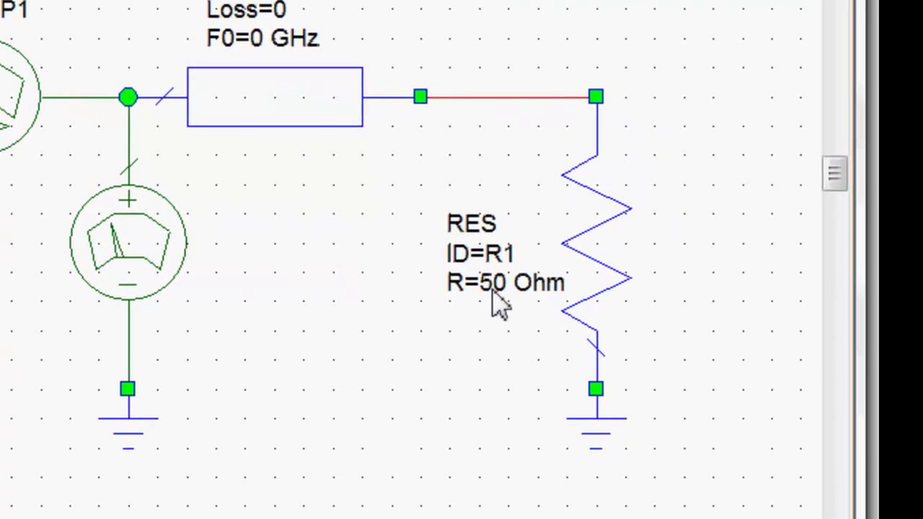
Step: Set load resistor R1 to 25 Ohm and reopen the Voltage and Current graph
double_click(492, 281)
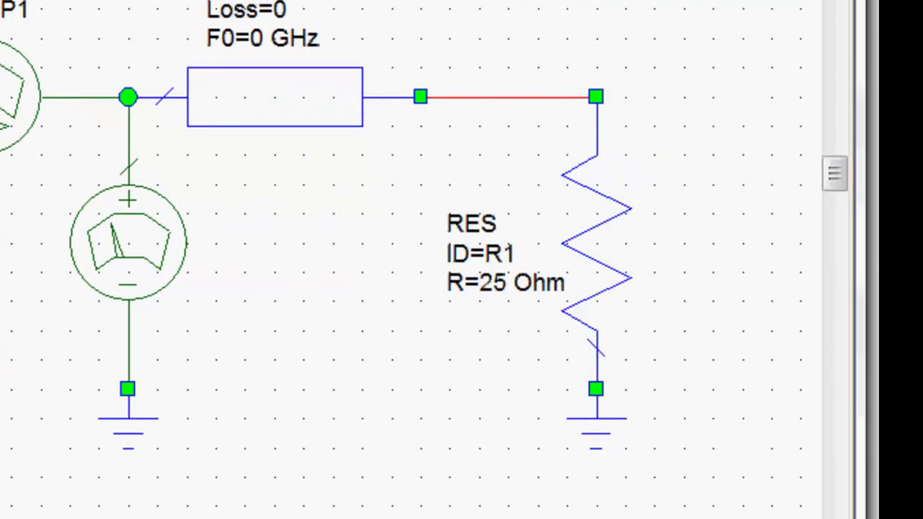
left_click(146, 110)
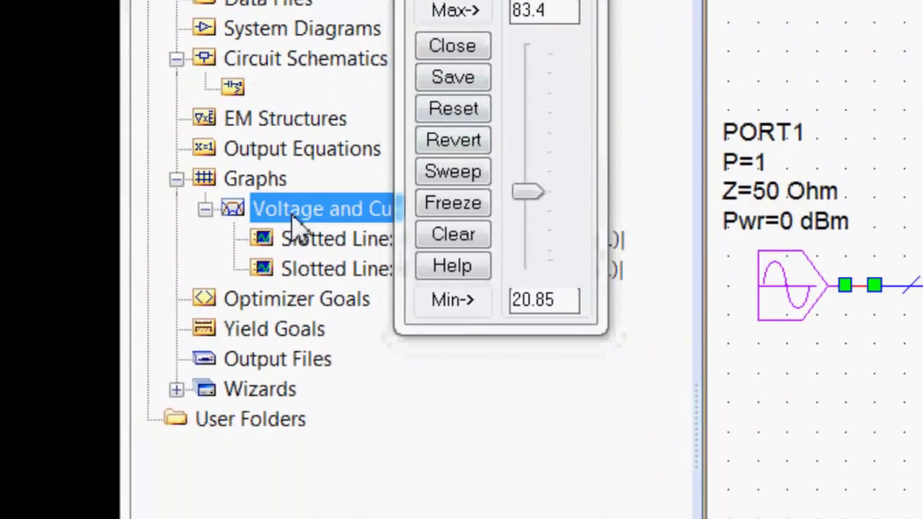
double_click(324, 208)
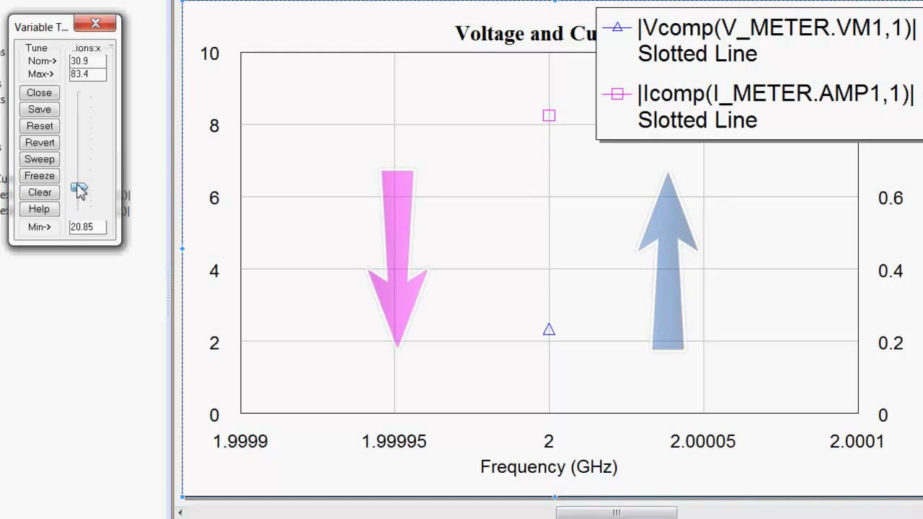
left_click_drag(81, 189, 79, 144)
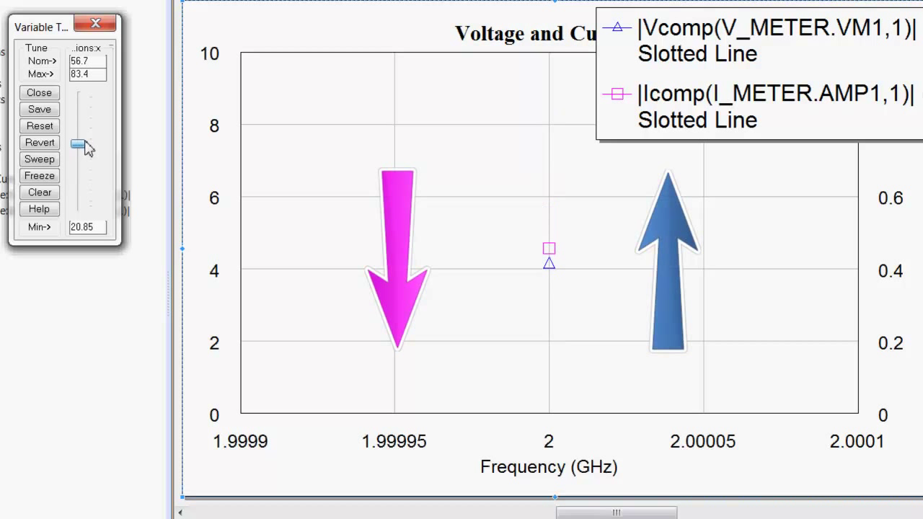
left_click_drag(81, 144, 80, 98)
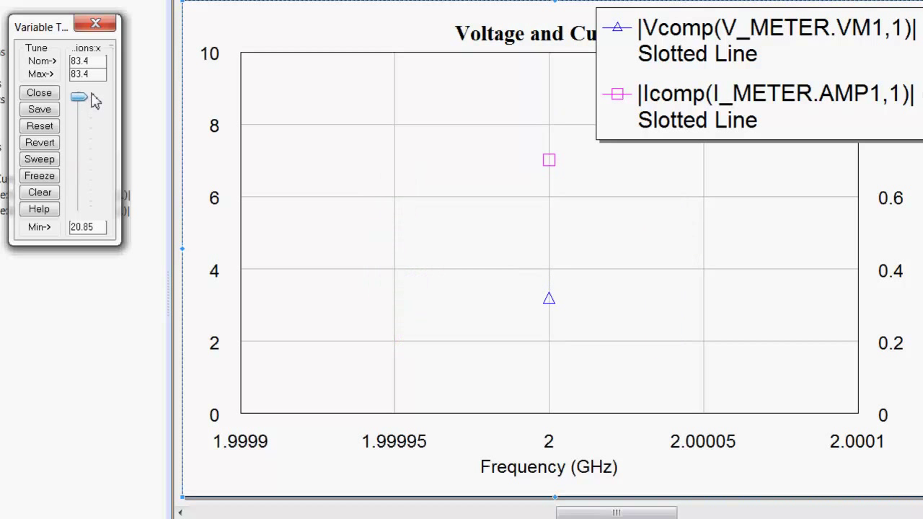
left_click_drag(79, 98, 80, 145)
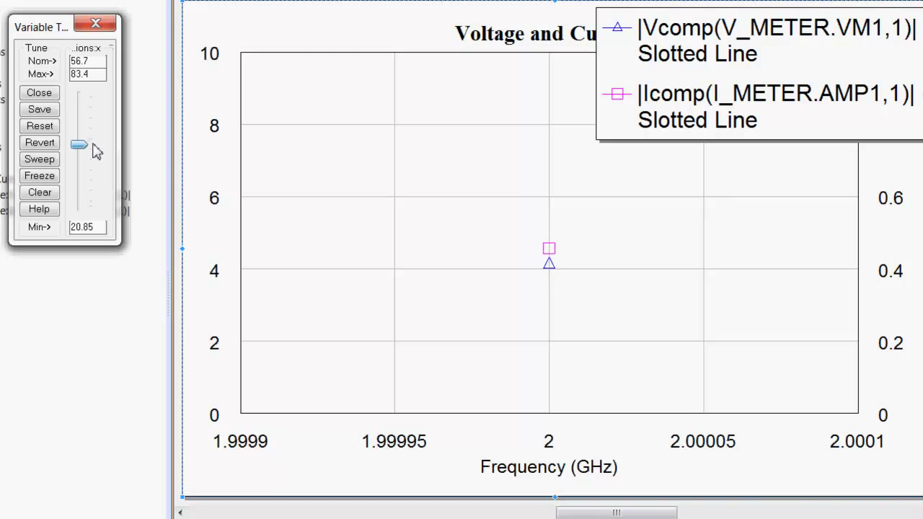
left_click_drag(78, 144, 80, 205)
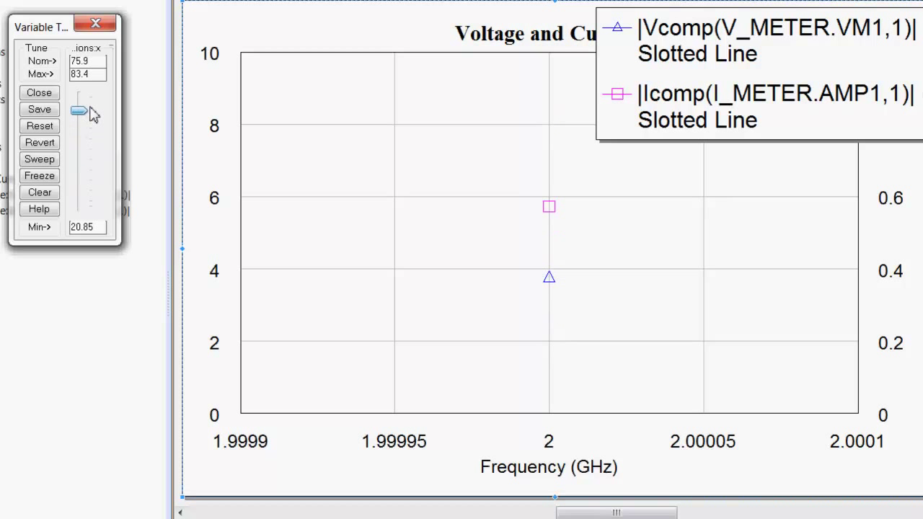
left_click_drag(80, 109, 80, 149)
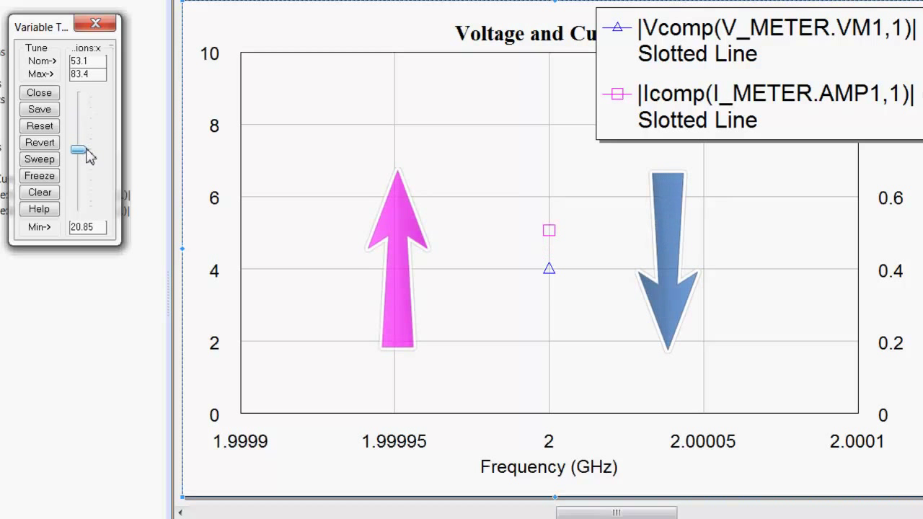
left_click_drag(79, 147, 80, 187)
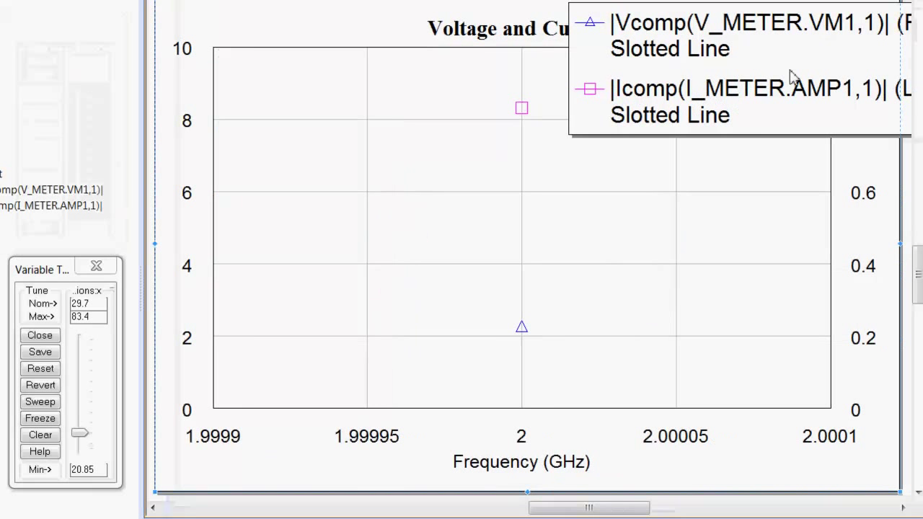
mouse_move(207, 332)
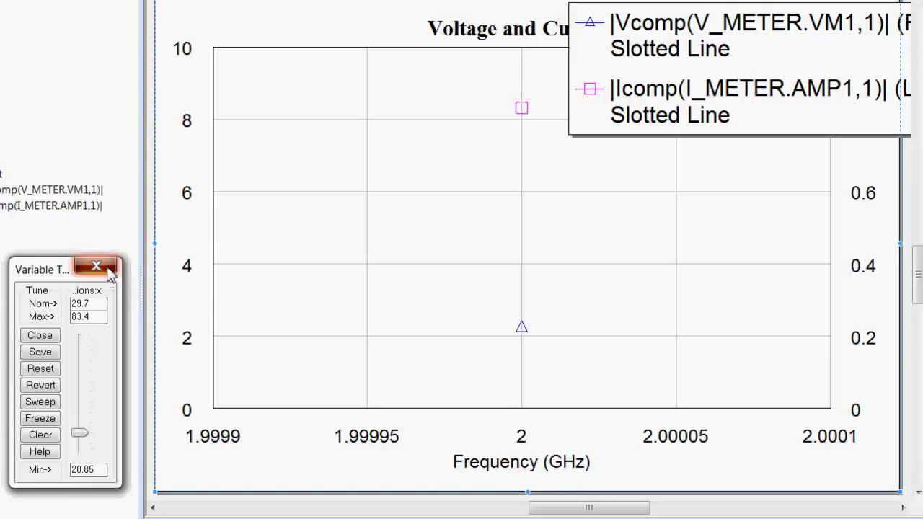
Step: Add output equation Current as the Icomp measurement at I_METER.AMP1 on the Slotted Line
left_click(98, 265)
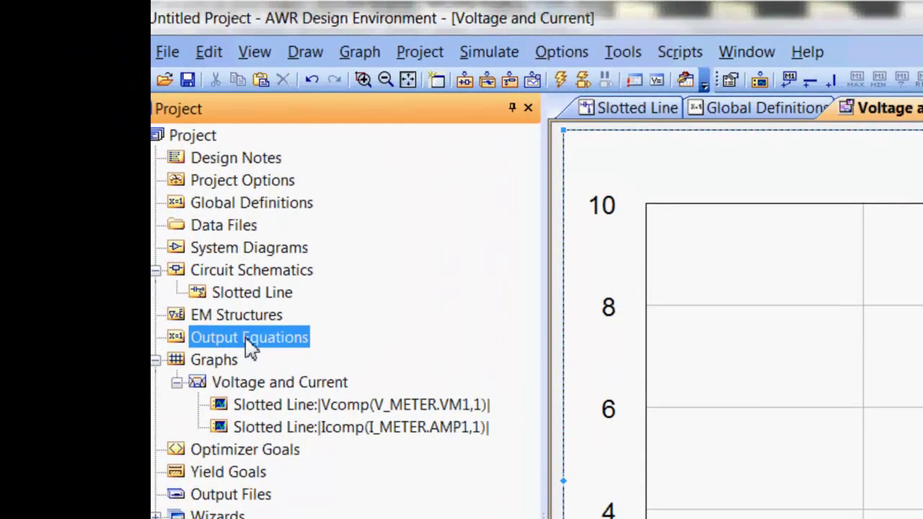
double_click(250, 337)
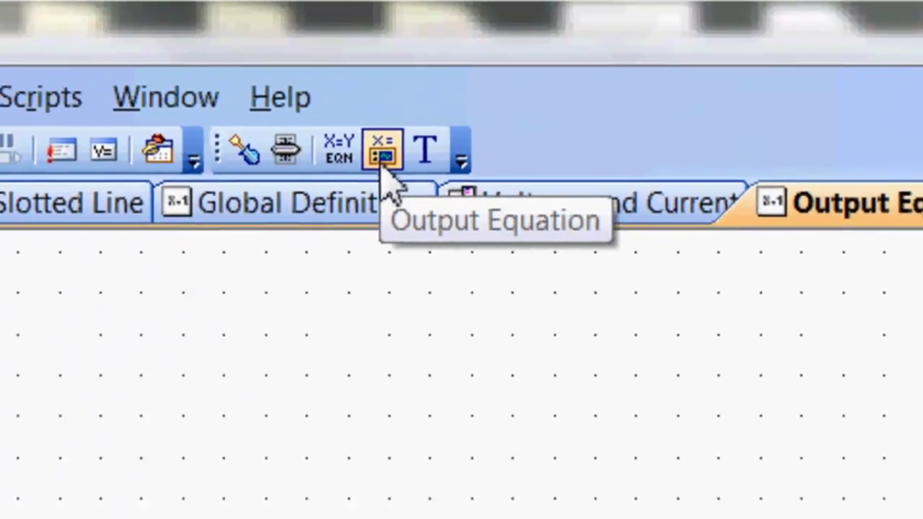
left_click(382, 148)
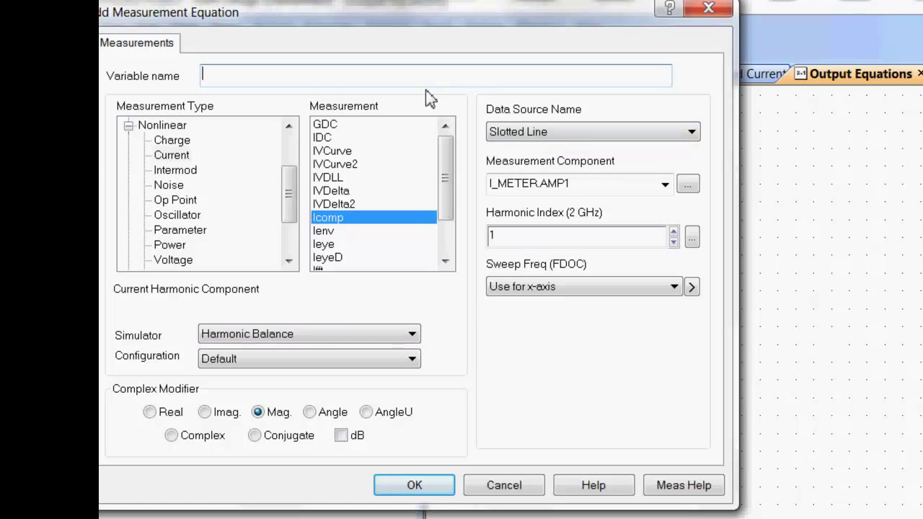
mouse_move(186, 170)
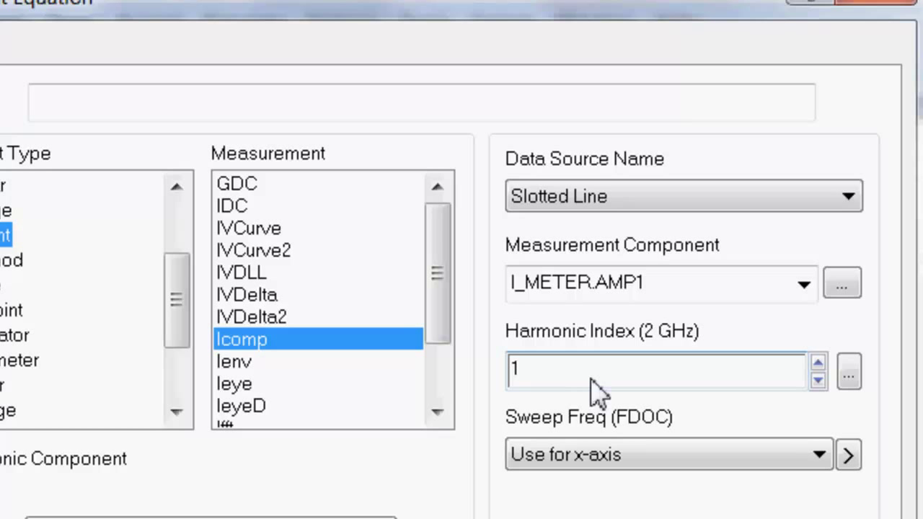
mouse_move(431, 318)
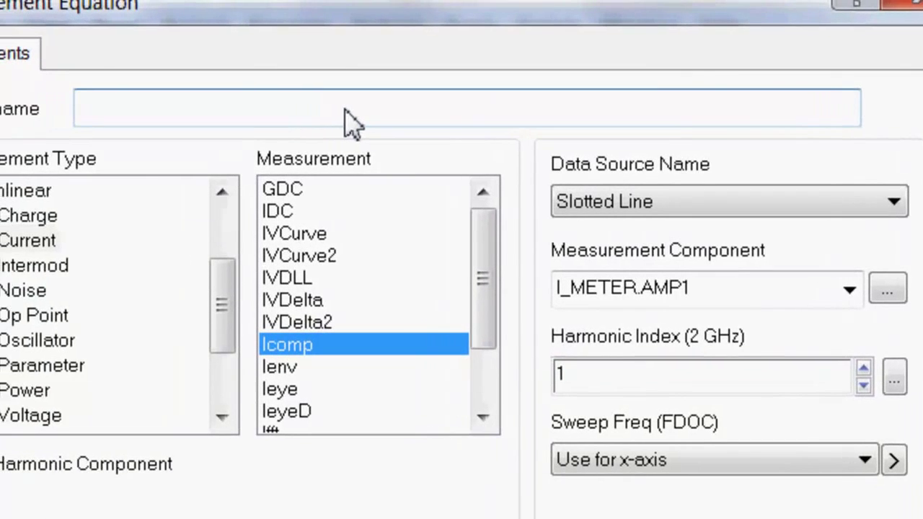
type("Cu")
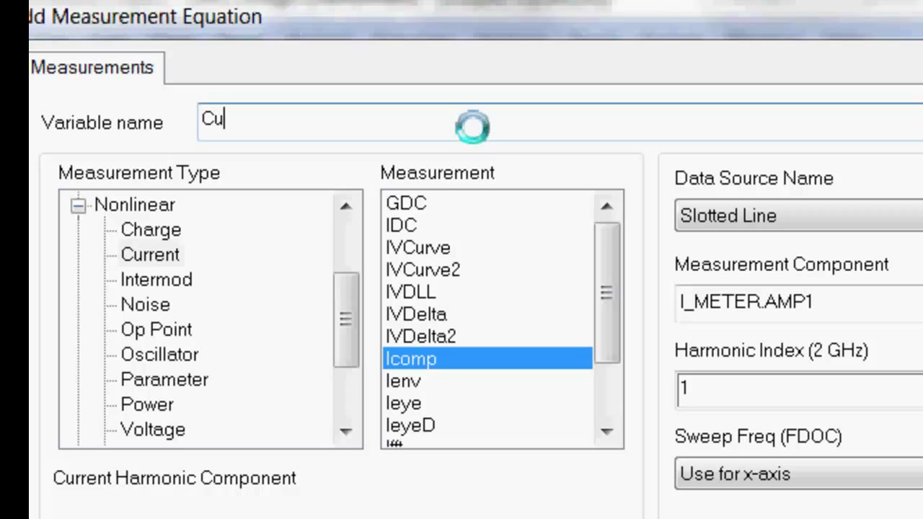
type("rrent")
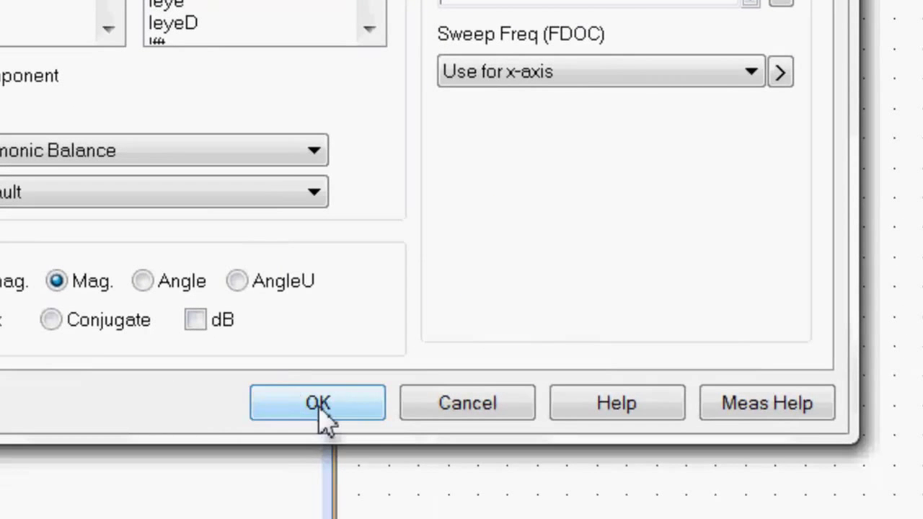
left_click(318, 402)
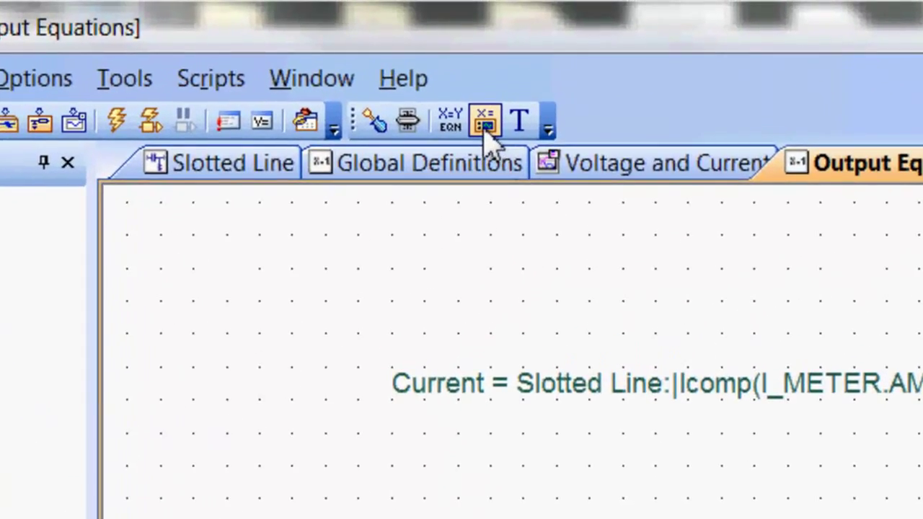
Step: Add output equation Voltage as Vcomp at V_METER.VM1 with harmonic index 1
left_click(484, 120)
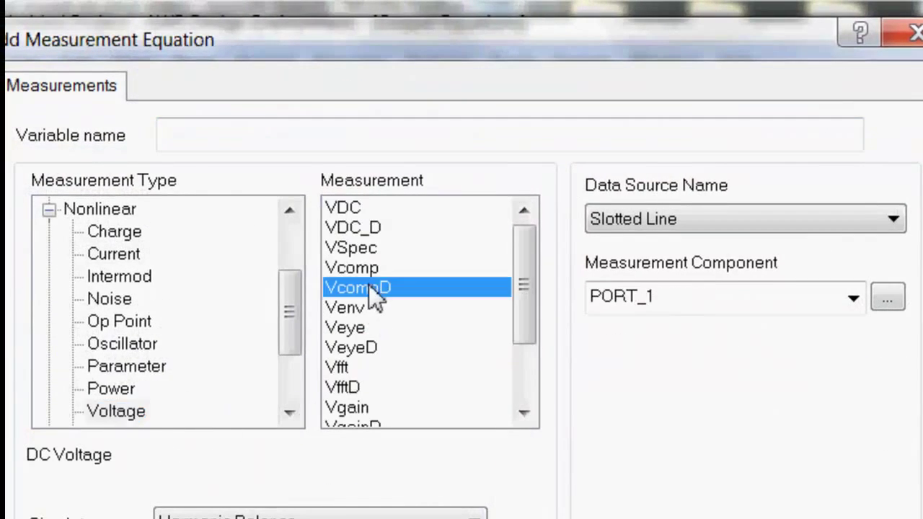
left_click(358, 287)
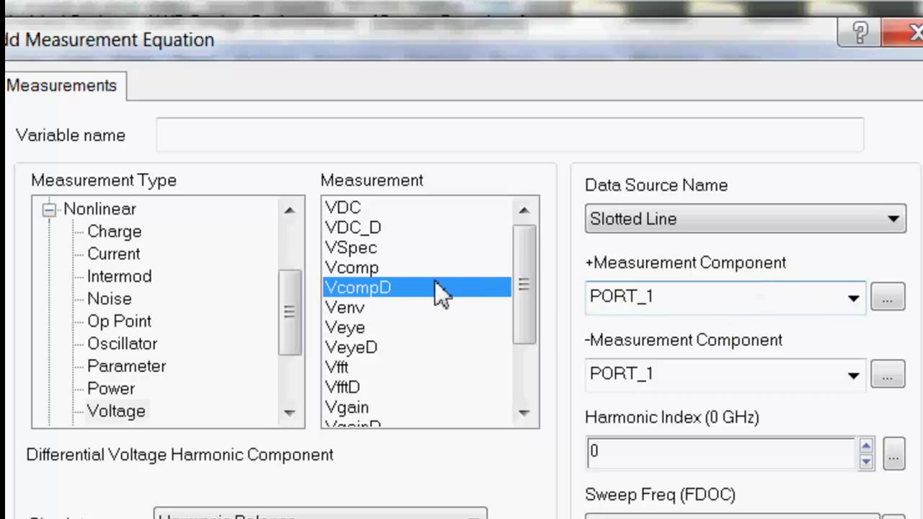
left_click(352, 267)
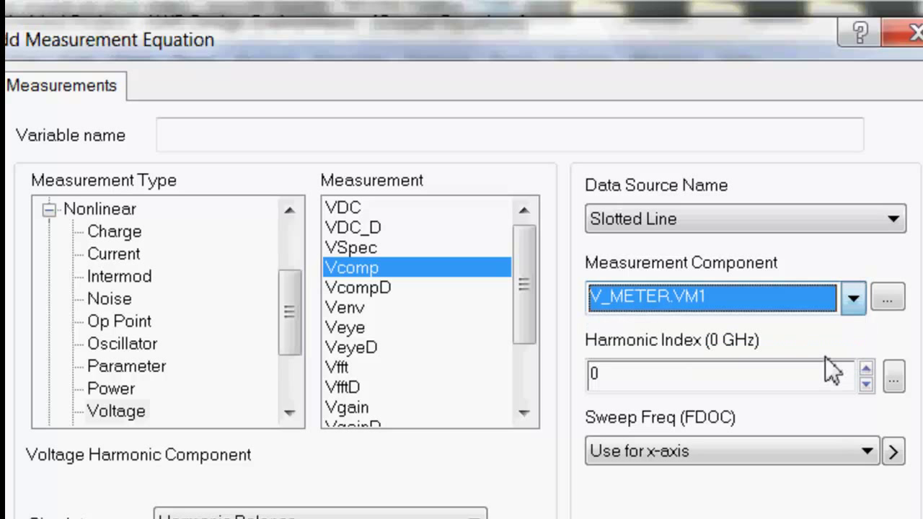
type("1")
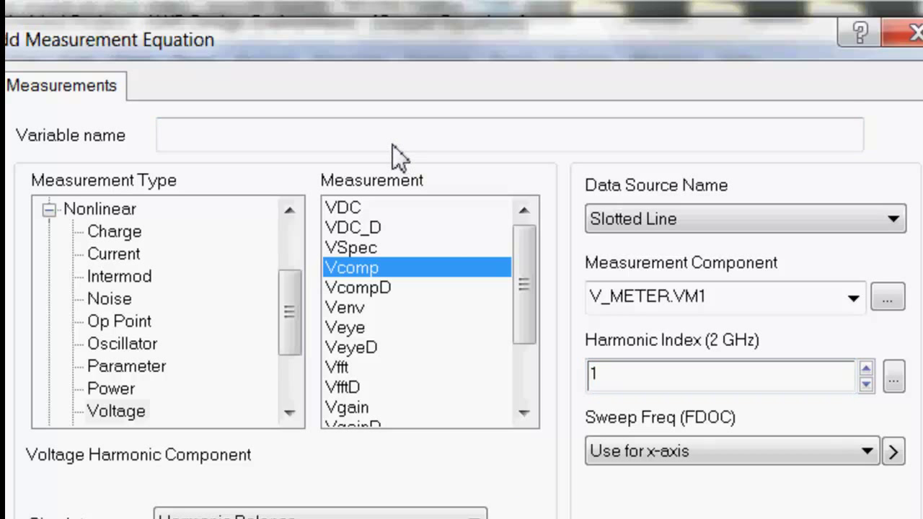
type("Voltage")
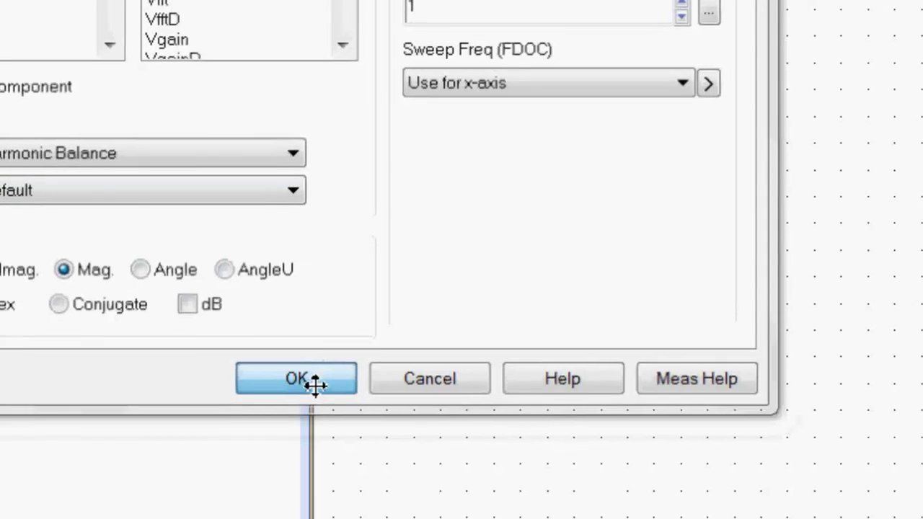
left_click(296, 378)
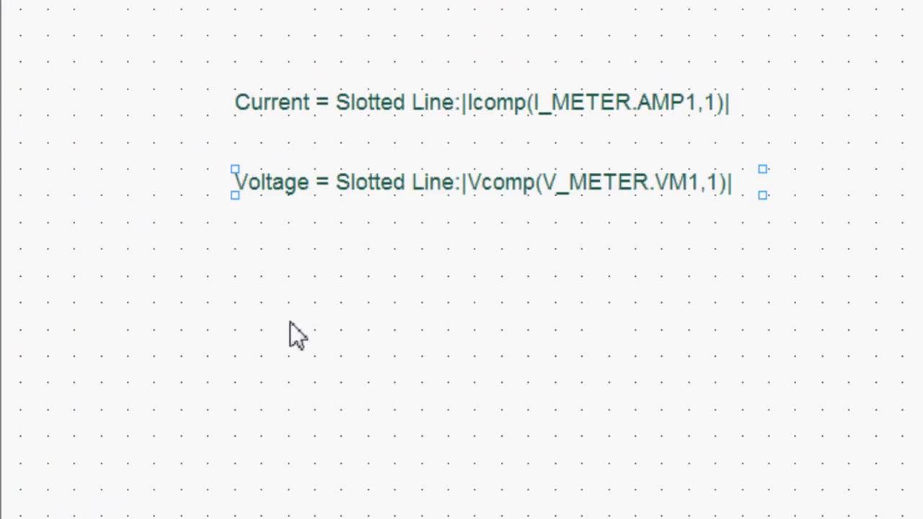
Step: Place the equation Impedance=Voltage/Current below the Voltage line
left_click(312, 323)
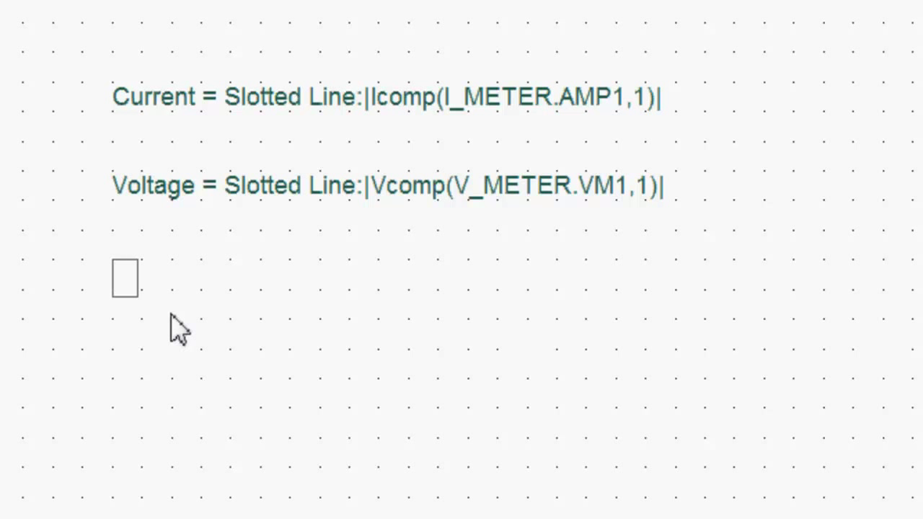
type("Impedance")
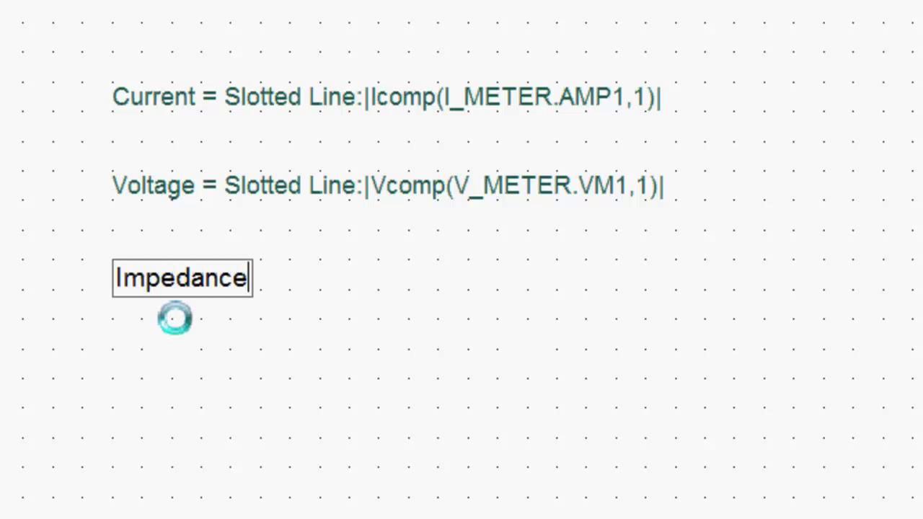
type("=")
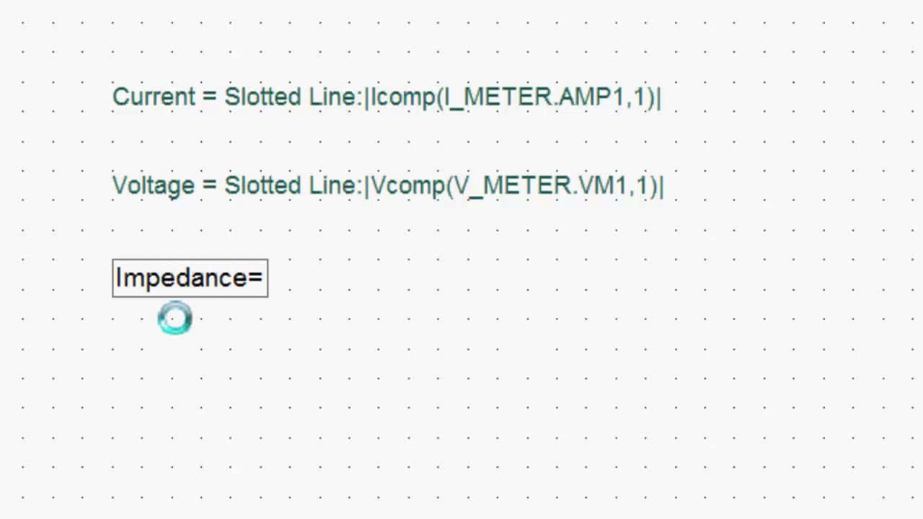
type("Voltage/Current")
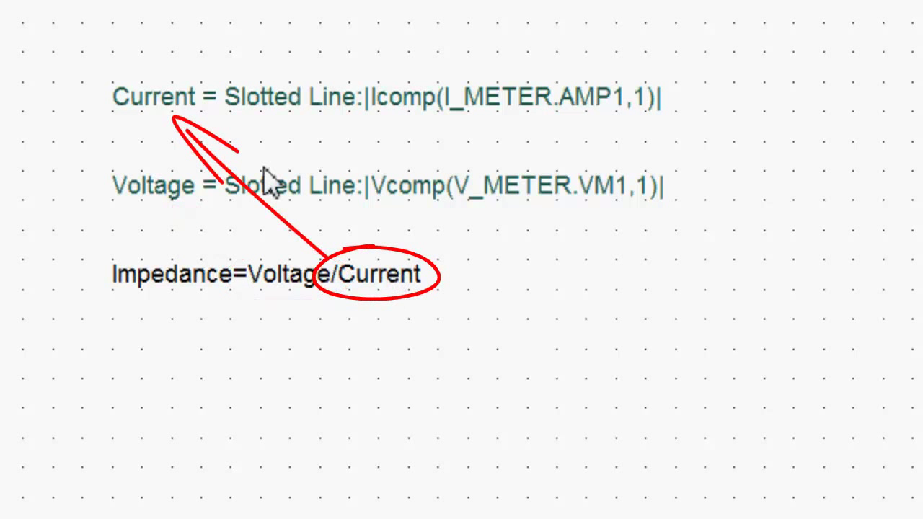
mouse_move(190, 116)
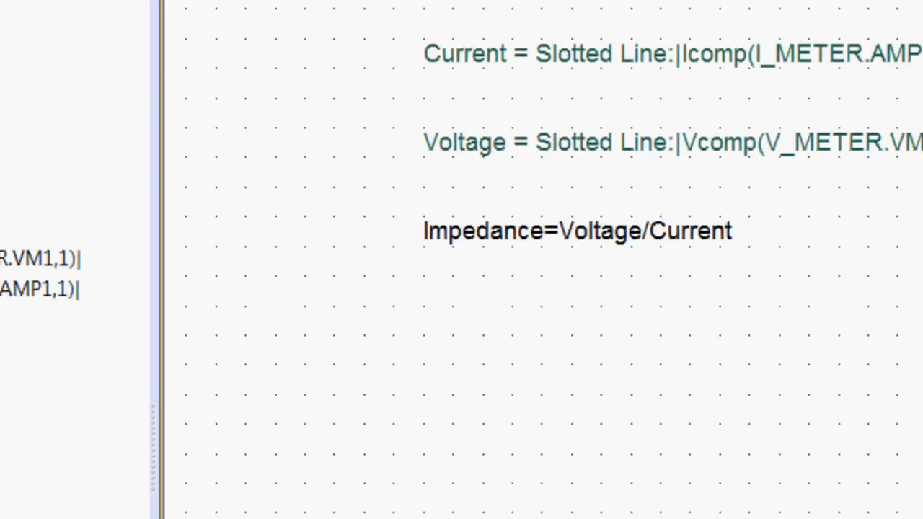
Step: Create a new rectangular graph named Impedance
right_click(225, 124)
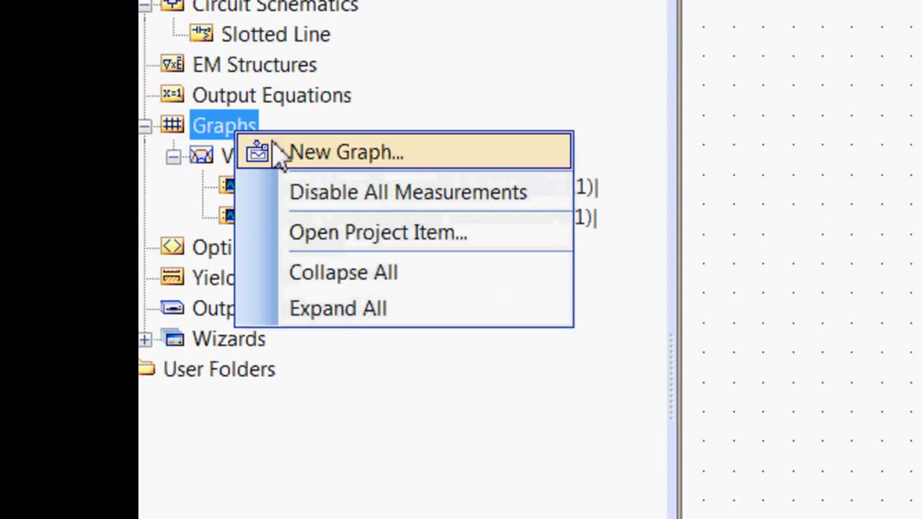
left_click(346, 152)
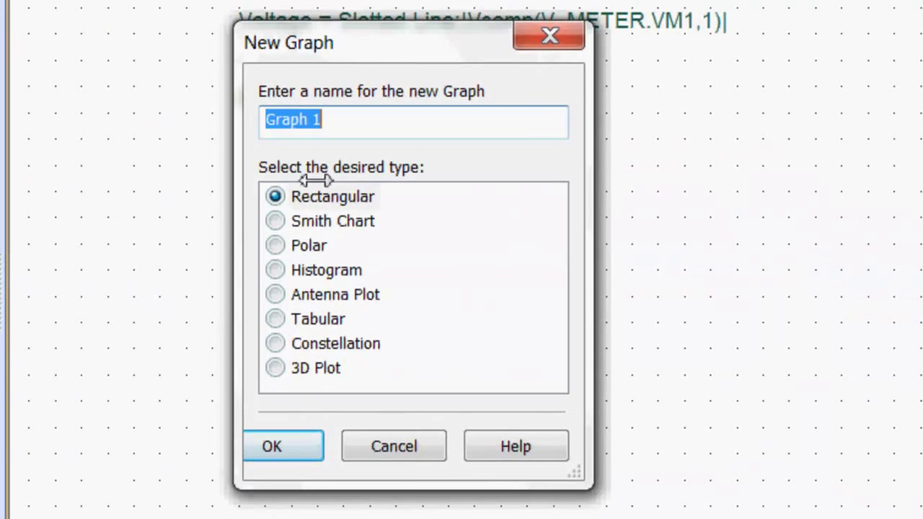
mouse_move(294, 234)
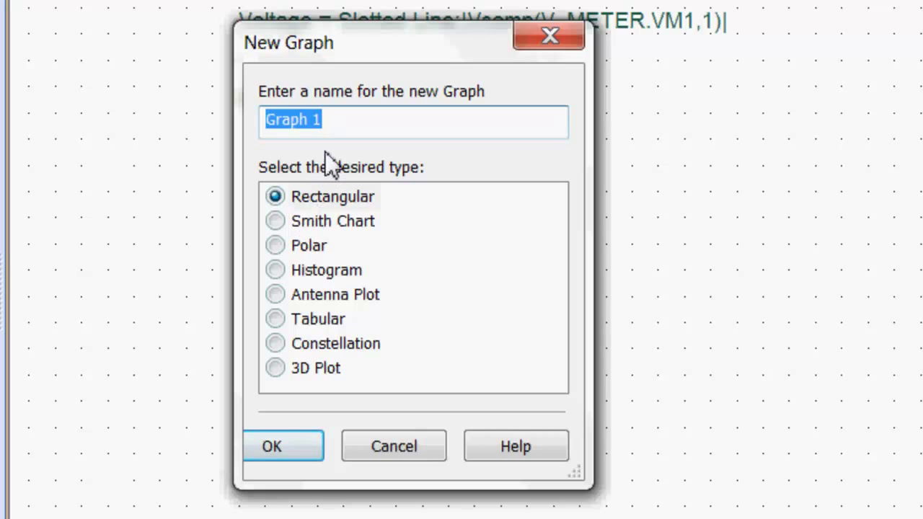
type("Impeda")
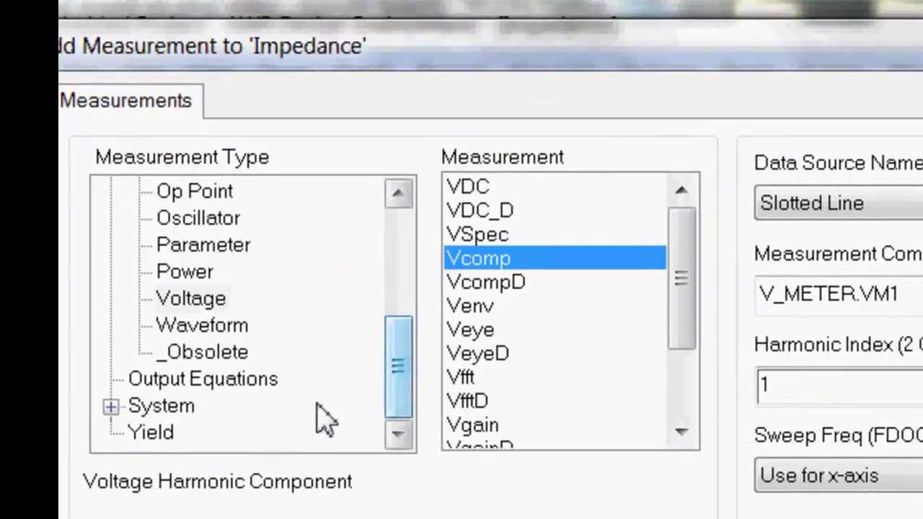
Step: Add a measurement plotting the Impedance output equation to the graph
left_click(202, 378)
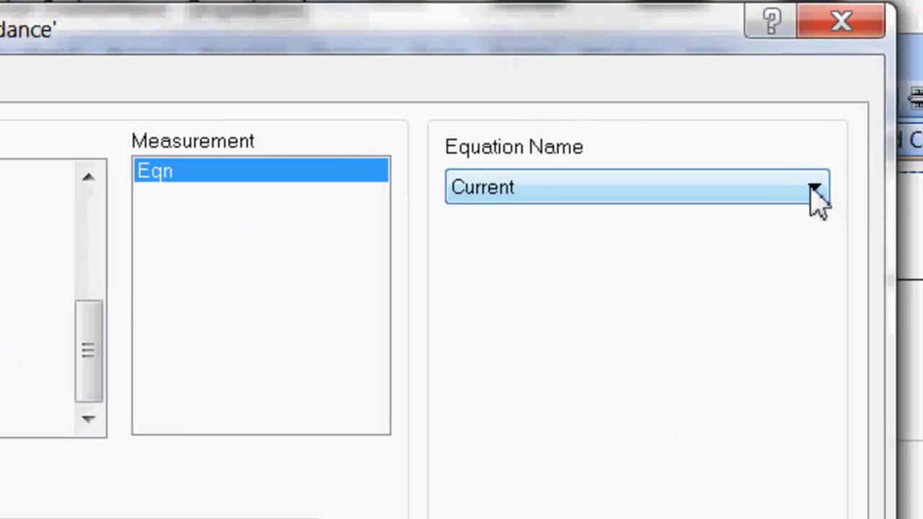
left_click(813, 187)
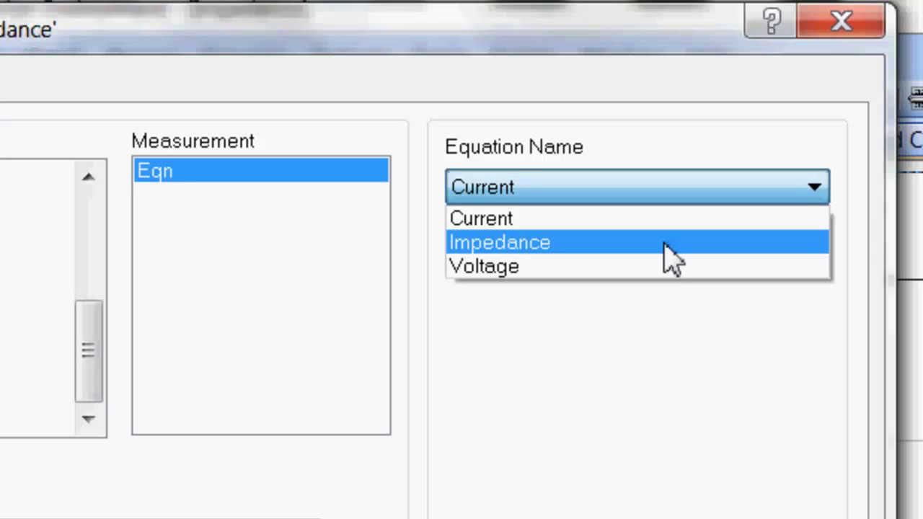
left_click(500, 243)
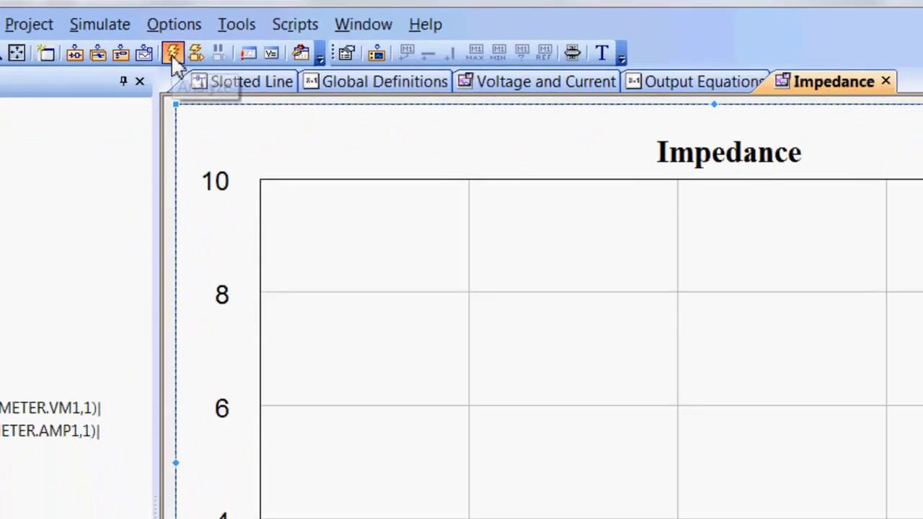
Step: Simulate to fill the Impedance graph (~26.7 ohms), close the Output Equations and Global Definitions windows, and bring the Impedance graph forward
left_click(174, 52)
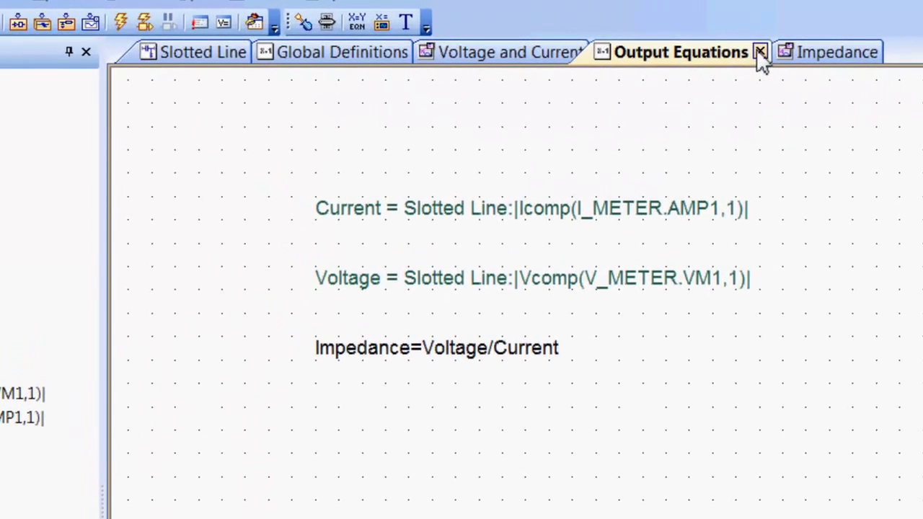
left_click(758, 52)
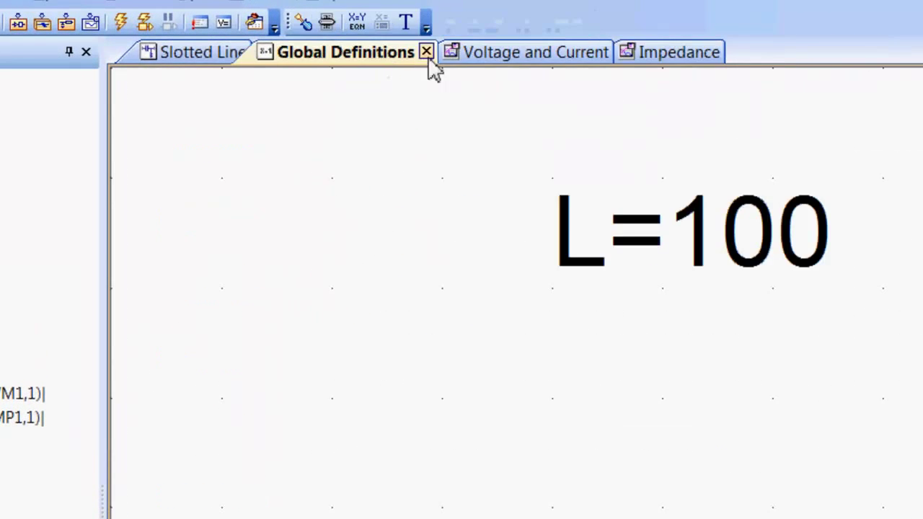
left_click(425, 52)
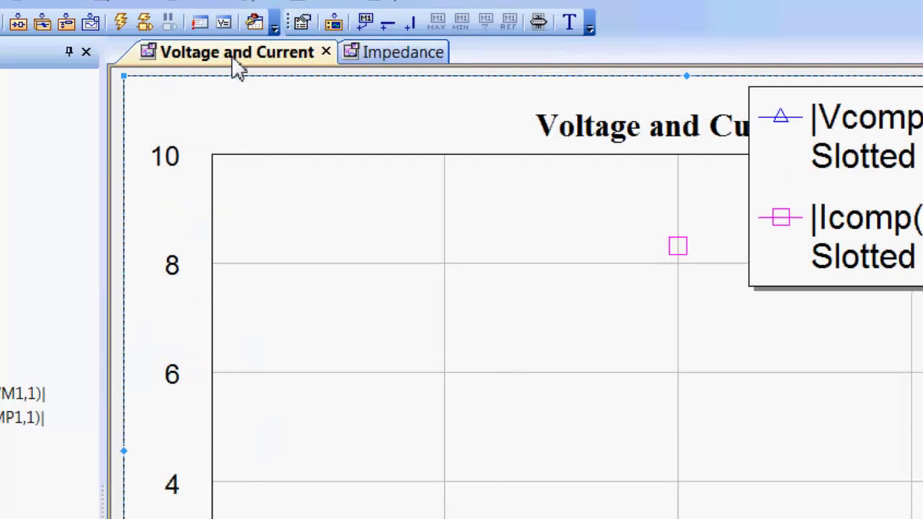
left_click(392, 52)
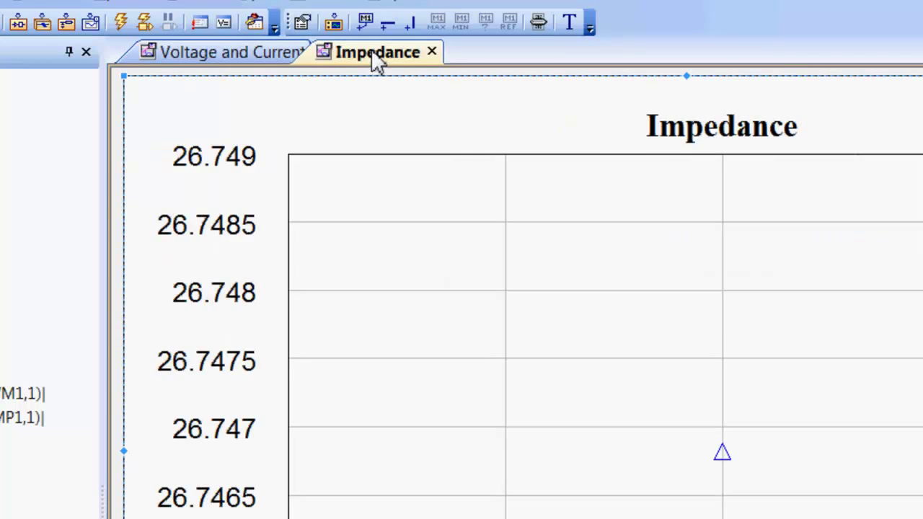
left_click(412, 75)
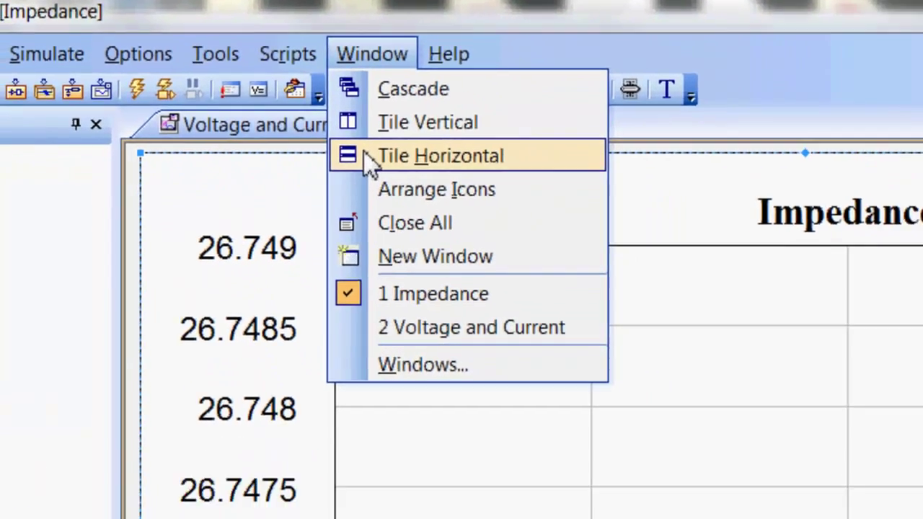
Step: Tile the windows horizontally so the Impedance graph sits above the Voltage and Current graph
left_click(441, 156)
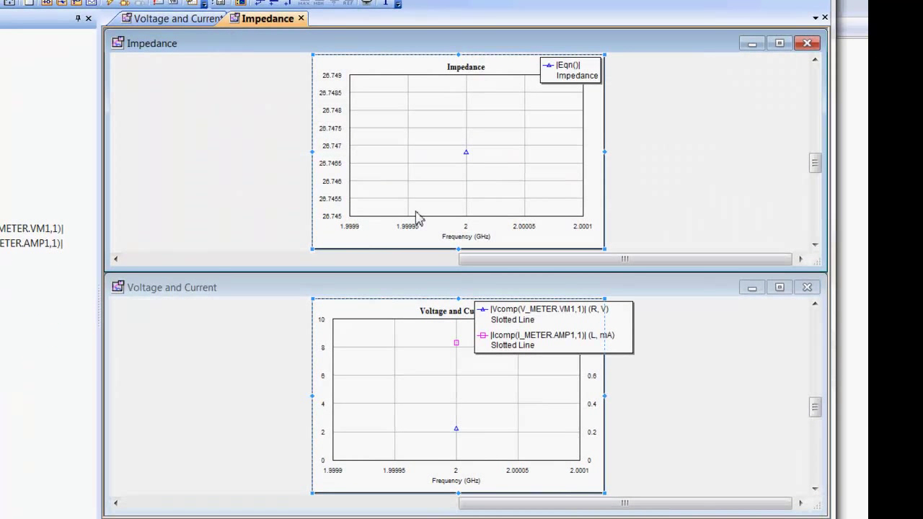
mouse_move(450, 261)
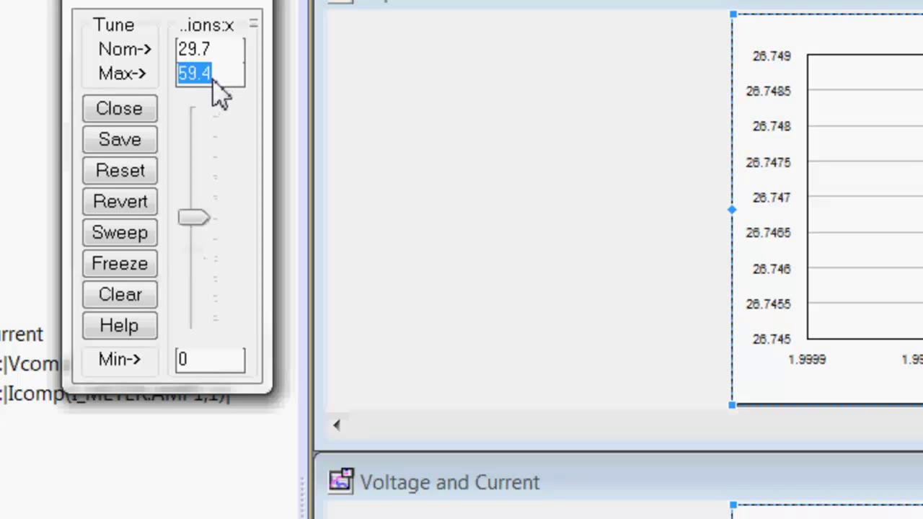
Step: Set the tuner Max to 100 and sweep x between 0 and 53.7, ending near 45 ohms at x≈7.7
type("100")
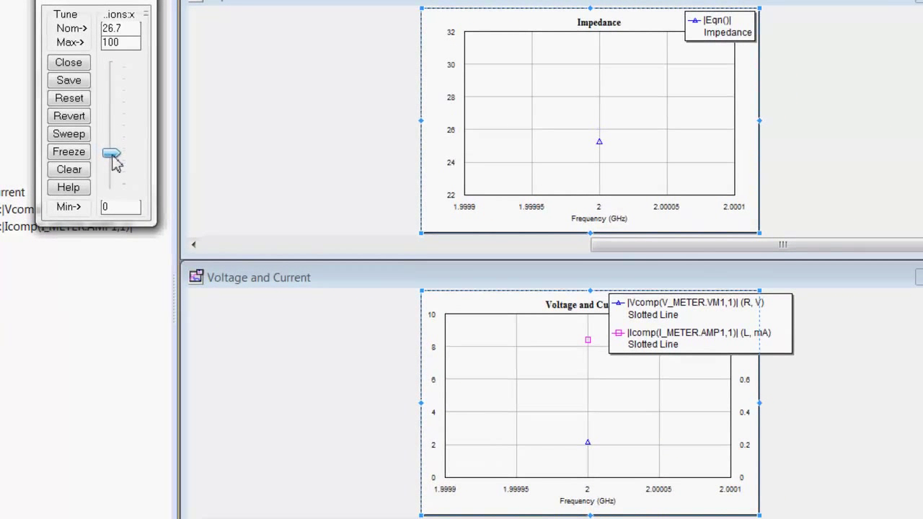
left_click_drag(110, 153, 113, 176)
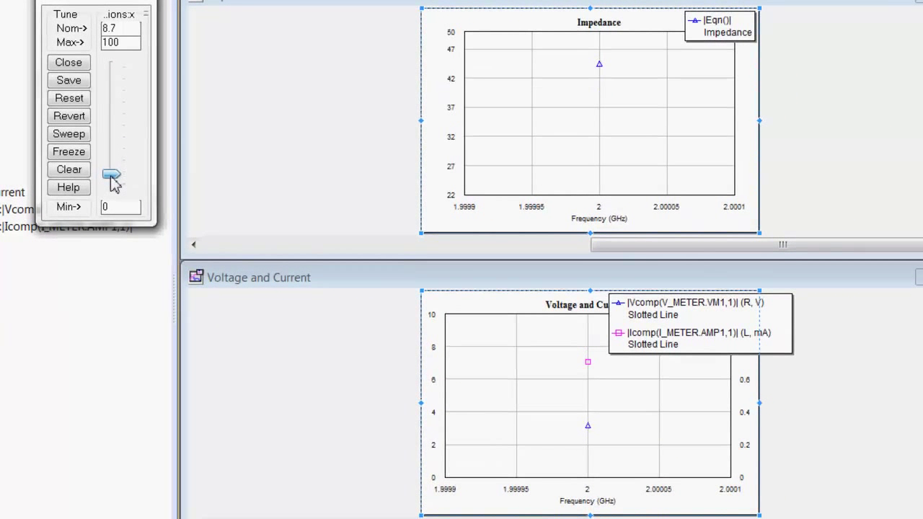
left_click_drag(112, 174, 112, 180)
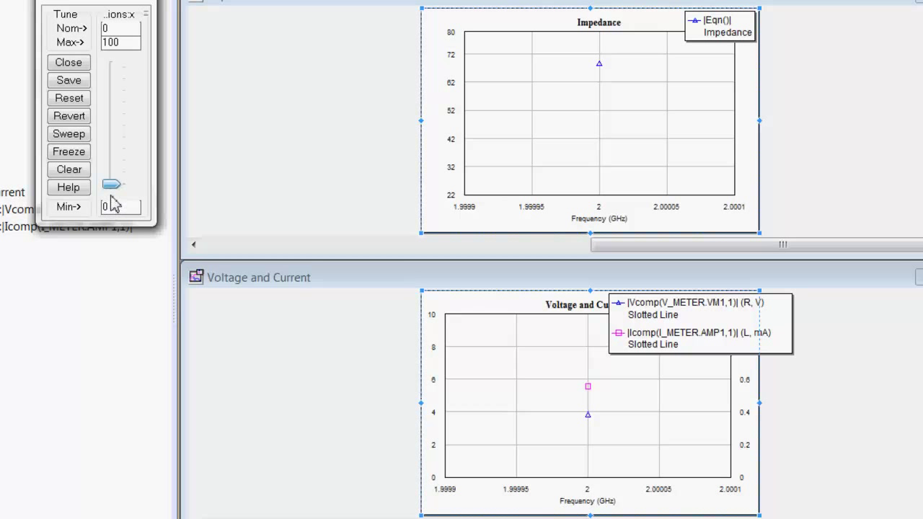
left_click_drag(113, 185, 114, 179)
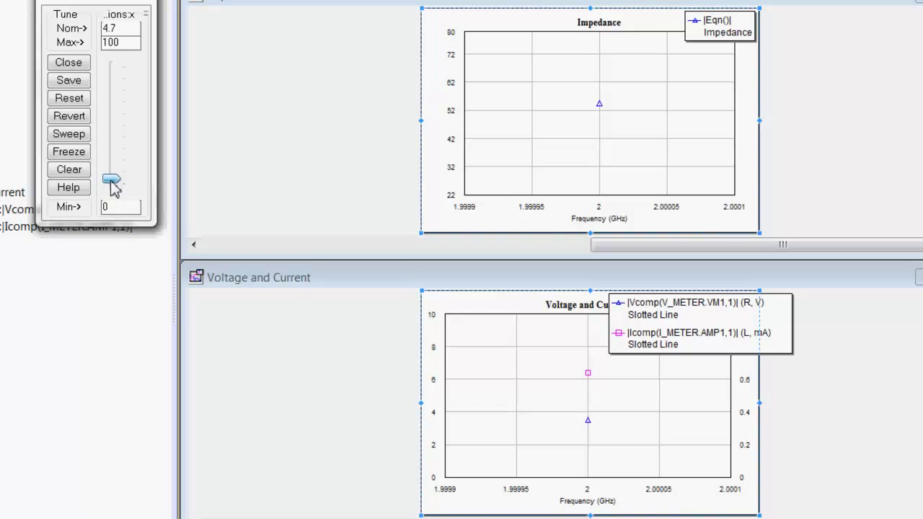
left_click_drag(112, 179, 114, 176)
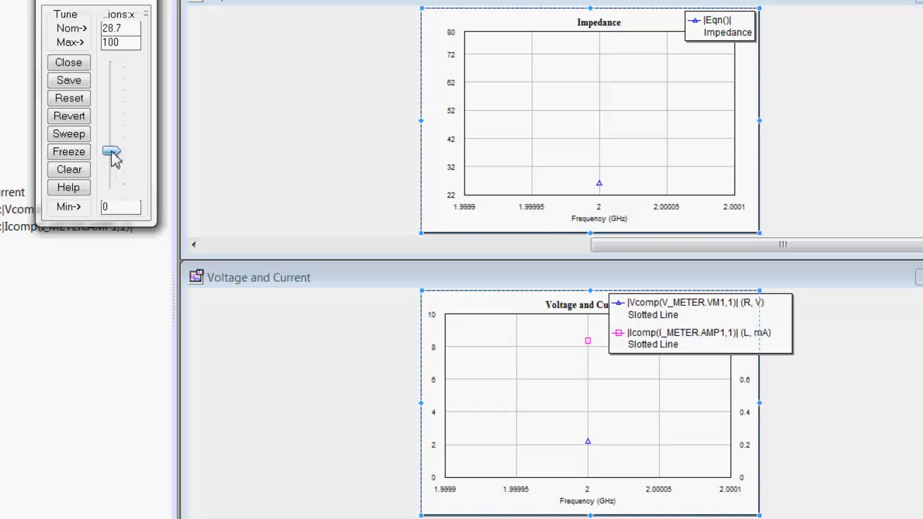
left_click_drag(112, 151, 113, 124)
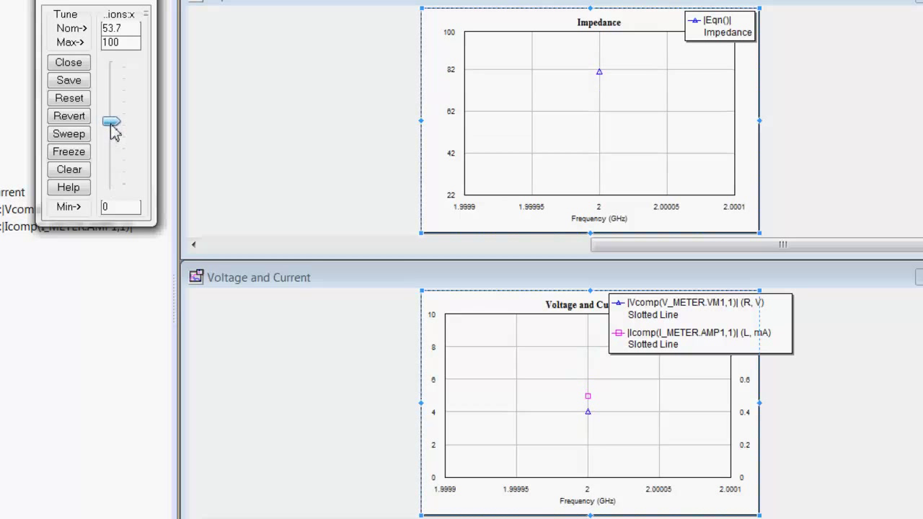
left_click_drag(113, 123, 112, 147)
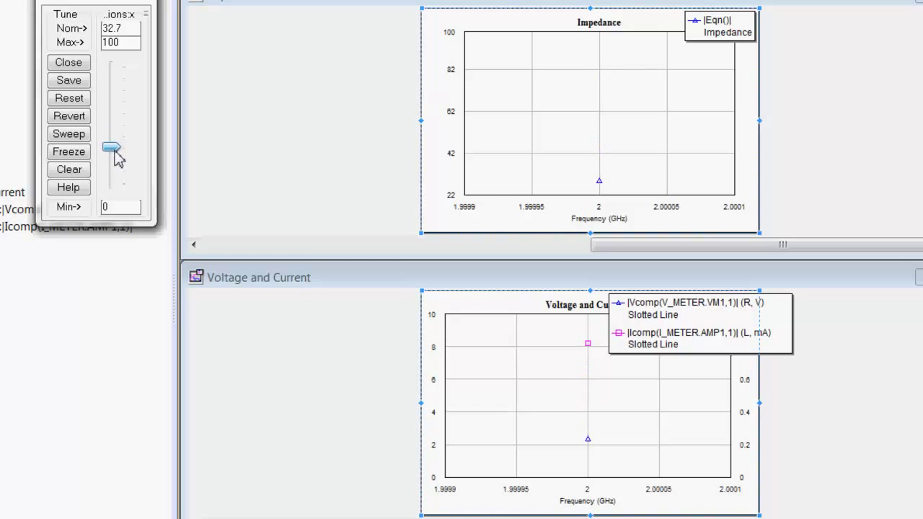
left_click_drag(111, 147, 111, 185)
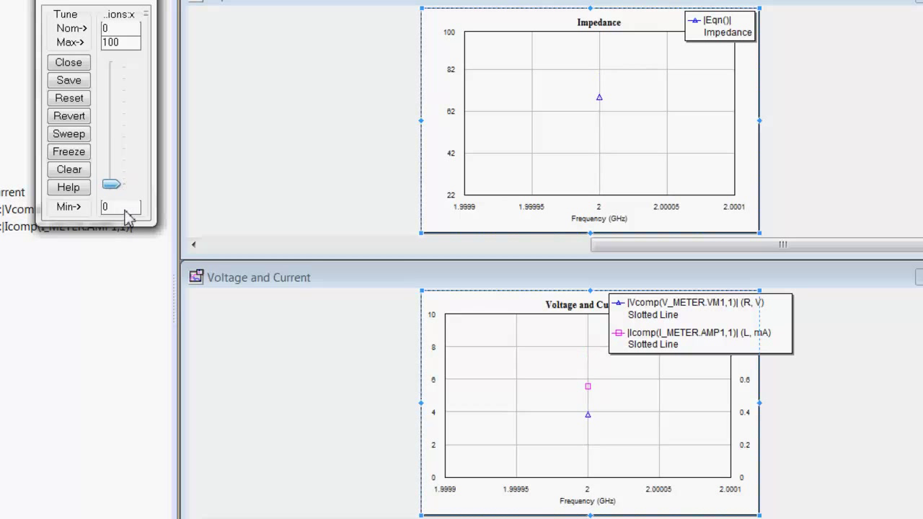
left_click_drag(111, 185, 111, 176)
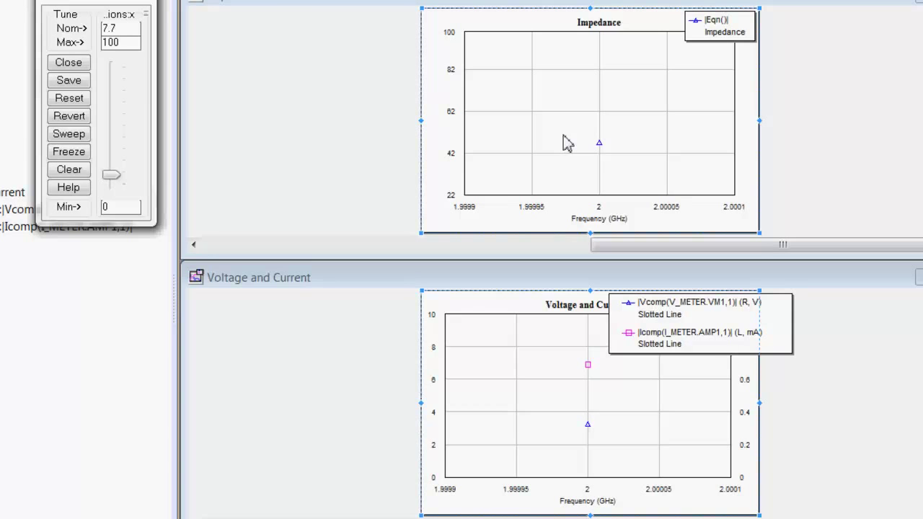
Step: Set the Impedance graph's Left 1 axis to fixed limits Min 0, Max 100 with Auto limits off
right_click(570, 143)
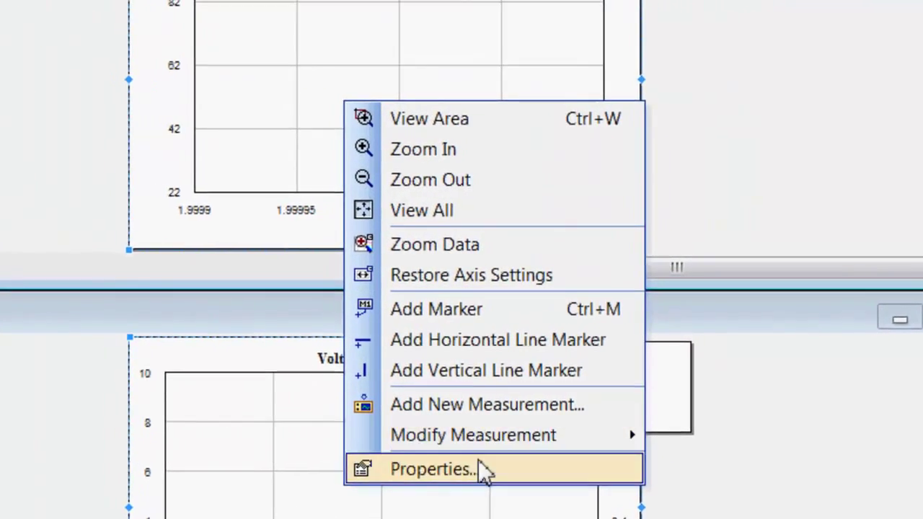
left_click(431, 471)
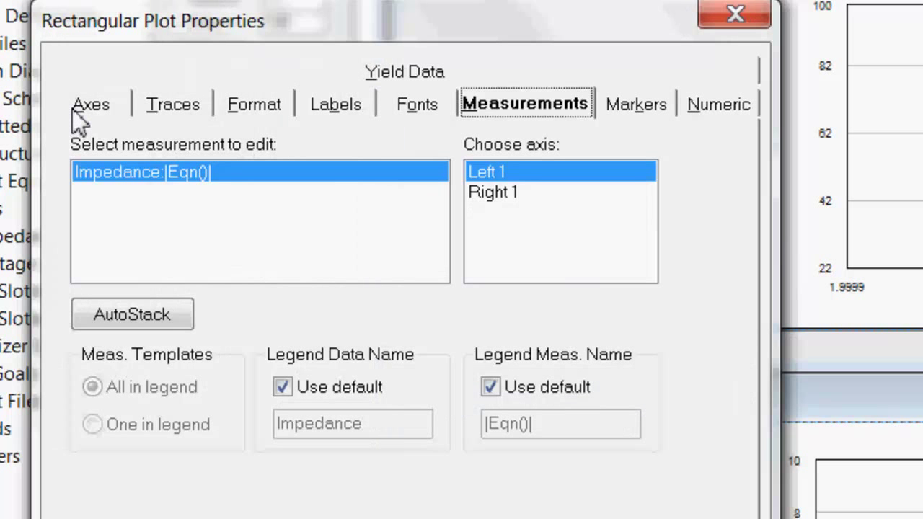
left_click(89, 104)
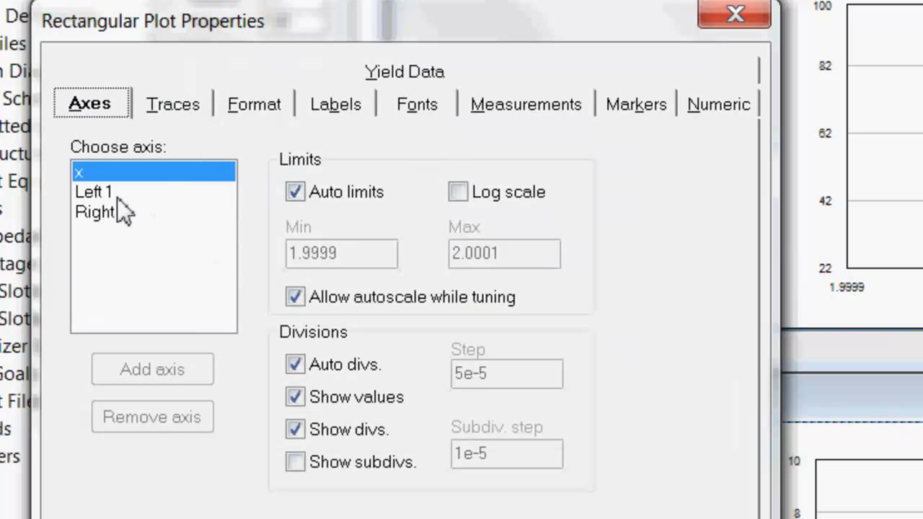
left_click(94, 192)
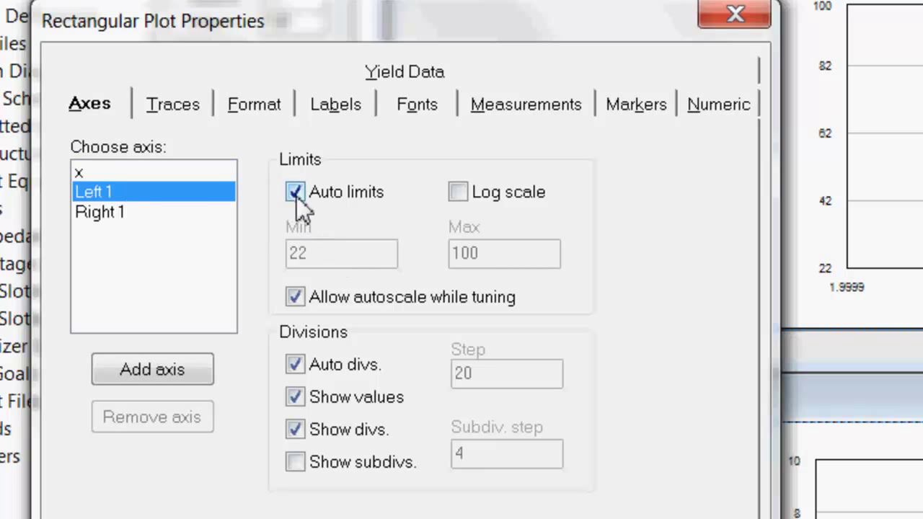
left_click(294, 192)
type("0")
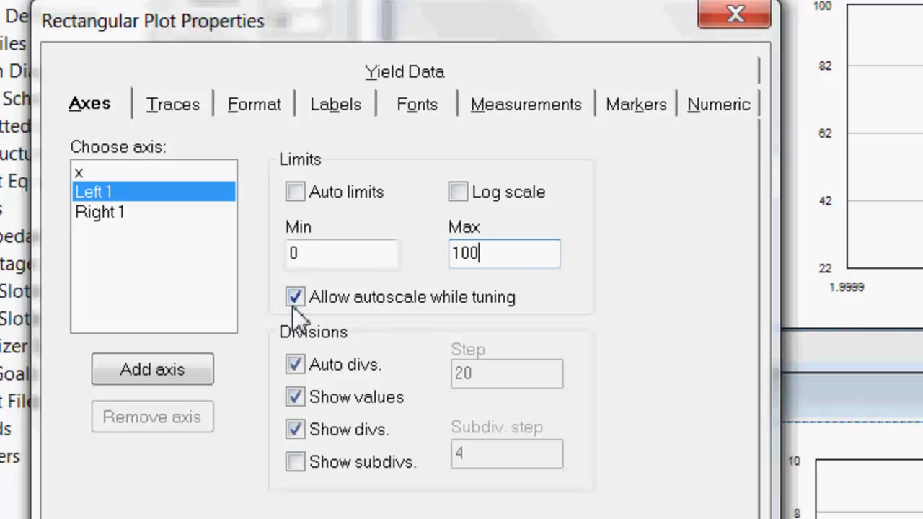
left_click(294, 297)
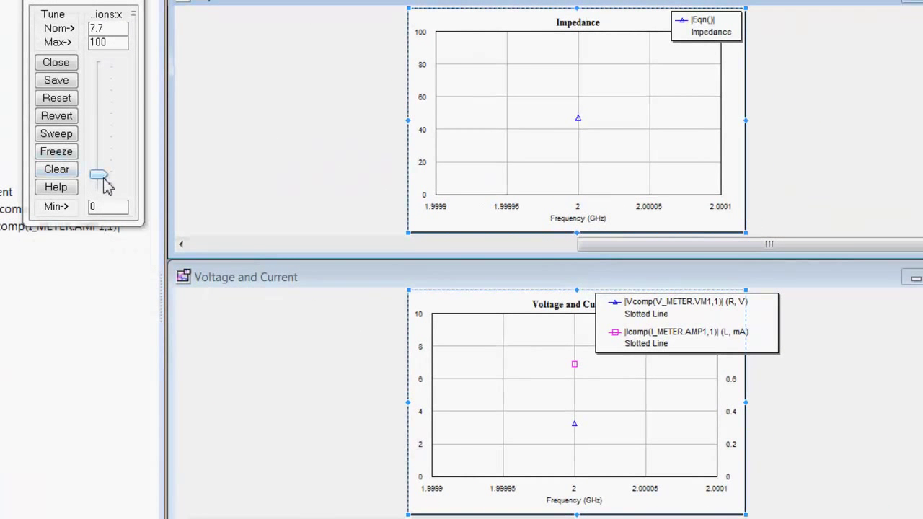
Step: Sweep the tuner x between 10.7 and 83.7 on the fixed scale, ending near 58 ohms at x≈46.7
left_click_drag(99, 176, 99, 107)
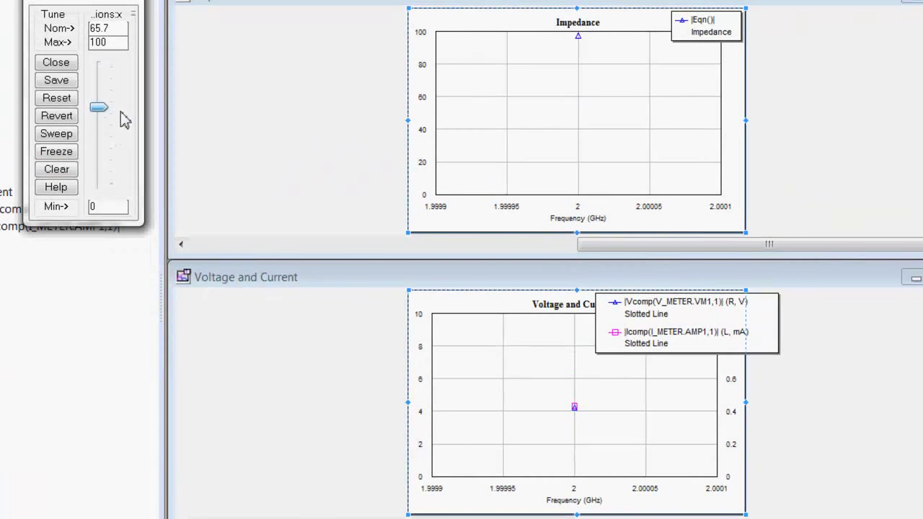
left_click_drag(99, 107, 98, 163)
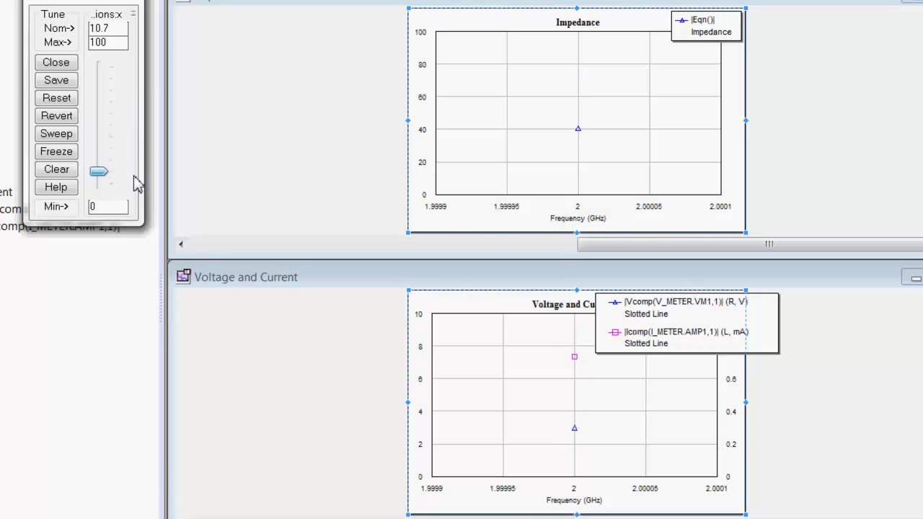
left_click_drag(98, 171, 98, 88)
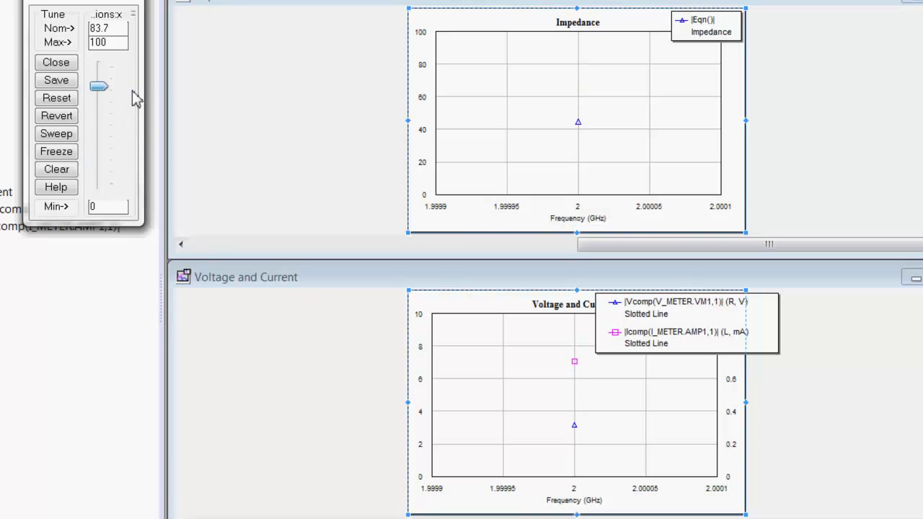
left_click_drag(98, 86, 98, 137)
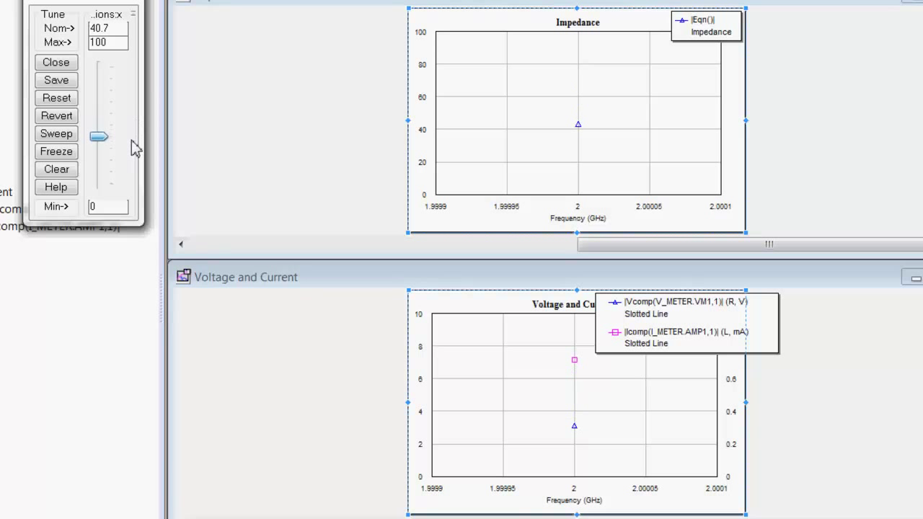
left_click_drag(99, 136, 98, 141)
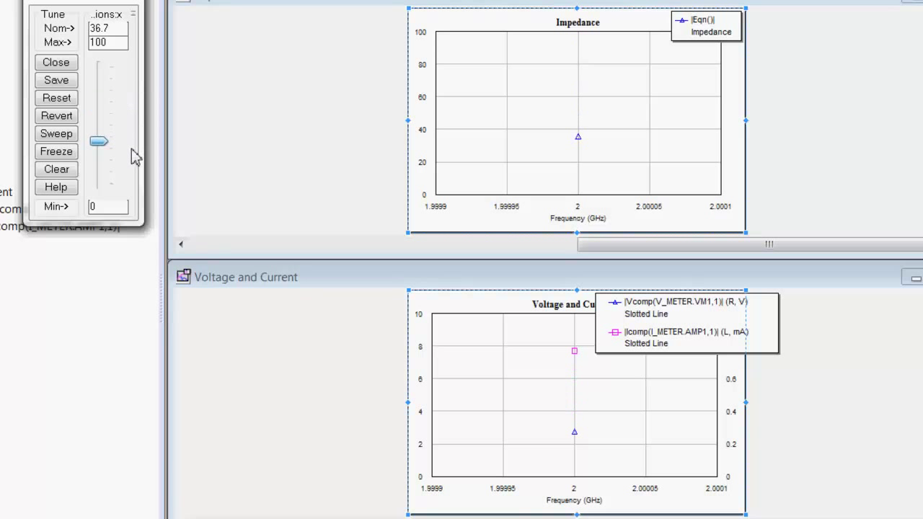
left_click_drag(98, 141, 98, 109)
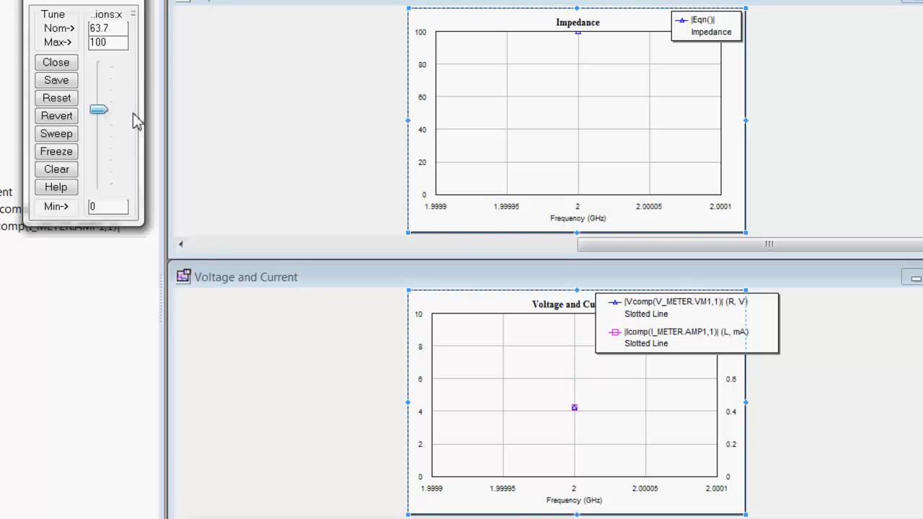
left_click_drag(98, 110, 98, 115)
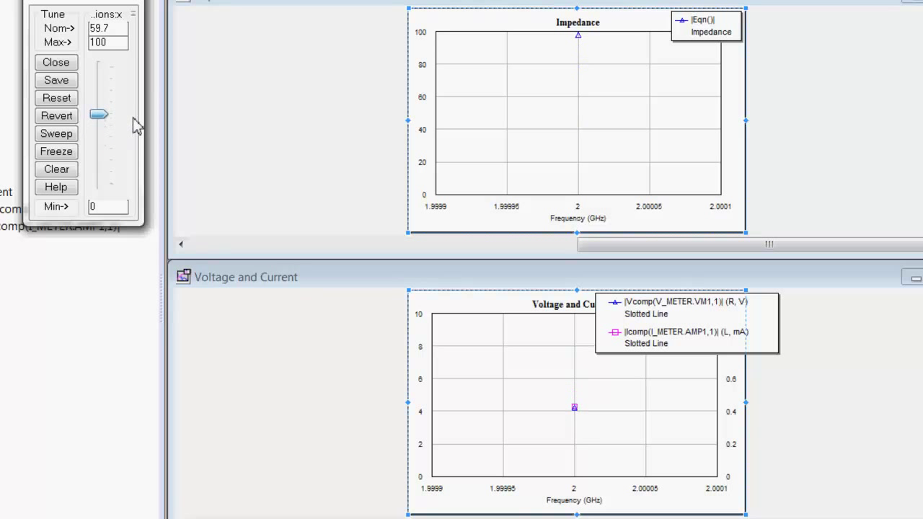
left_click_drag(98, 114, 98, 129)
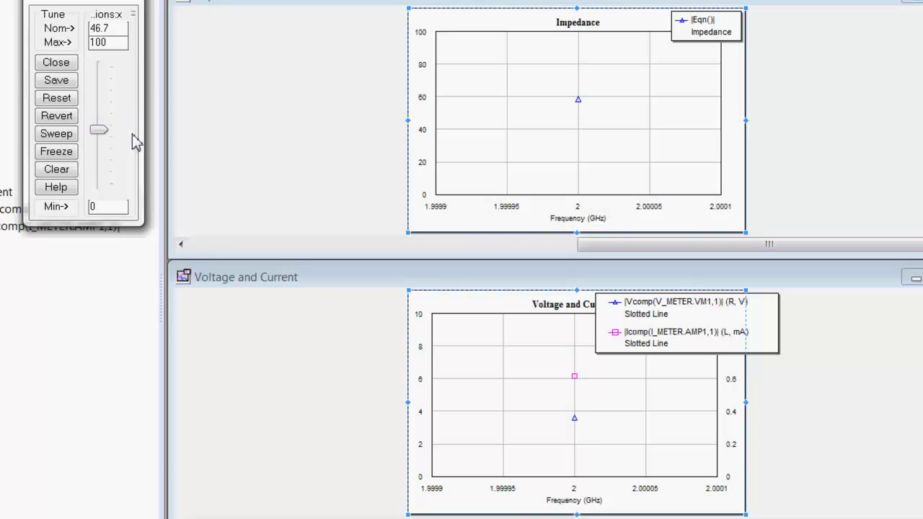